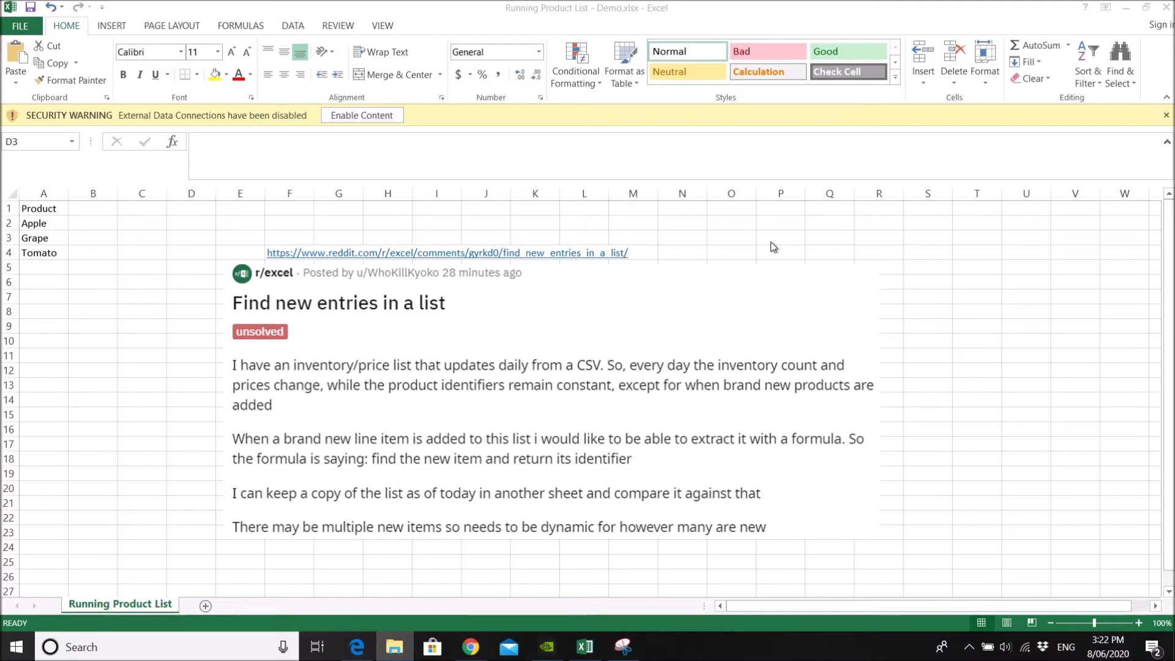
{"action": "mouse_move", "coordinate": [262, 312]}
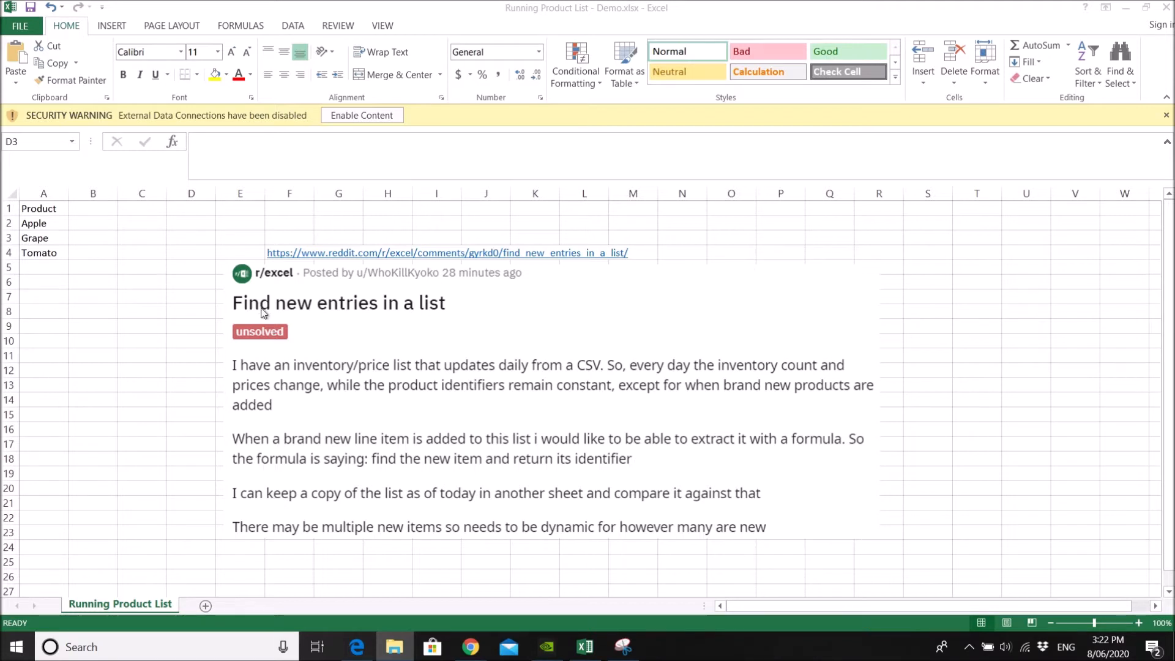
{"action": "mouse_move", "coordinate": [437, 317]}
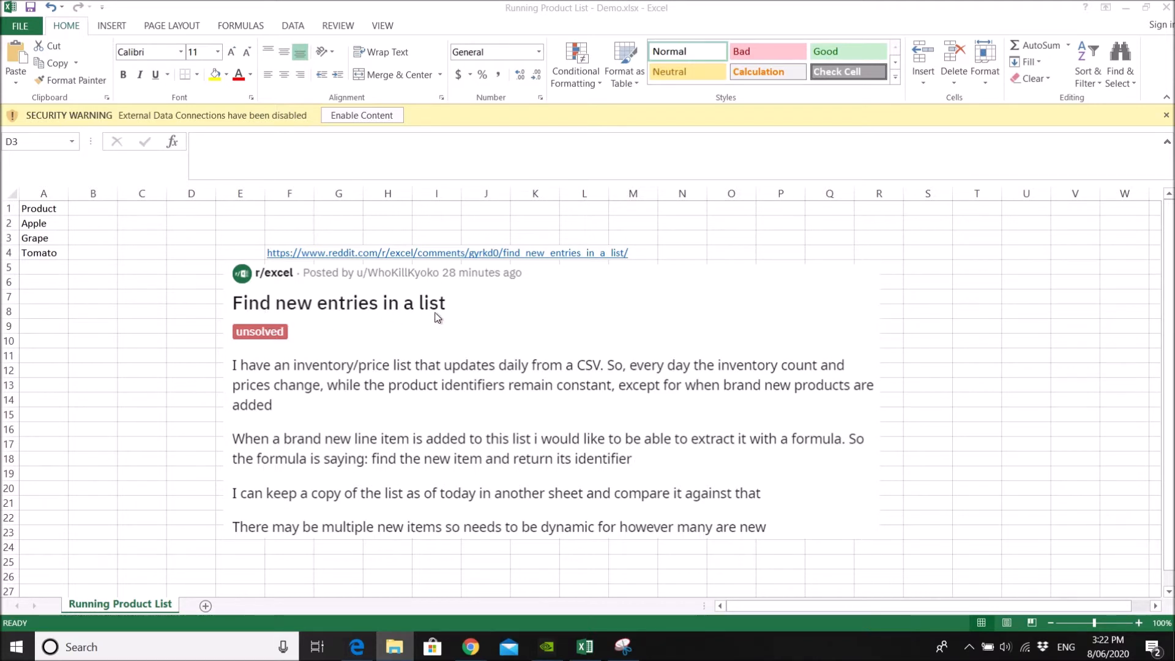
{"action": "mouse_move", "coordinate": [205, 386]}
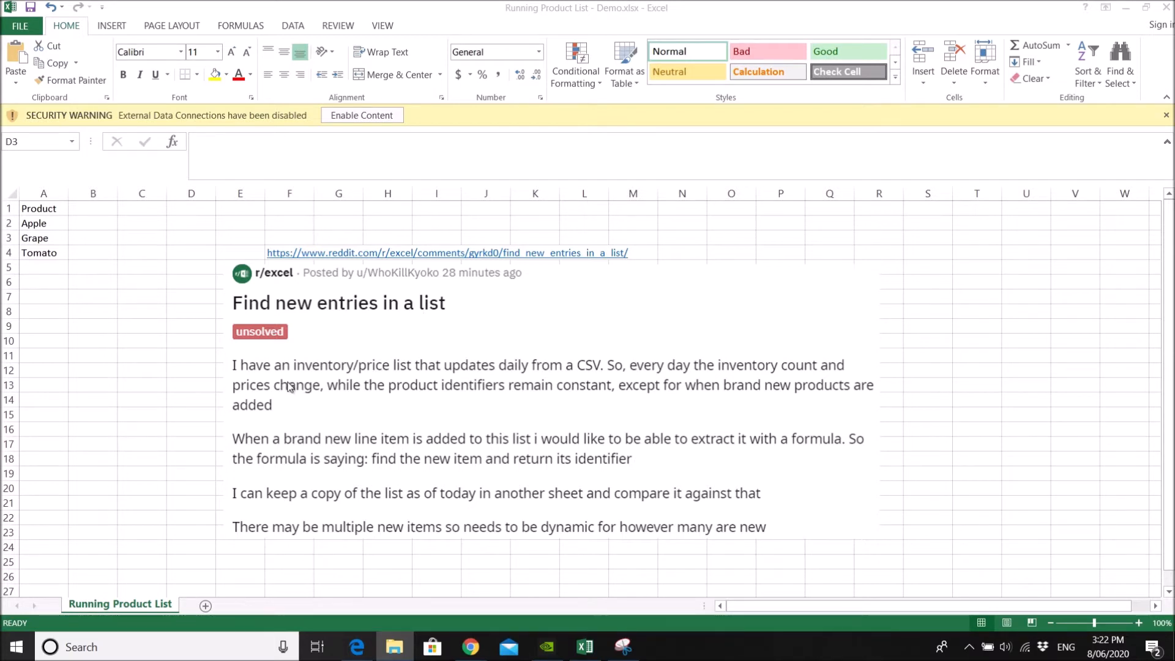
{"action": "mouse_move", "coordinate": [411, 384]}
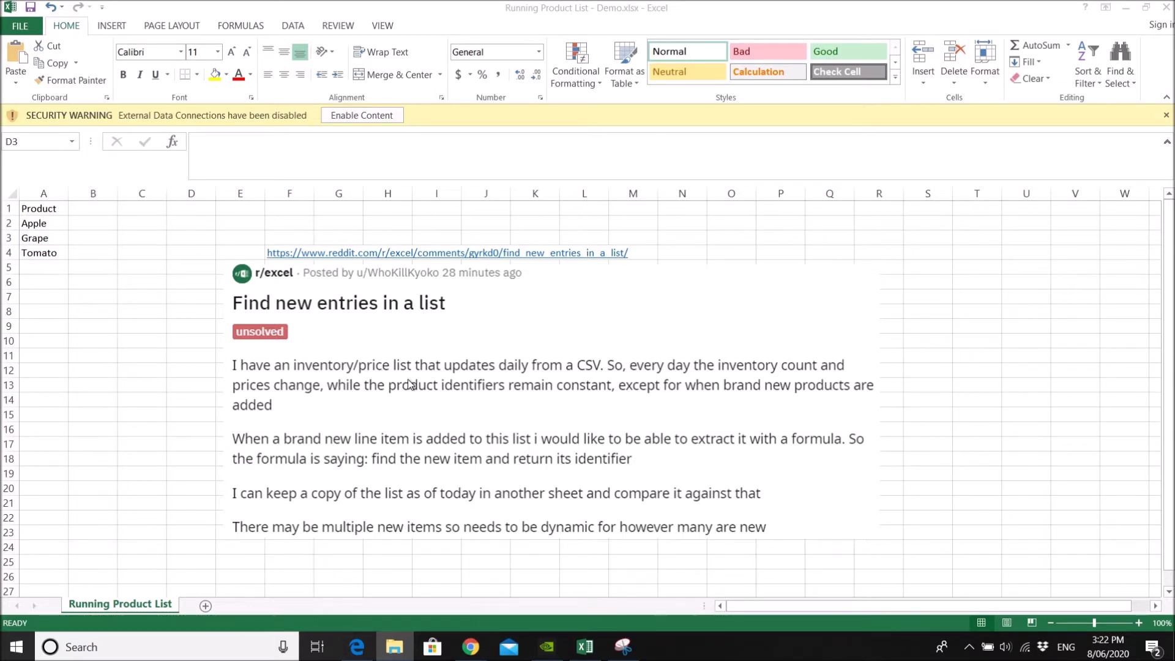
{"action": "mouse_move", "coordinate": [577, 382]}
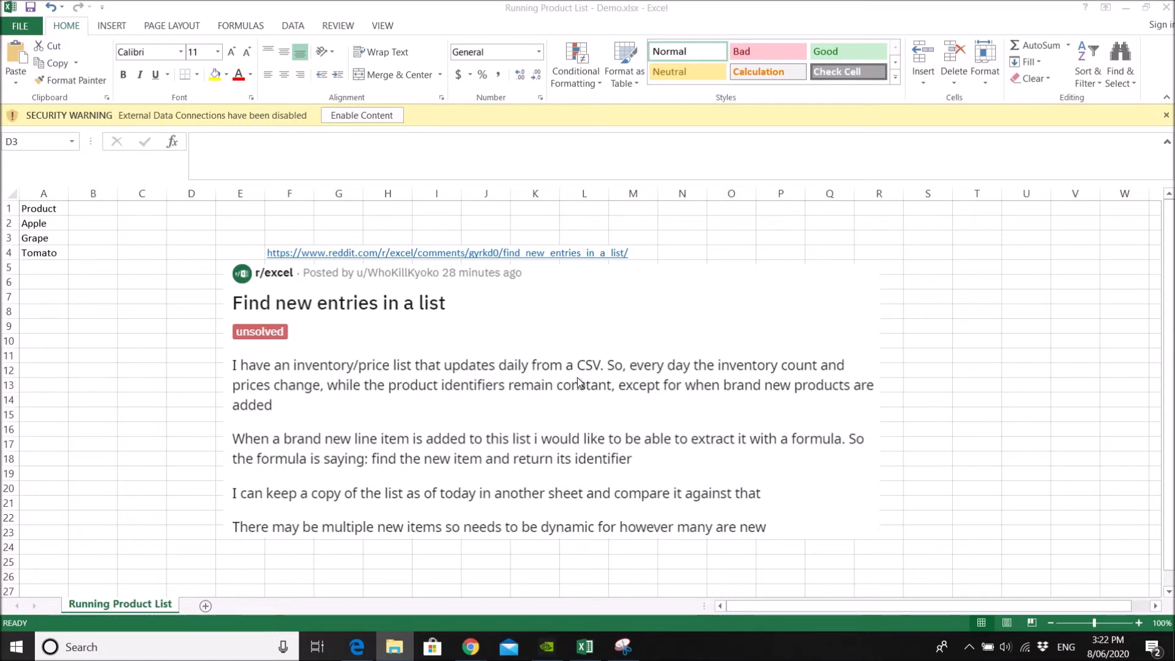
{"action": "mouse_move", "coordinate": [723, 401]}
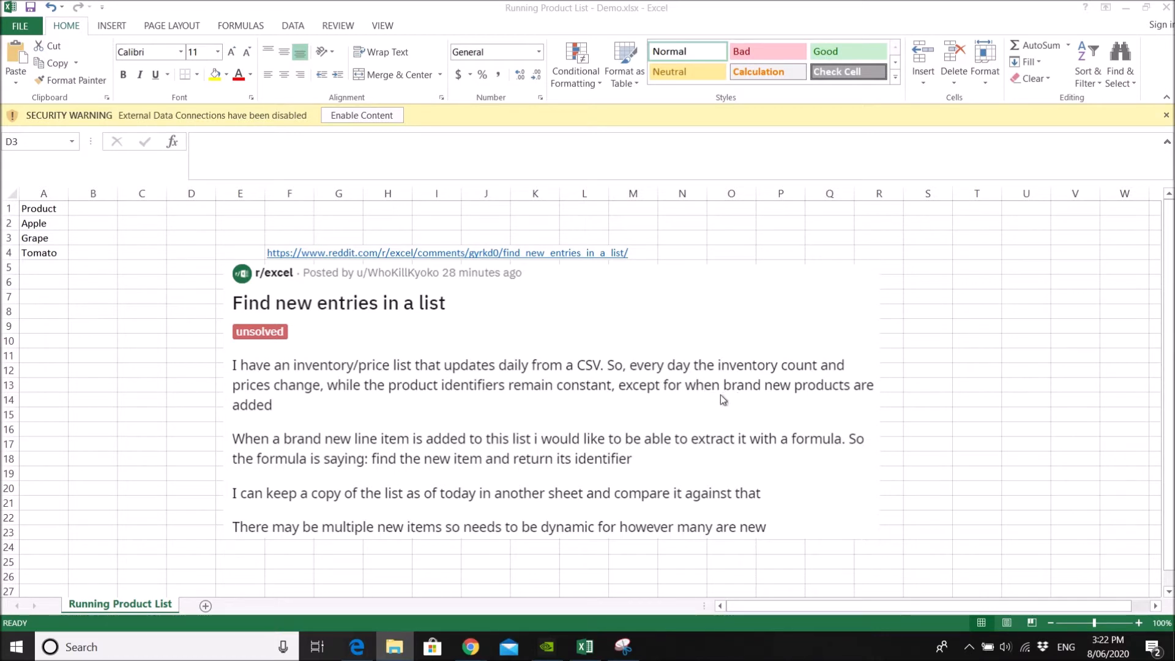
{"action": "mouse_move", "coordinate": [360, 431]}
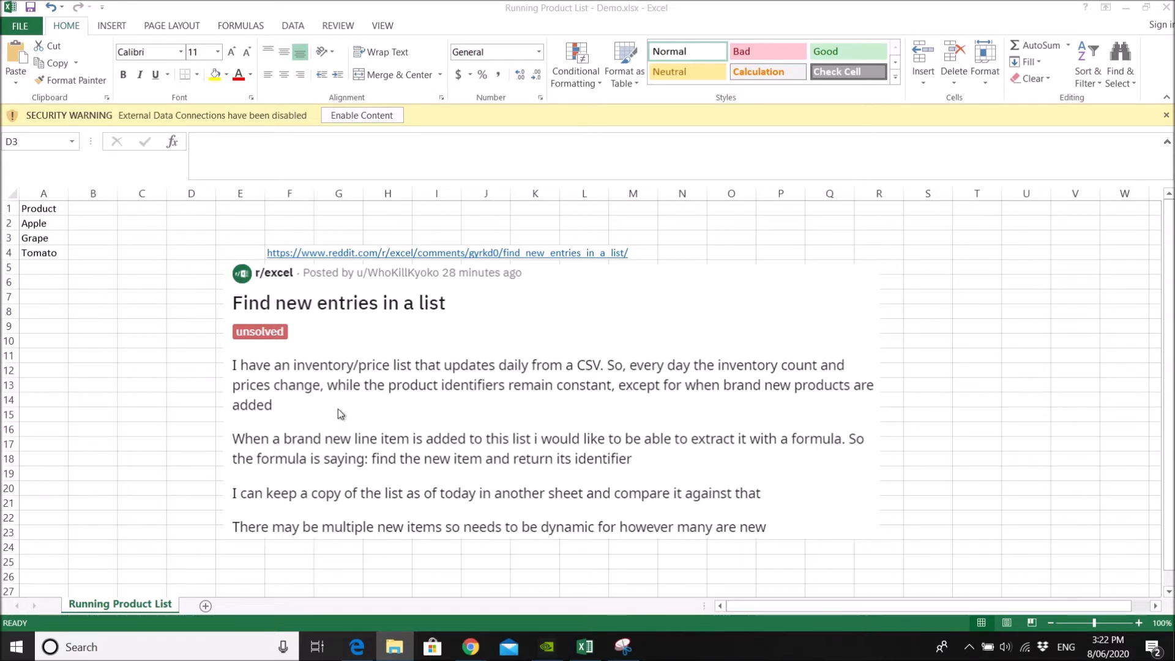
{"action": "mouse_move", "coordinate": [546, 411]}
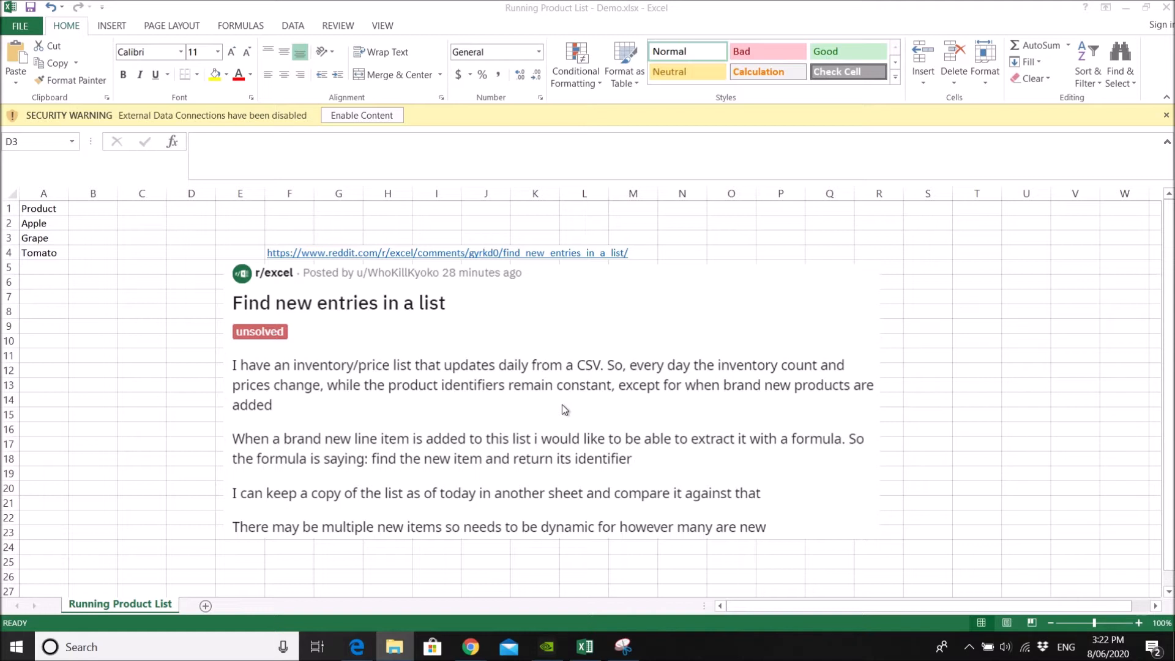
{"action": "mouse_move", "coordinate": [562, 406]}
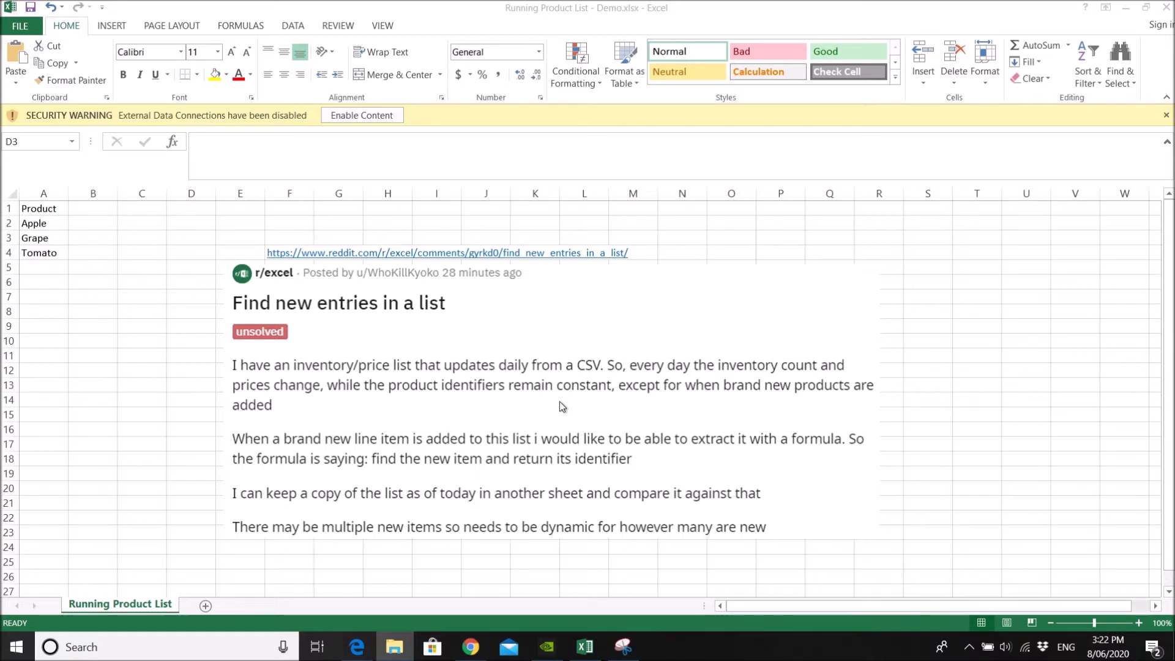
{"action": "mouse_move", "coordinate": [384, 449]}
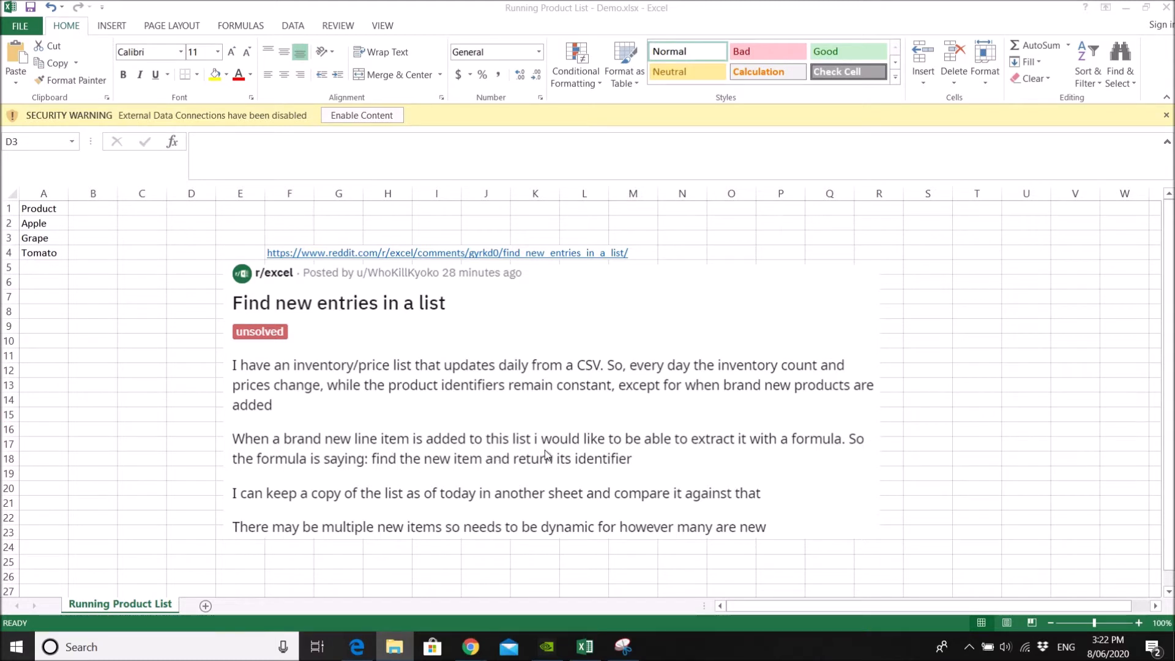
{"action": "mouse_move", "coordinate": [639, 461]}
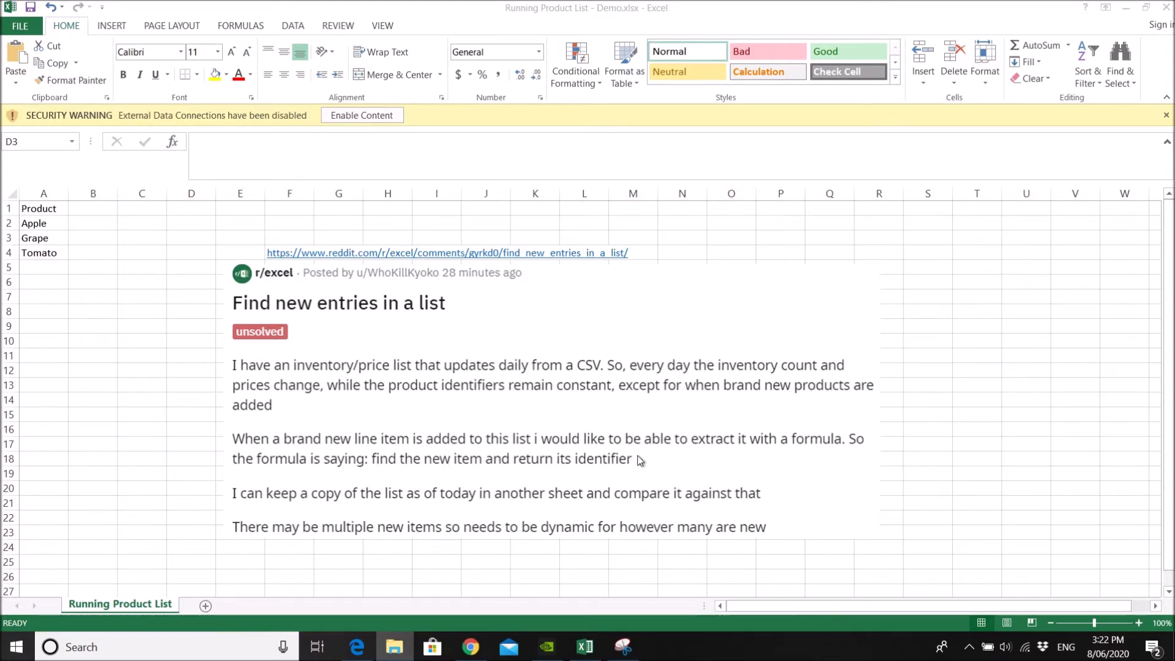
{"action": "mouse_move", "coordinate": [646, 459]}
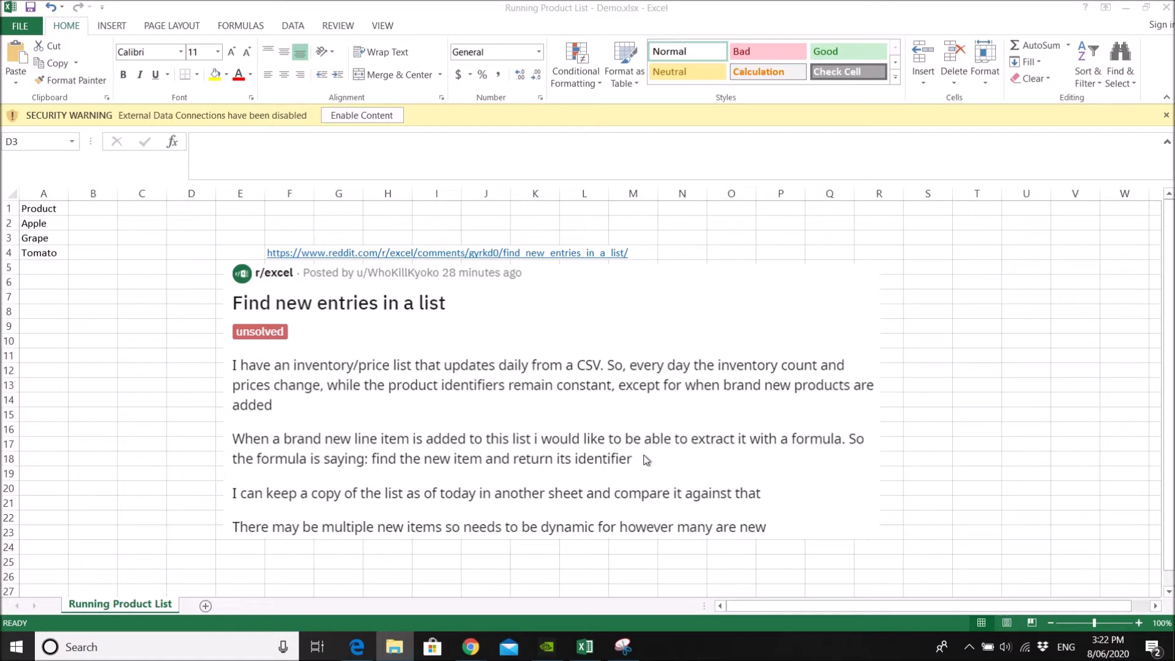
{"action": "mouse_move", "coordinate": [684, 478]}
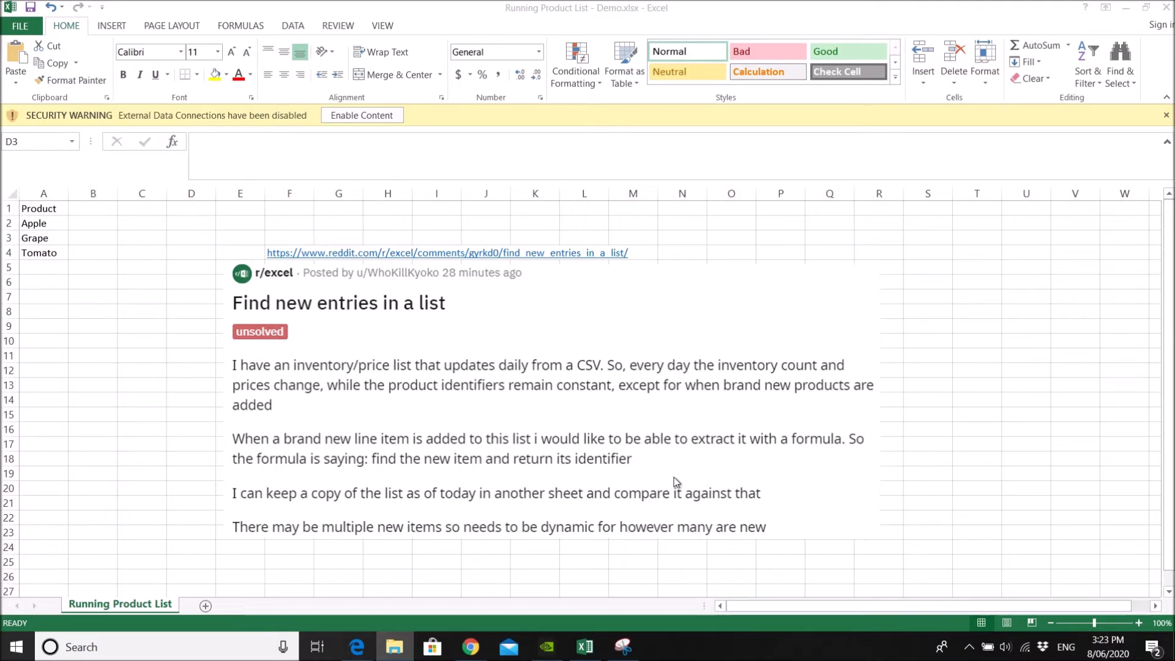
{"action": "mouse_move", "coordinate": [672, 484]}
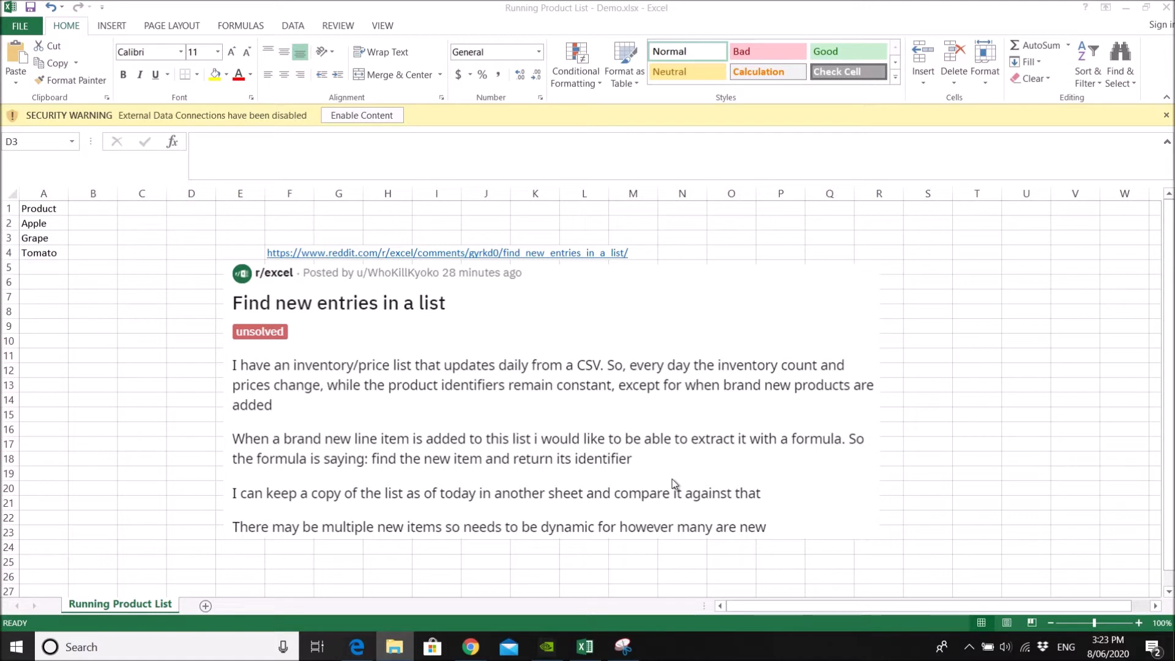
{"action": "mouse_move", "coordinate": [675, 480]}
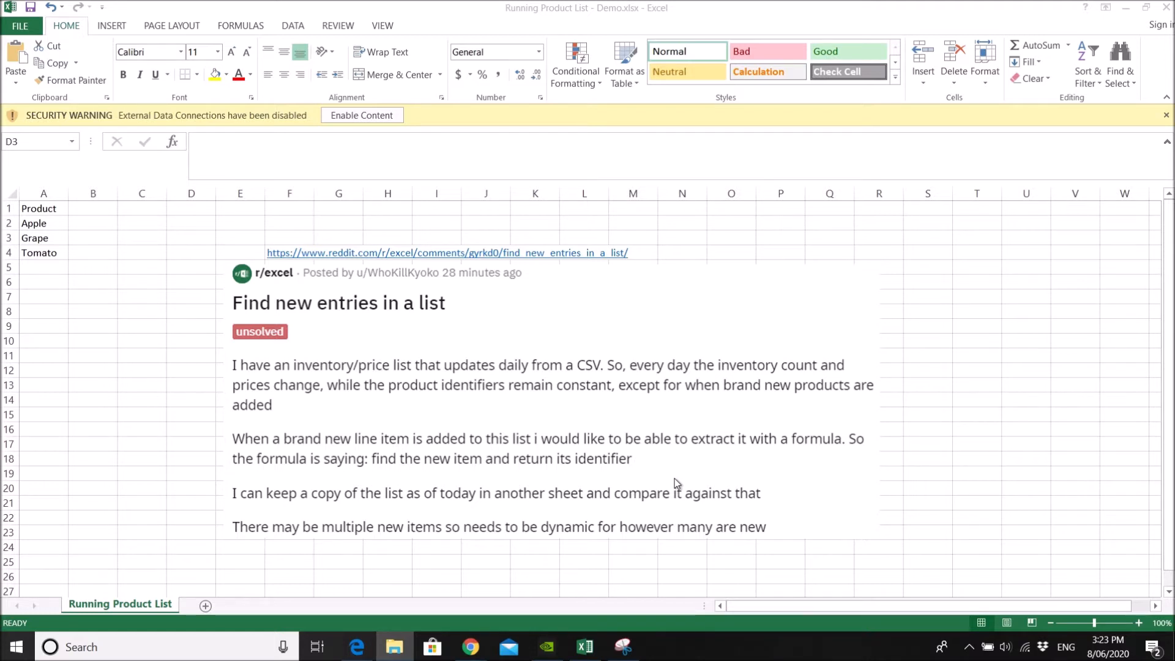
{"action": "mouse_move", "coordinate": [675, 480]}
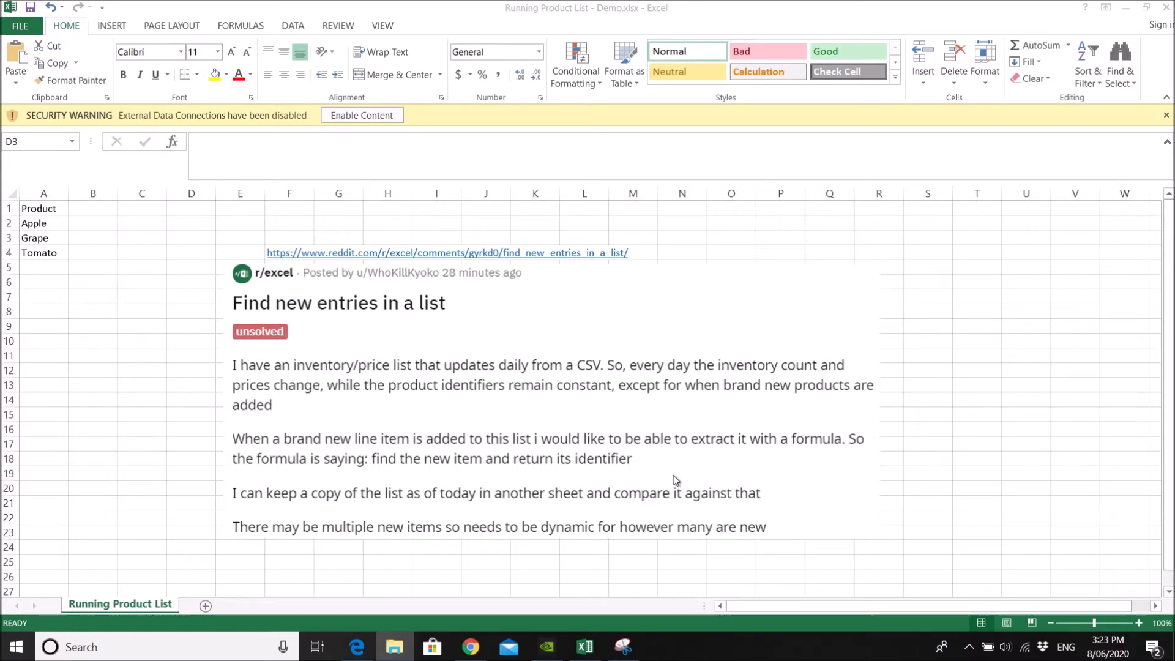
{"action": "mouse_move", "coordinate": [667, 478]}
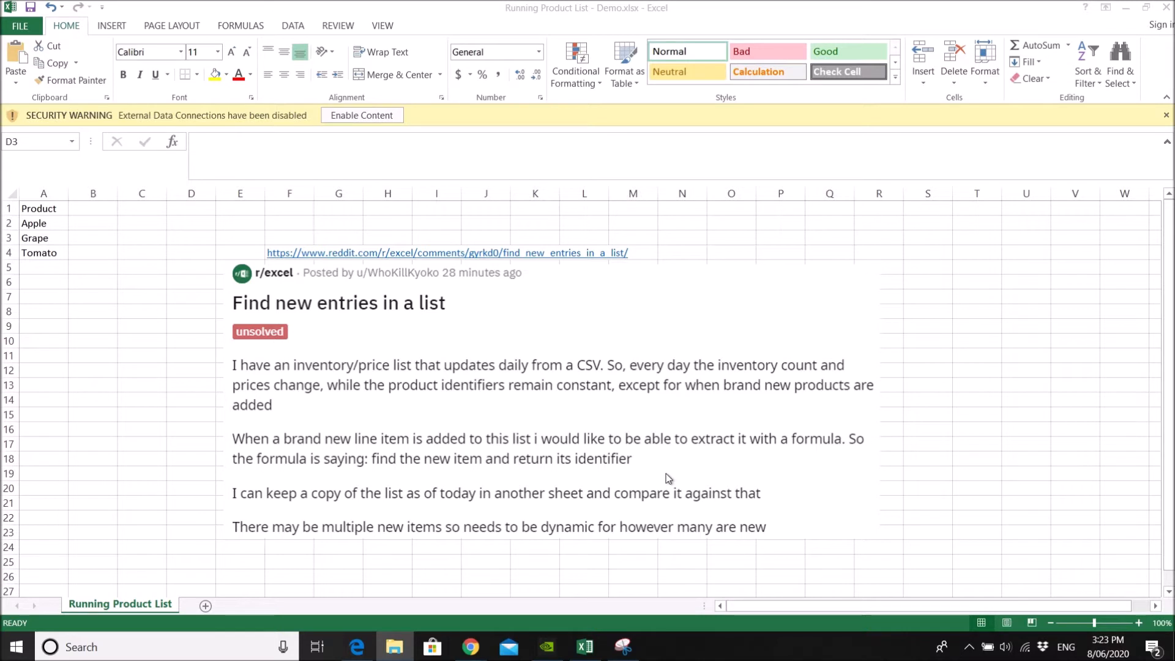
{"action": "mouse_move", "coordinate": [673, 475]}
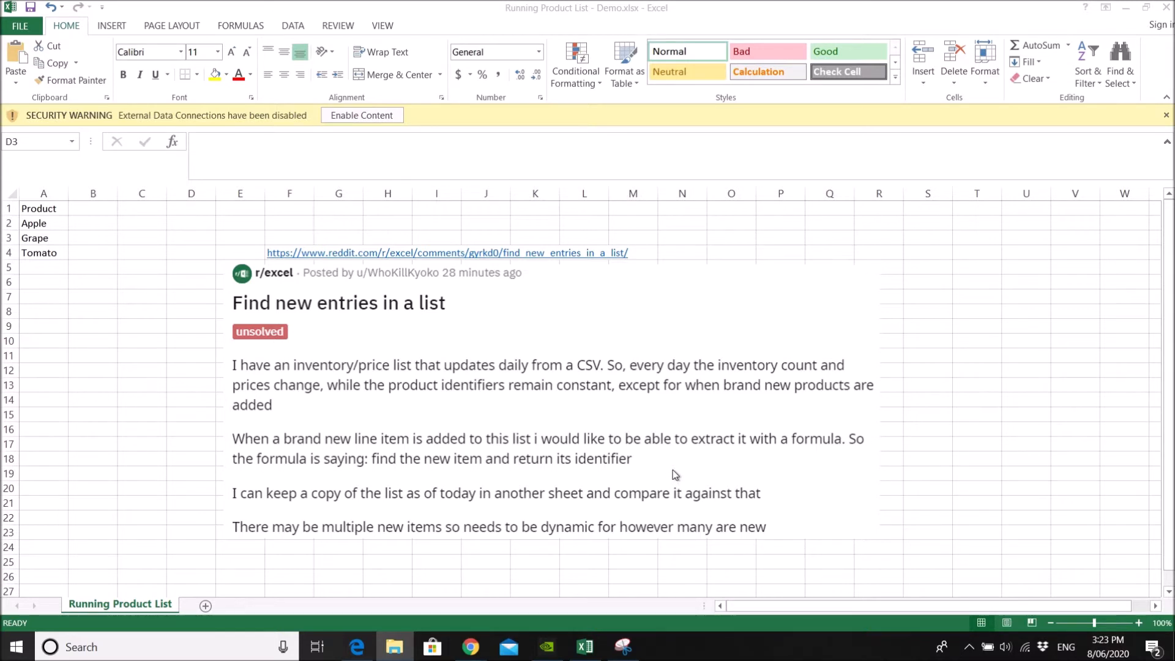
{"action": "mouse_move", "coordinate": [752, 498]}
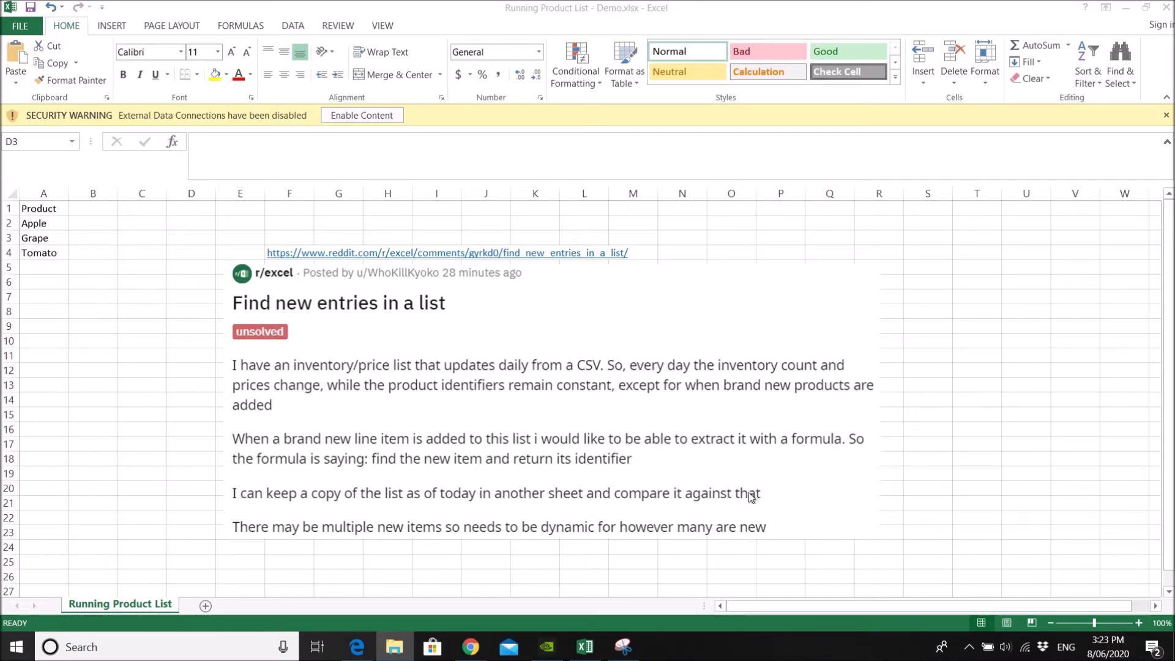
Bring up the Daily Products 2 CSV listing six products with amounts.
{"action": "left_click", "coordinate": [191, 237]}
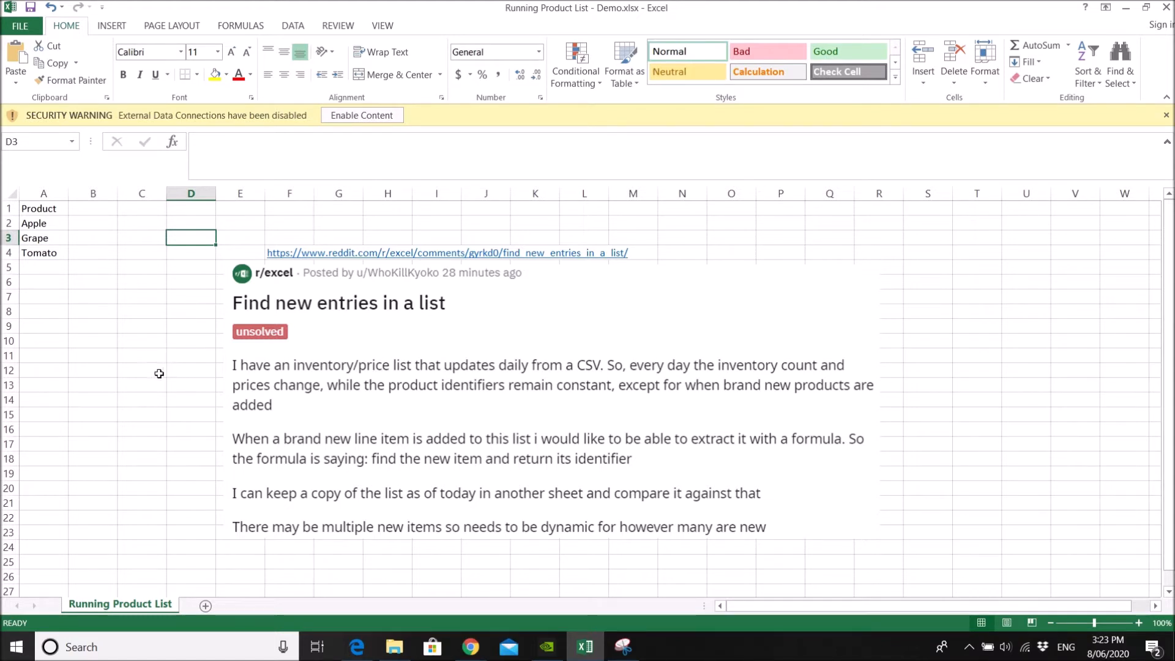
{"action": "mouse_move", "coordinate": [43, 225]}
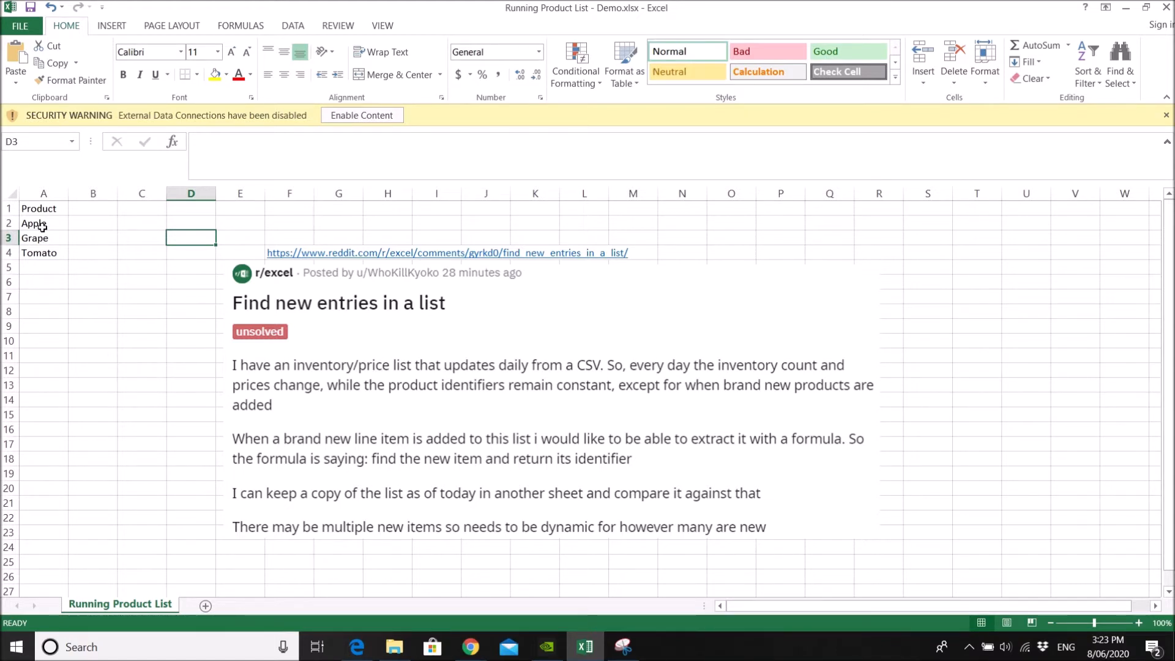
{"action": "mouse_move", "coordinate": [55, 297]}
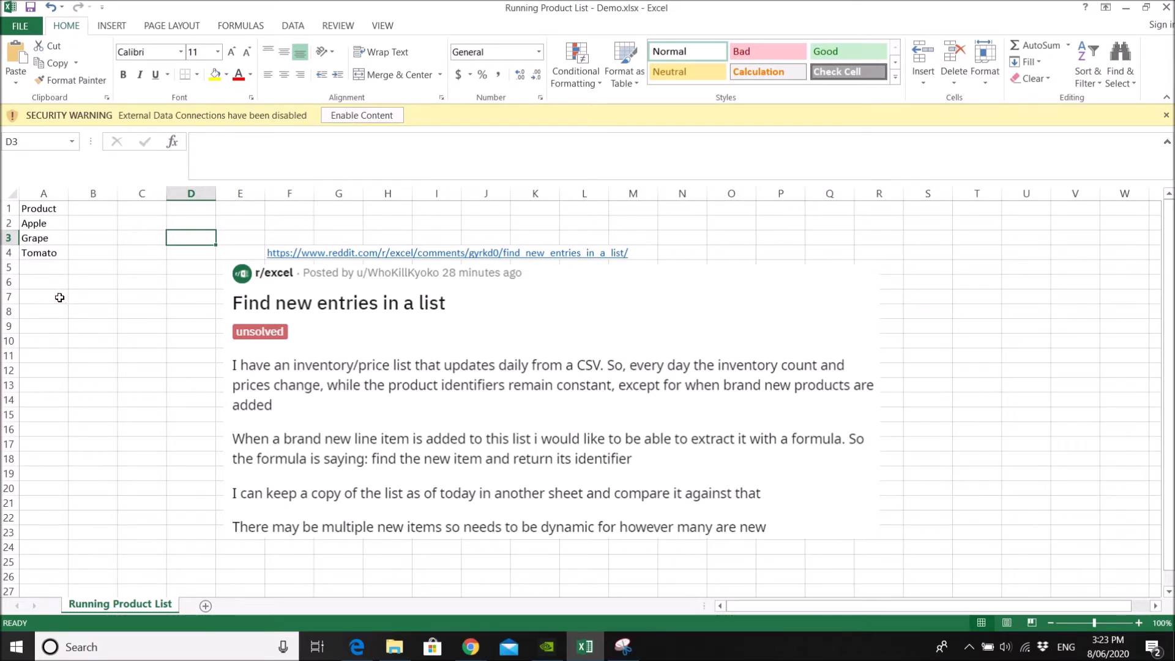
{"action": "mouse_move", "coordinate": [69, 297]}
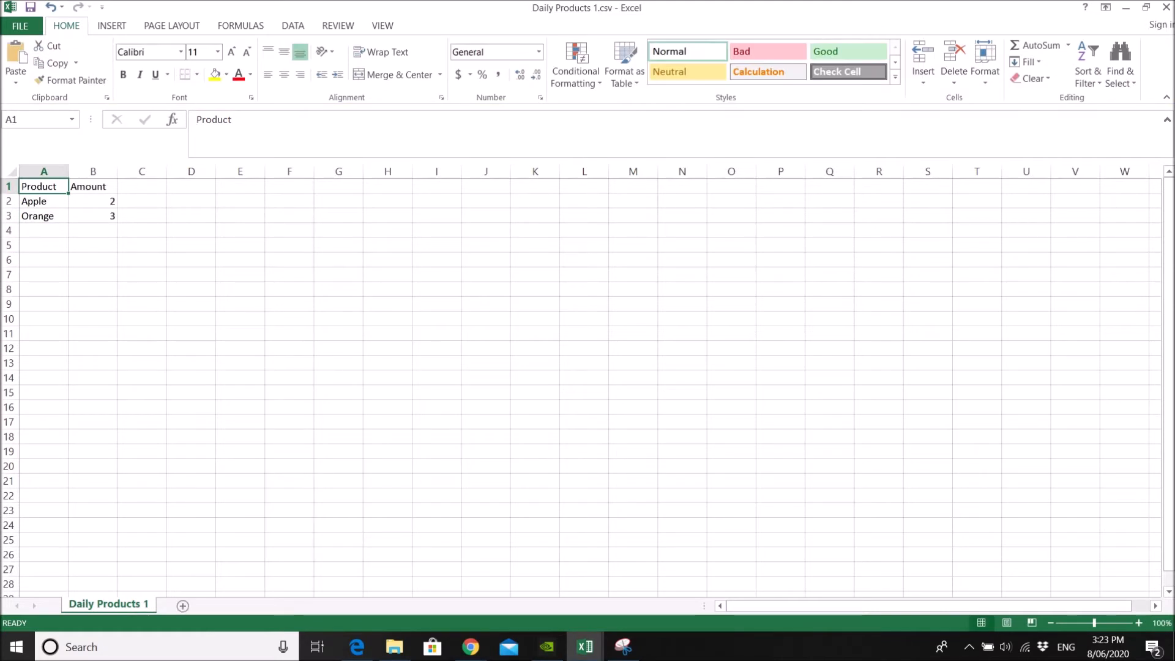
{"action": "mouse_move", "coordinate": [92, 246]}
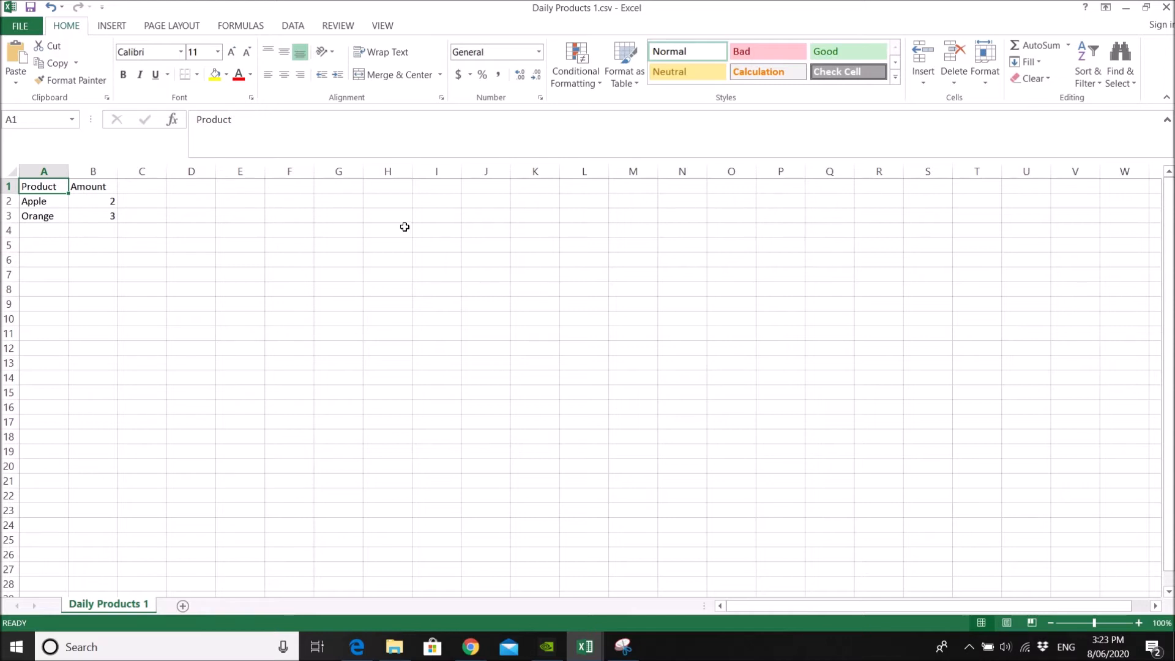
{"action": "mouse_move", "coordinate": [149, 43]}
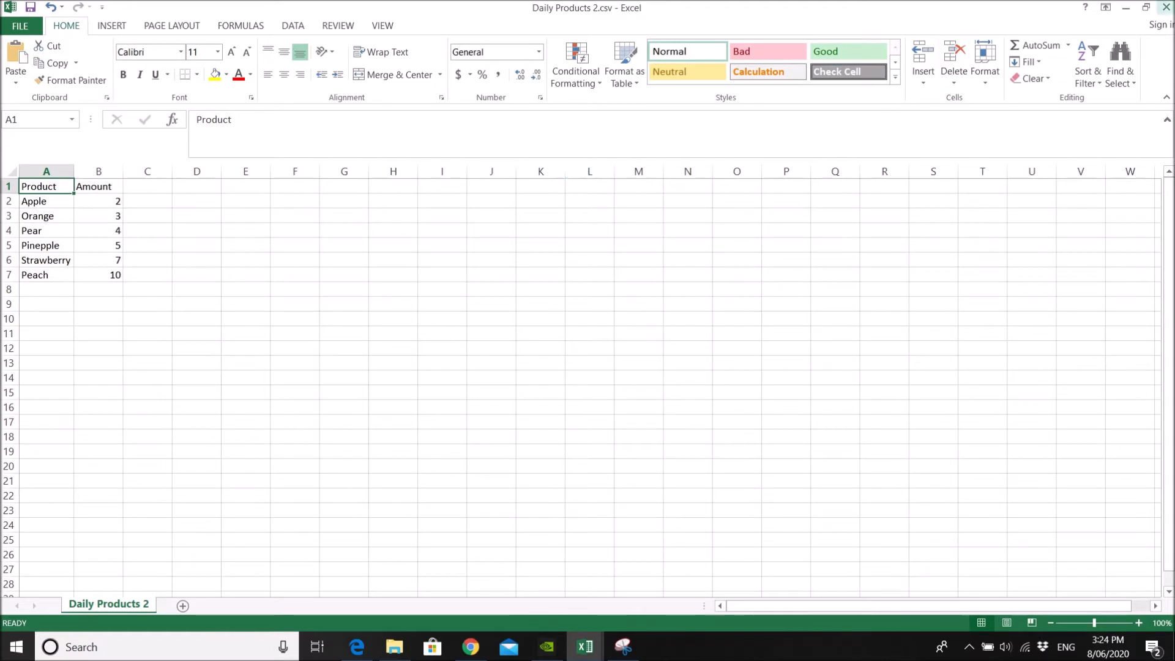
{"action": "mouse_move", "coordinate": [1166, 8]}
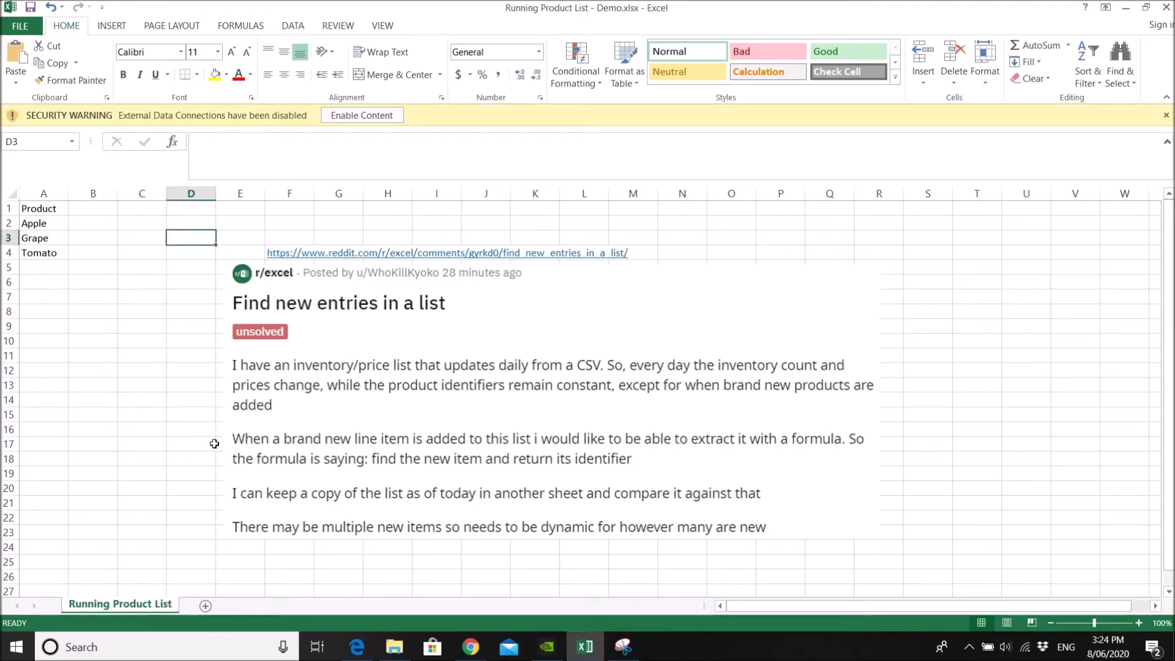
{"action": "mouse_move", "coordinate": [197, 610]}
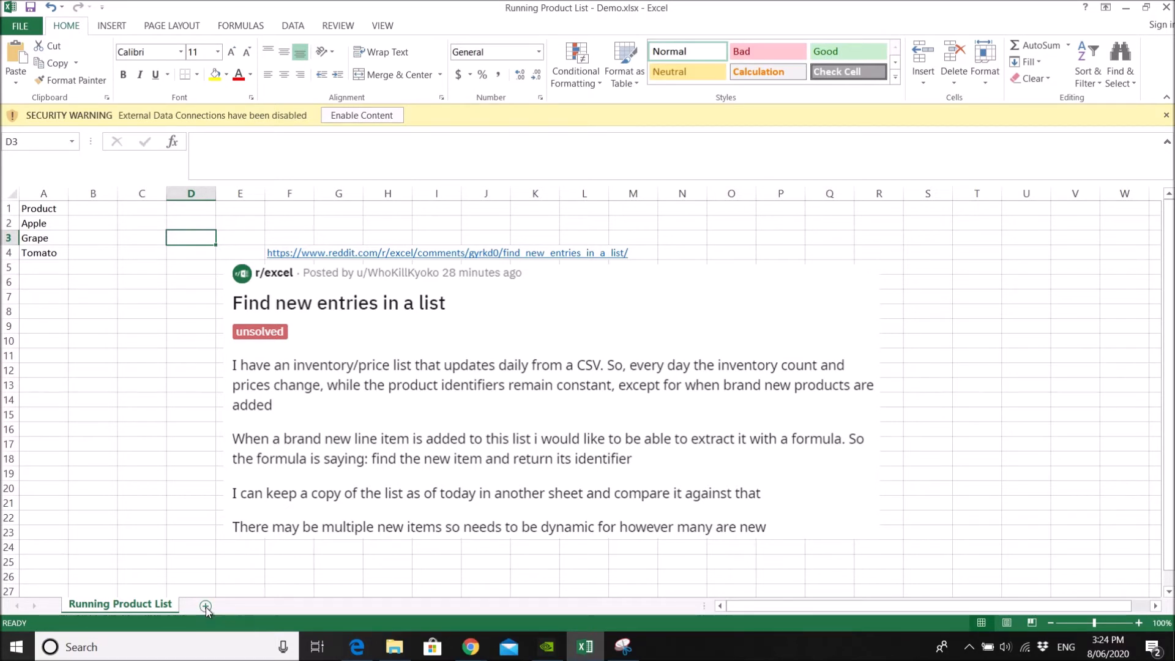
Add a blank worksheet and rename it Daily Products beside Running Product List.
{"action": "left_click", "coordinate": [206, 604]}
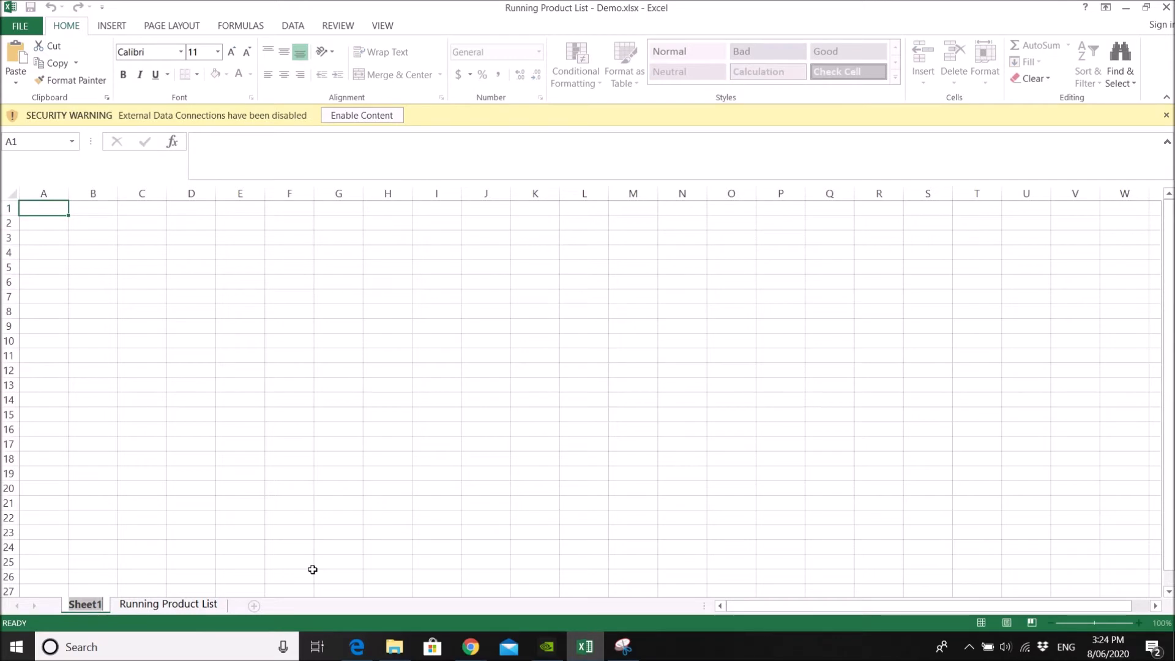
{"action": "double_click", "coordinate": [84, 603]}
{"action": "type", "text": "Daily Products"}
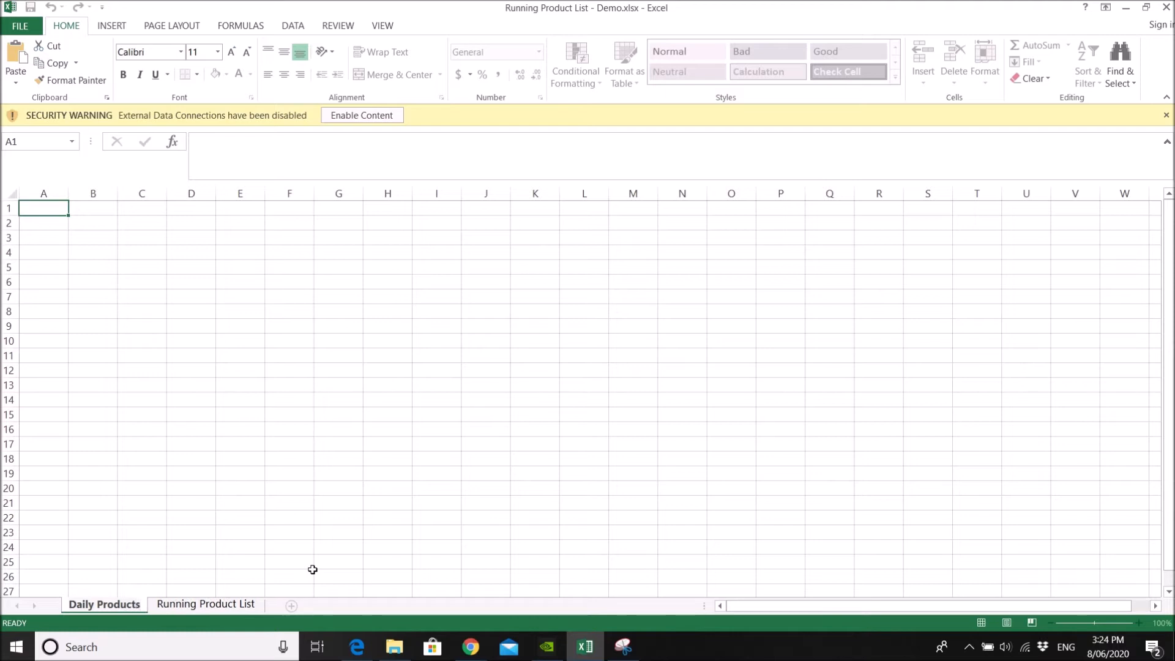
{"action": "left_click", "coordinate": [239, 443]}
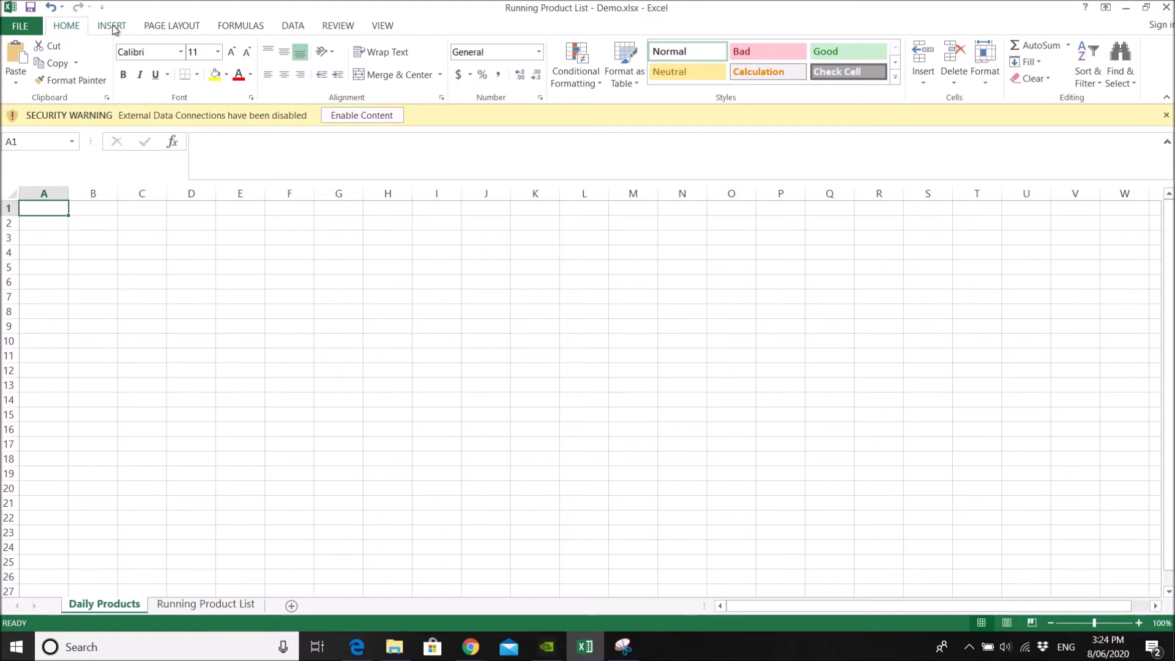
Start adding a workbook connection from Data > Connections and accept the security notice.
{"action": "left_click", "coordinate": [112, 25]}
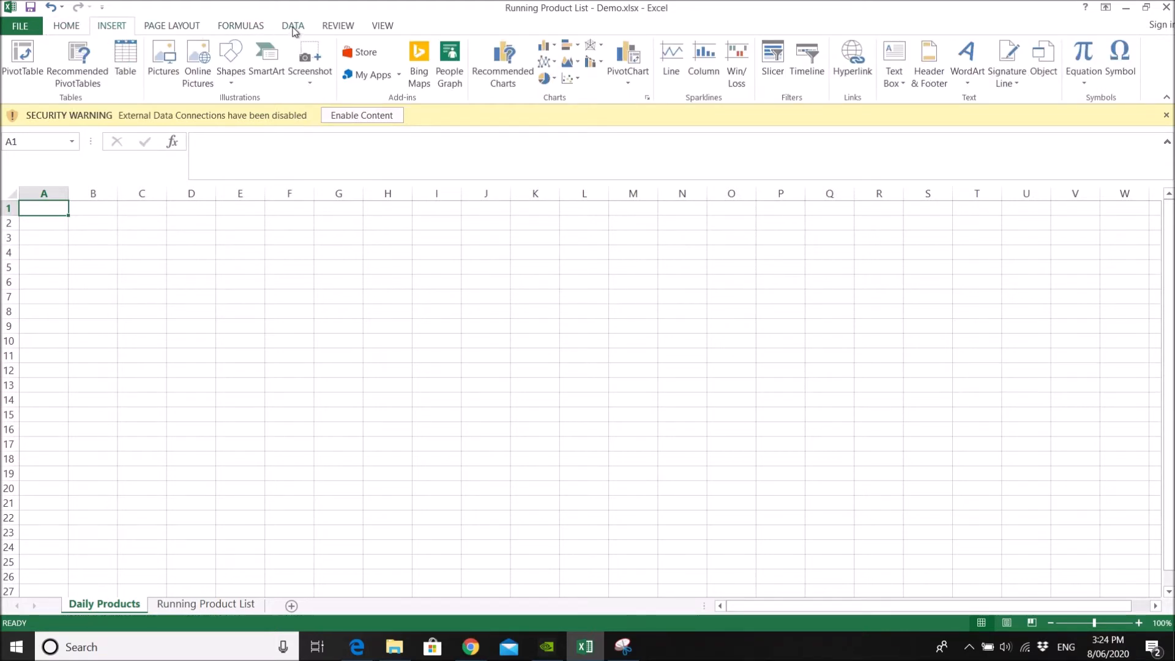
{"action": "left_click", "coordinate": [293, 24]}
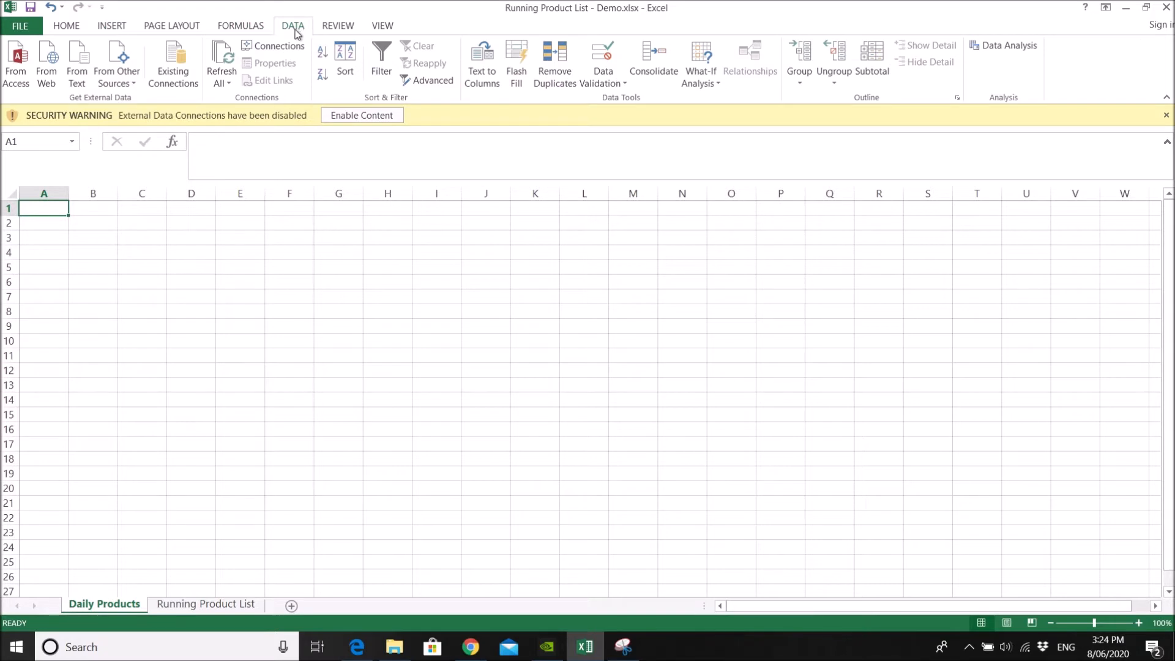
{"action": "left_click", "coordinate": [278, 45]}
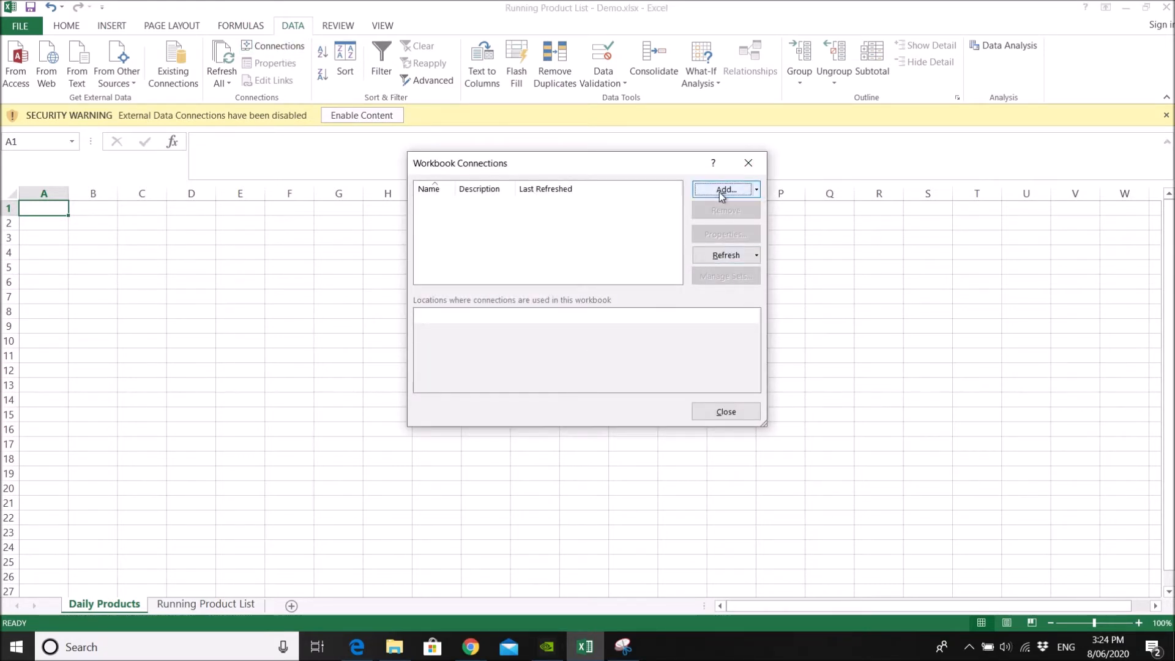
{"action": "left_click", "coordinate": [722, 188]}
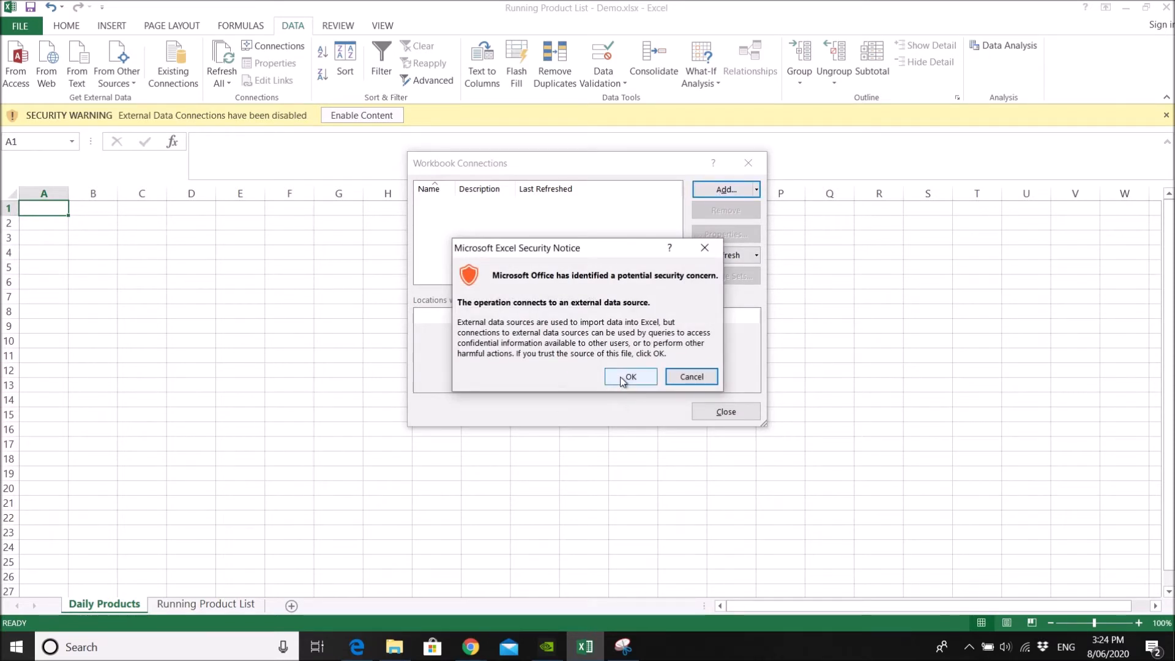
{"action": "left_click", "coordinate": [629, 376]}
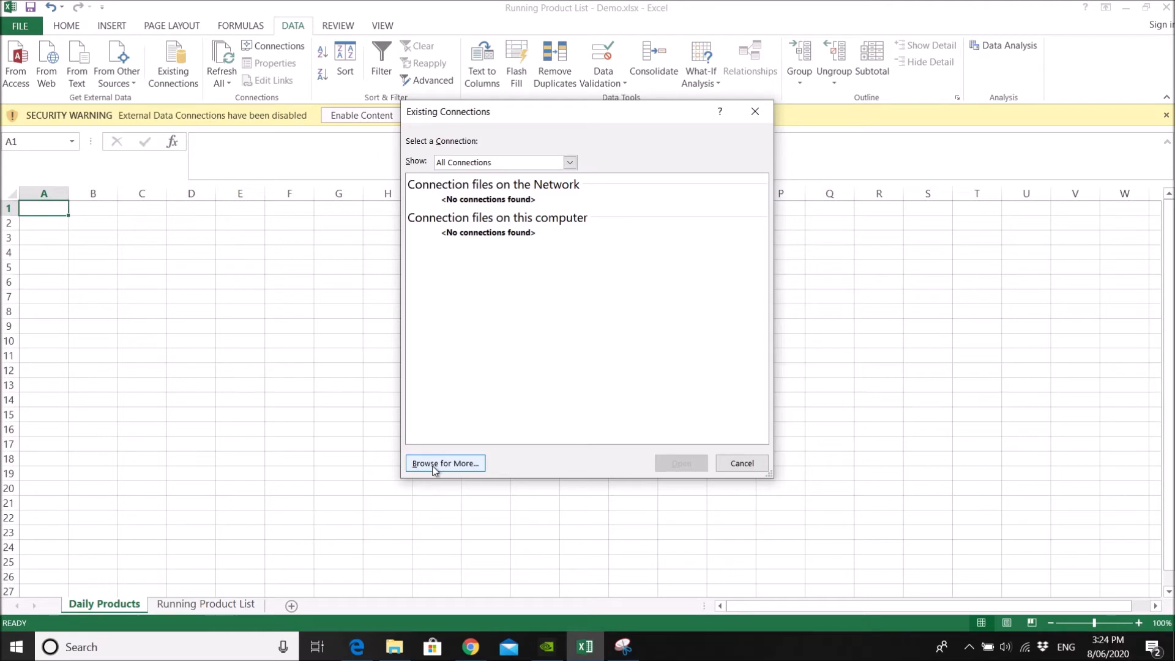
Browse to the Ask Me Excel folder and choose Daily Products 1.csv as the data source.
{"action": "left_click", "coordinate": [444, 463]}
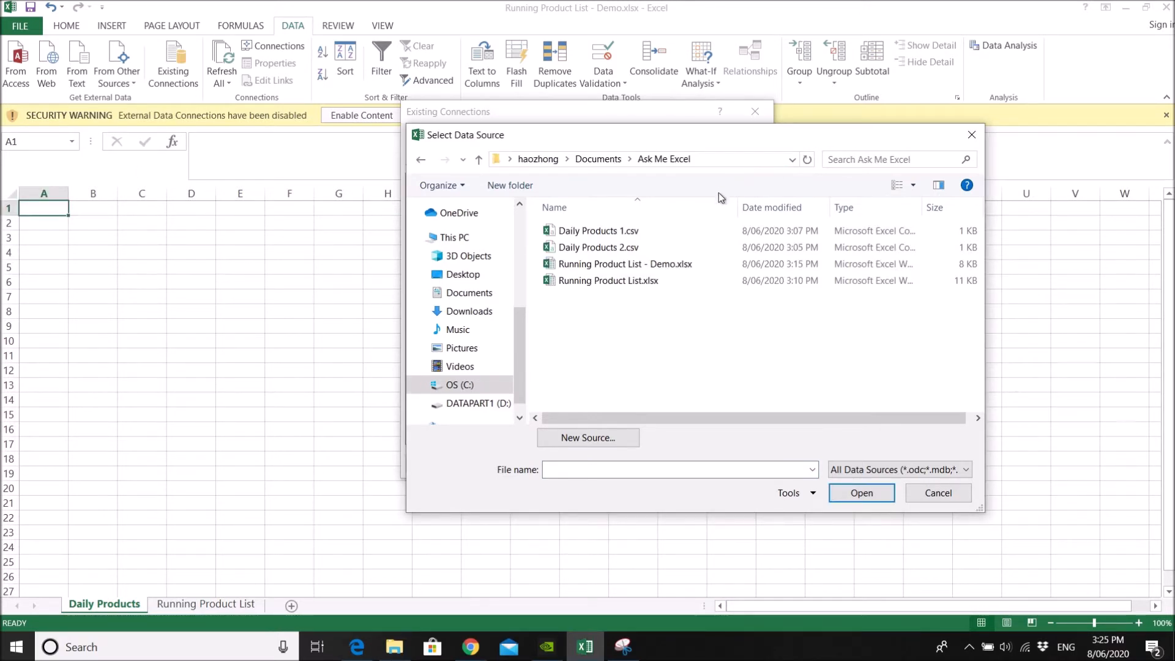
{"action": "mouse_move", "coordinate": [597, 230]}
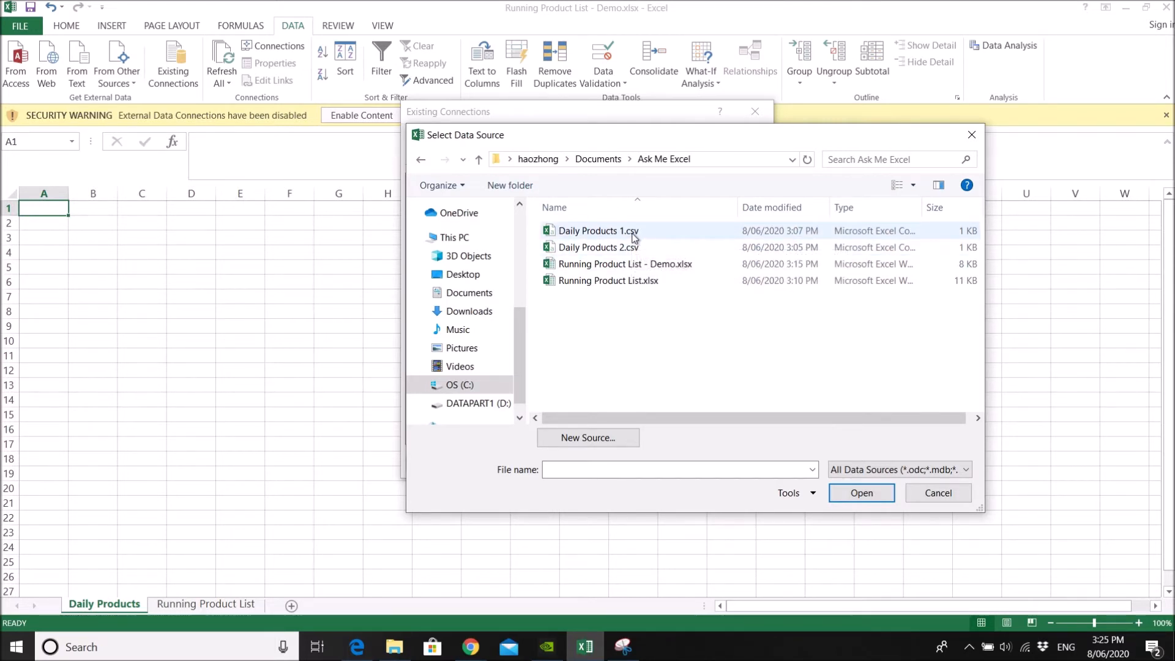
{"action": "left_click", "coordinate": [596, 230]}
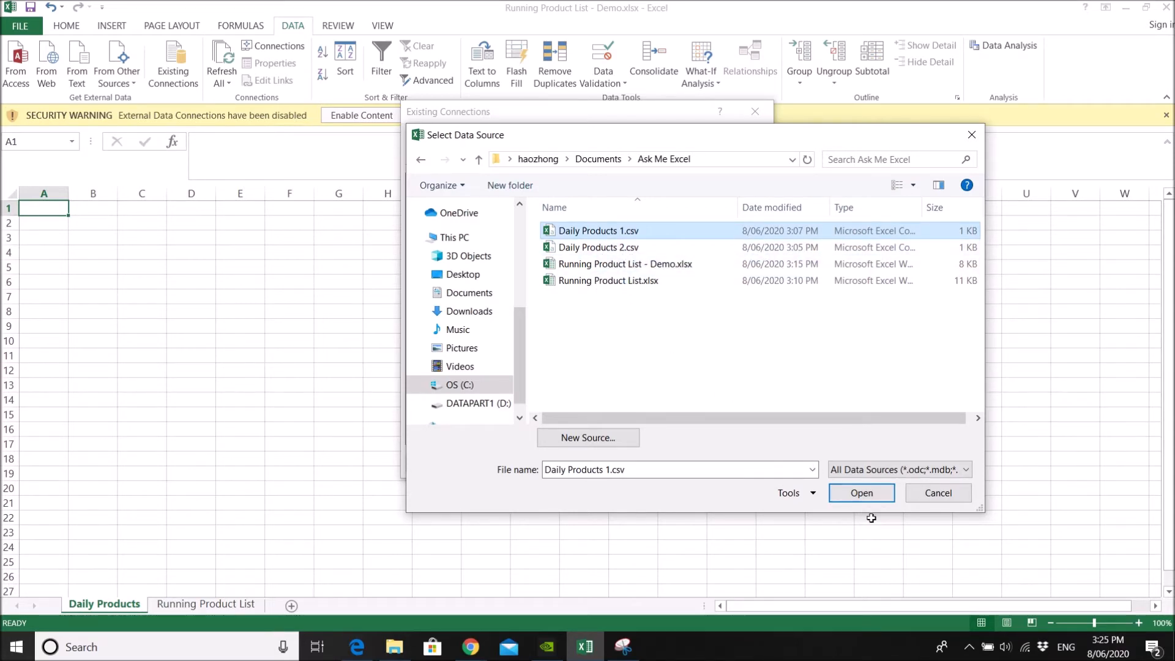
{"action": "left_click", "coordinate": [860, 492]}
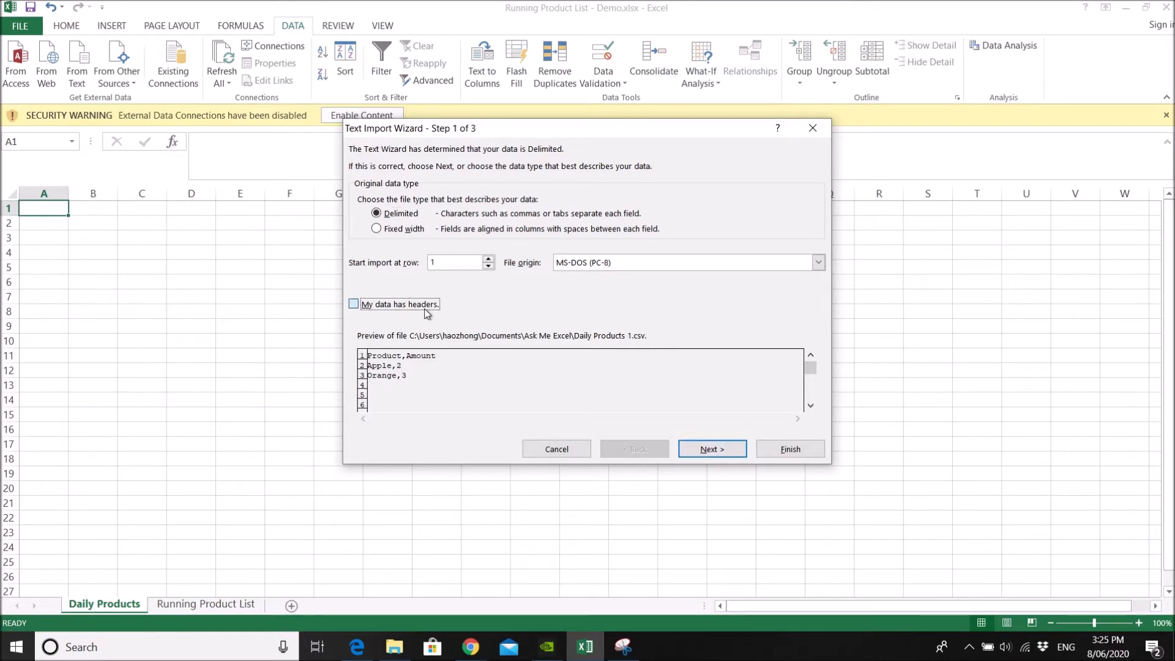
Create the Daily Products 1 connection as delimited text split at commas.
{"action": "left_click", "coordinate": [710, 448]}
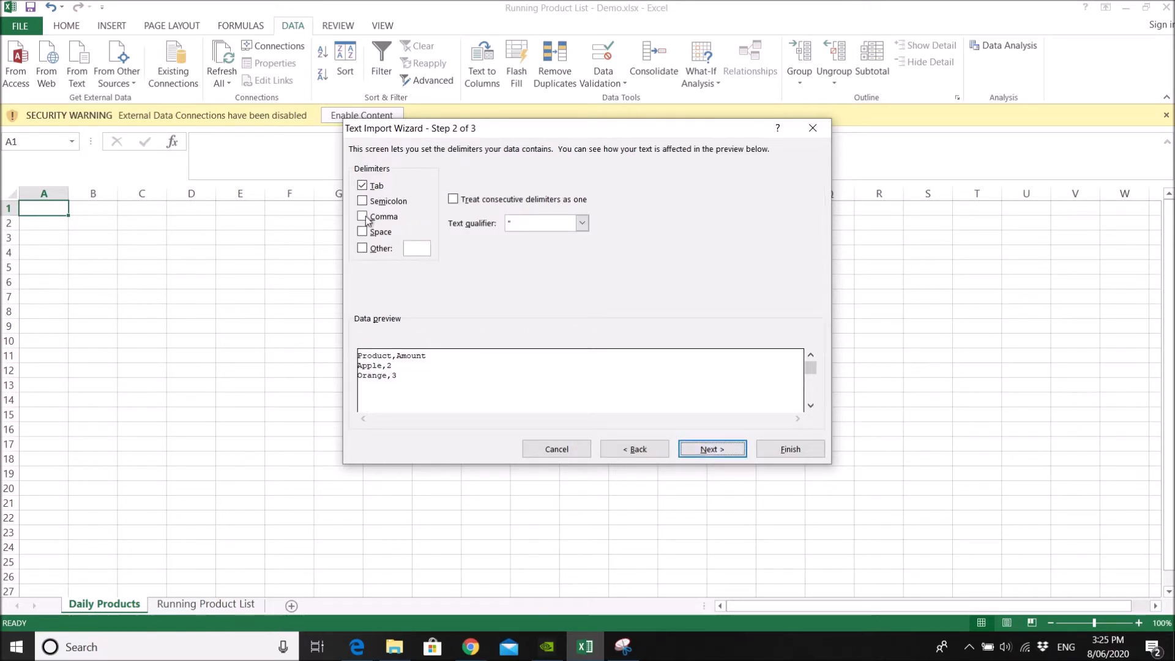
{"action": "left_click", "coordinate": [362, 216]}
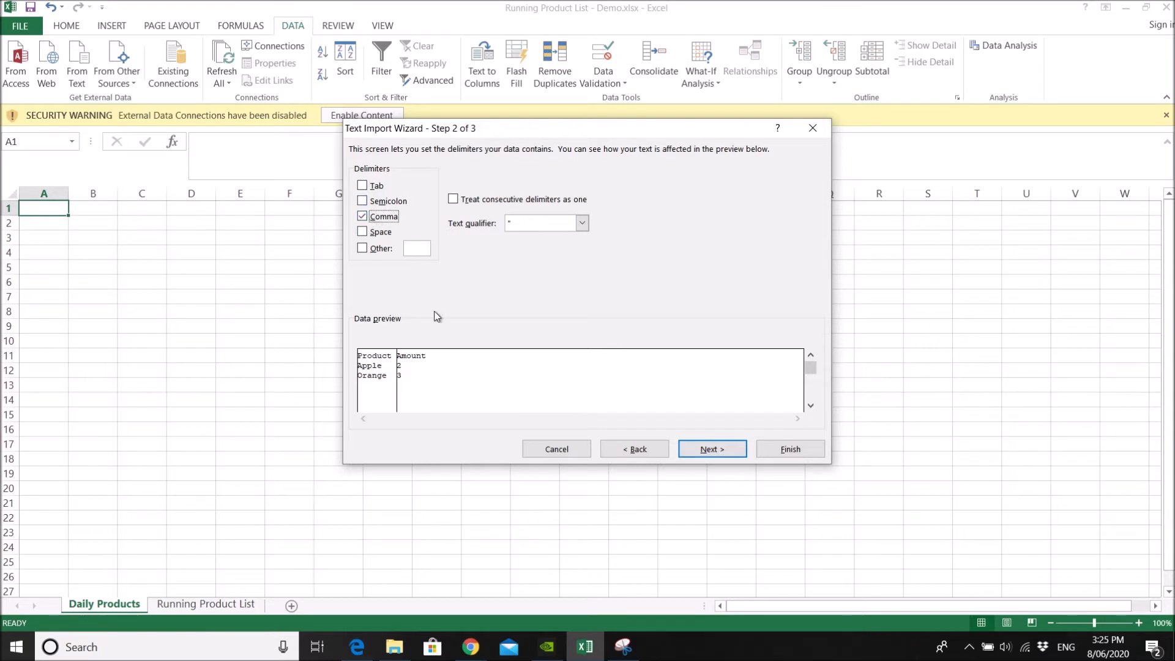
{"action": "left_click", "coordinate": [710, 449]}
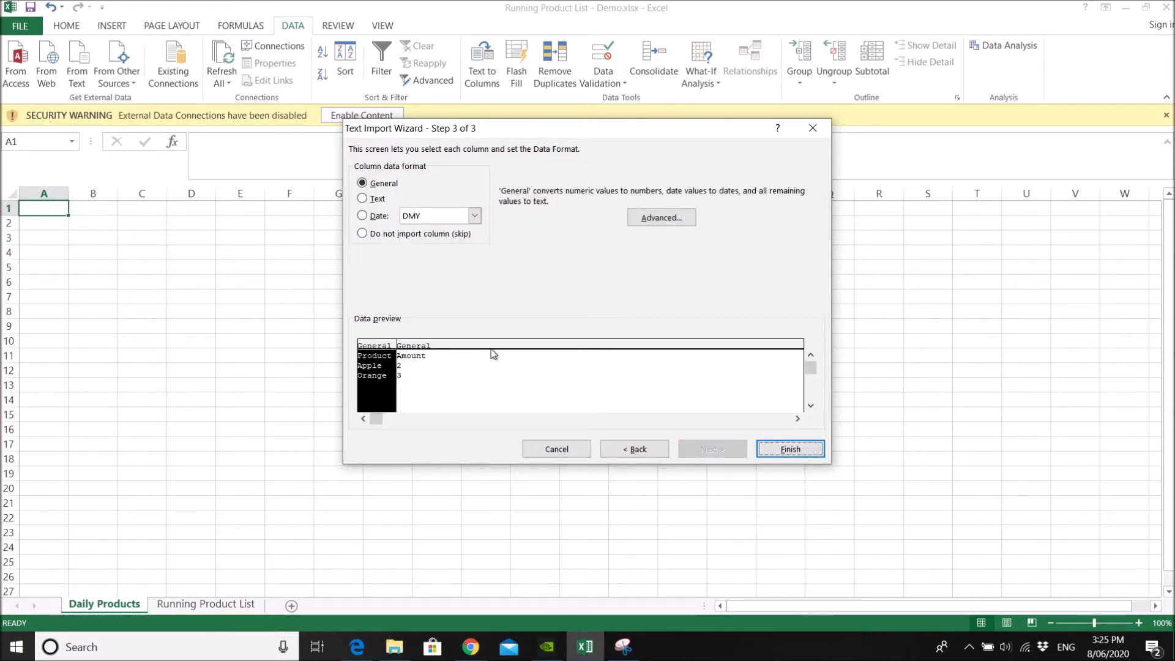
{"action": "left_click", "coordinate": [790, 449]}
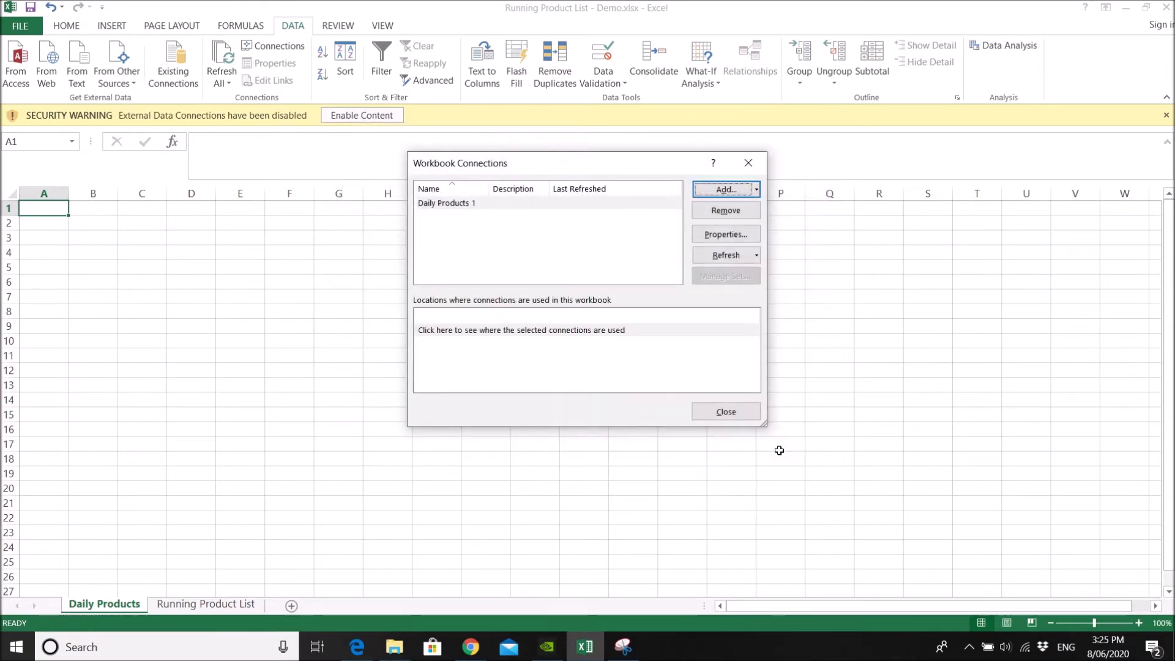
{"action": "mouse_move", "coordinate": [725, 412]}
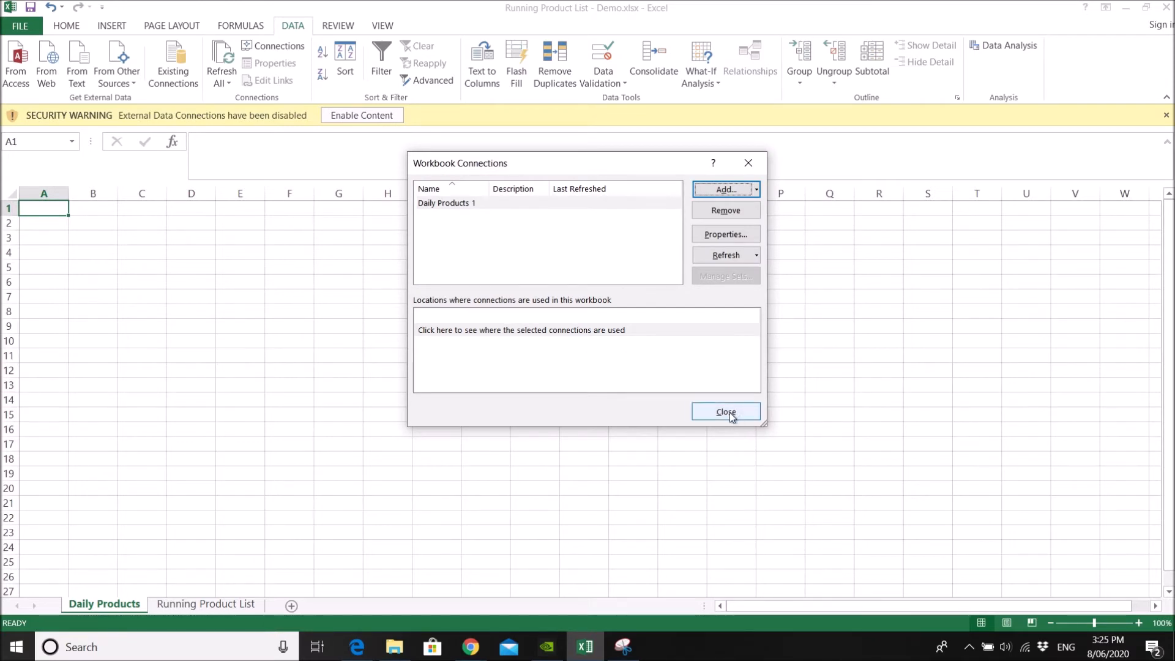
Close the Workbook Connections and Existing Connections dialogs, returning to the empty sheet.
{"action": "left_click", "coordinate": [725, 413]}
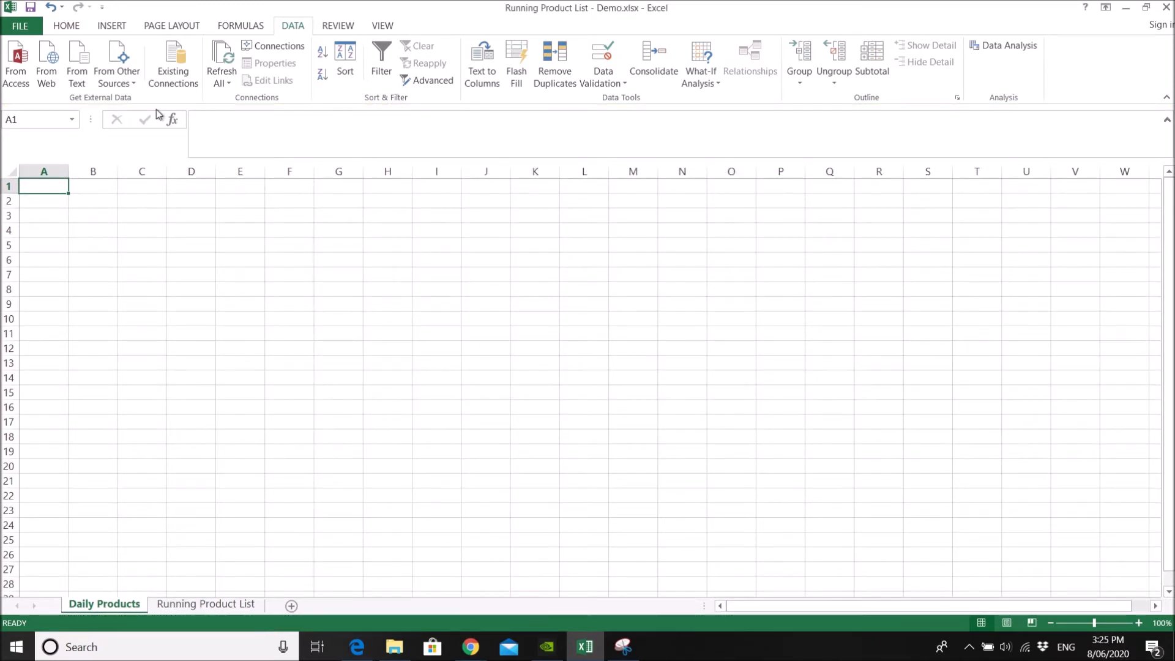
{"action": "mouse_move", "coordinate": [221, 61]}
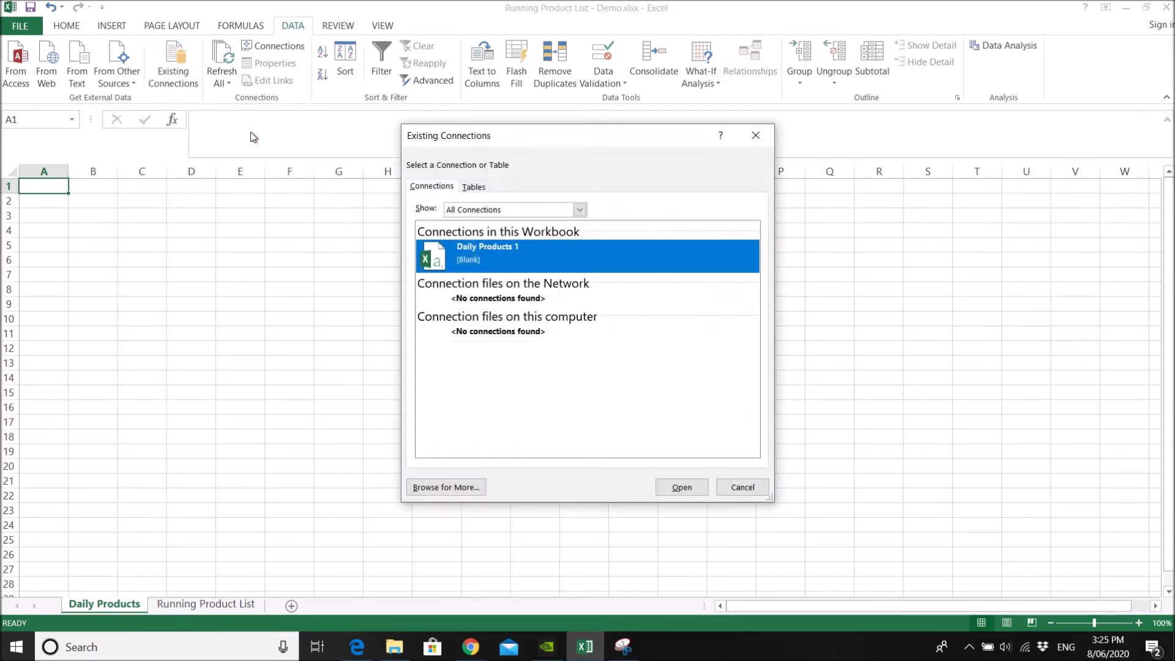
{"action": "left_click", "coordinate": [679, 487]}
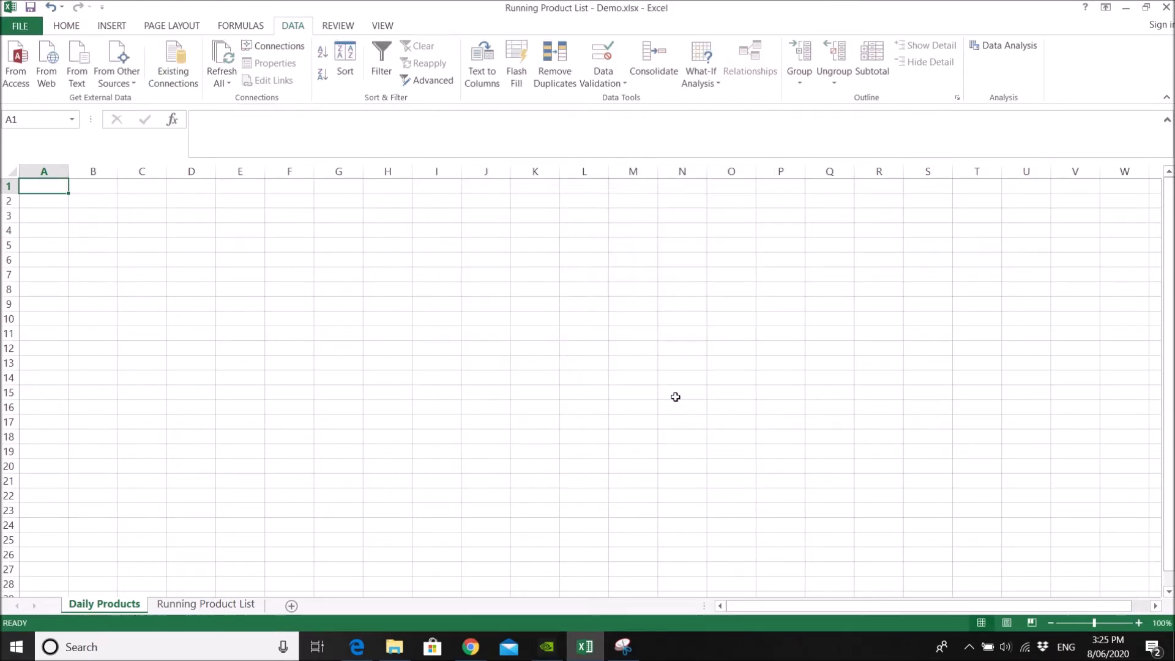
{"action": "mouse_move", "coordinate": [172, 63]}
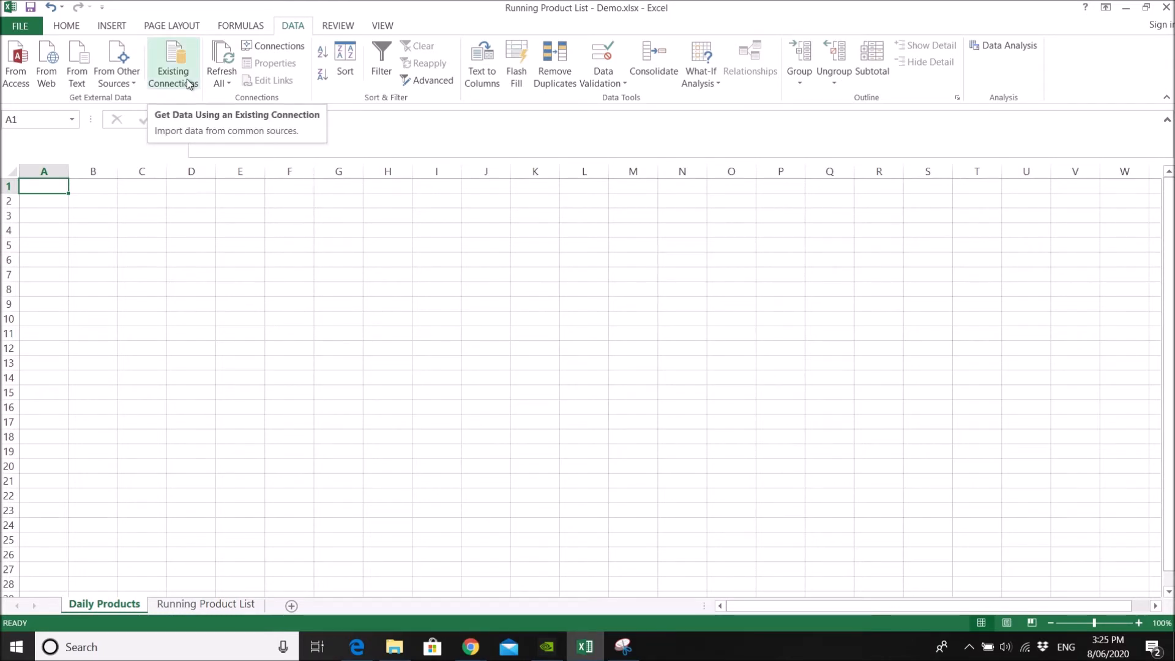
Choose the Daily Products 1 connection from Existing Connections for importing.
{"action": "left_click", "coordinate": [173, 64]}
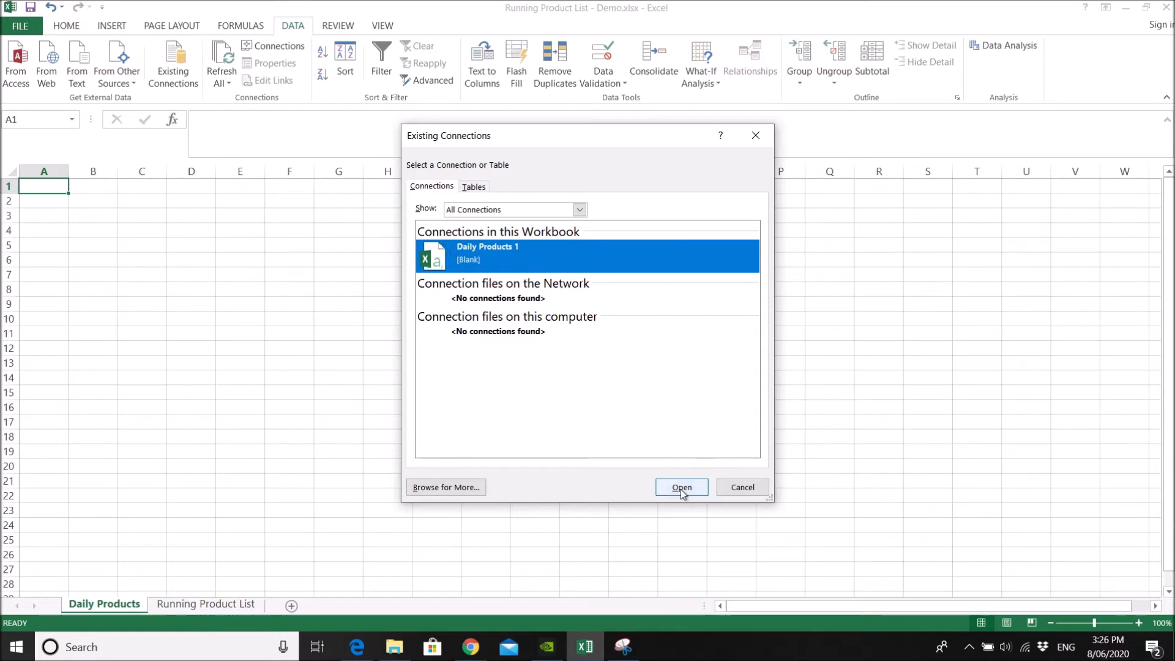
{"action": "left_click", "coordinate": [681, 487]}
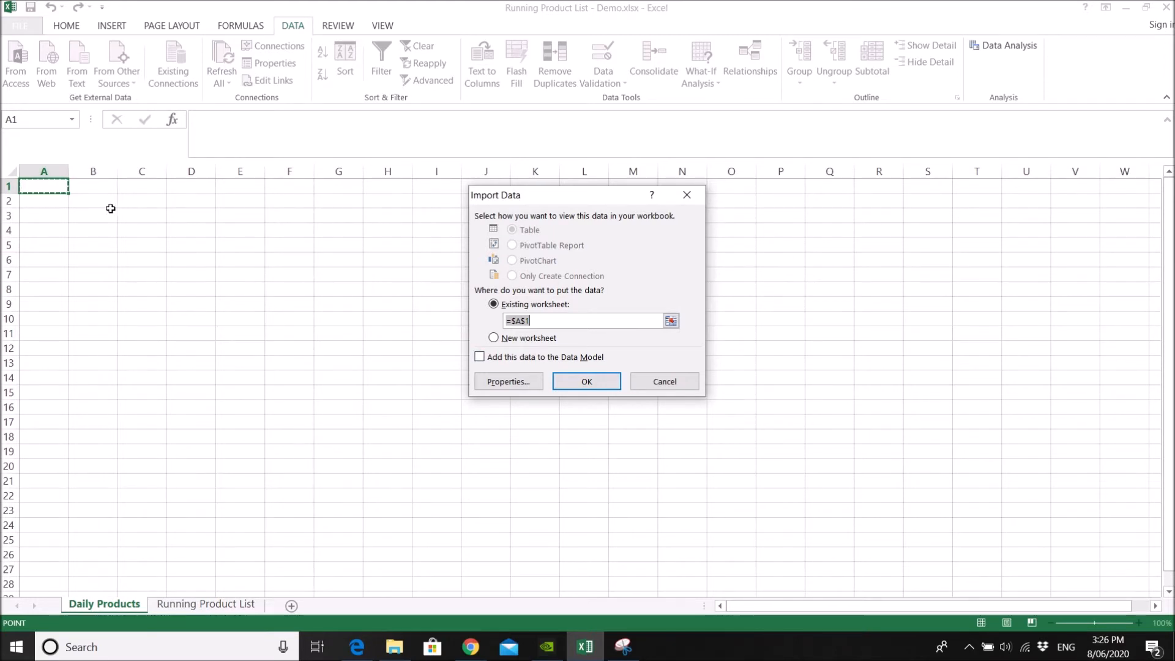
Target cell A1 of Daily Products as a table destination and confirm the import.
{"action": "left_click", "coordinate": [93, 186]}
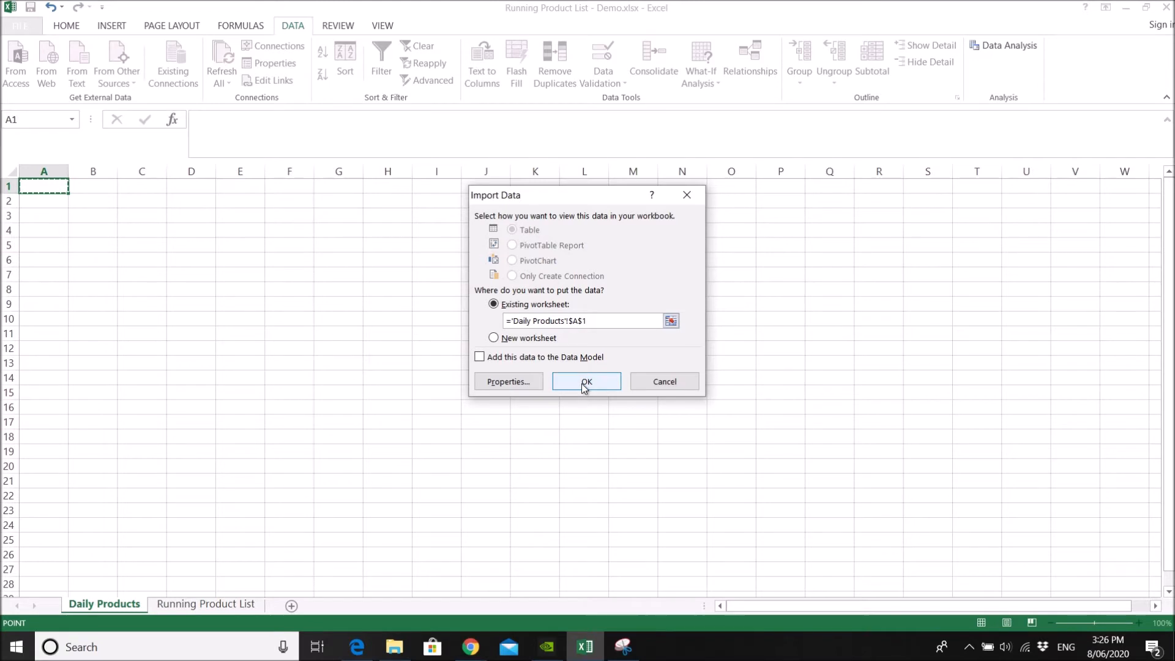
{"action": "left_click", "coordinate": [507, 382]}
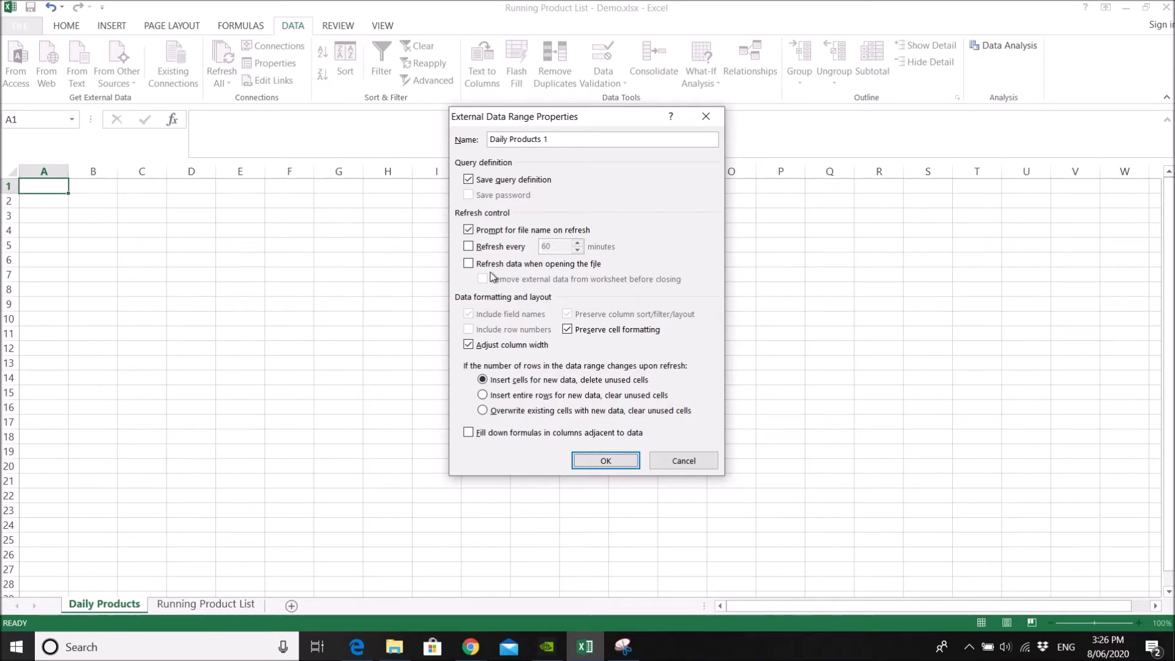
{"action": "mouse_move", "coordinate": [515, 288]}
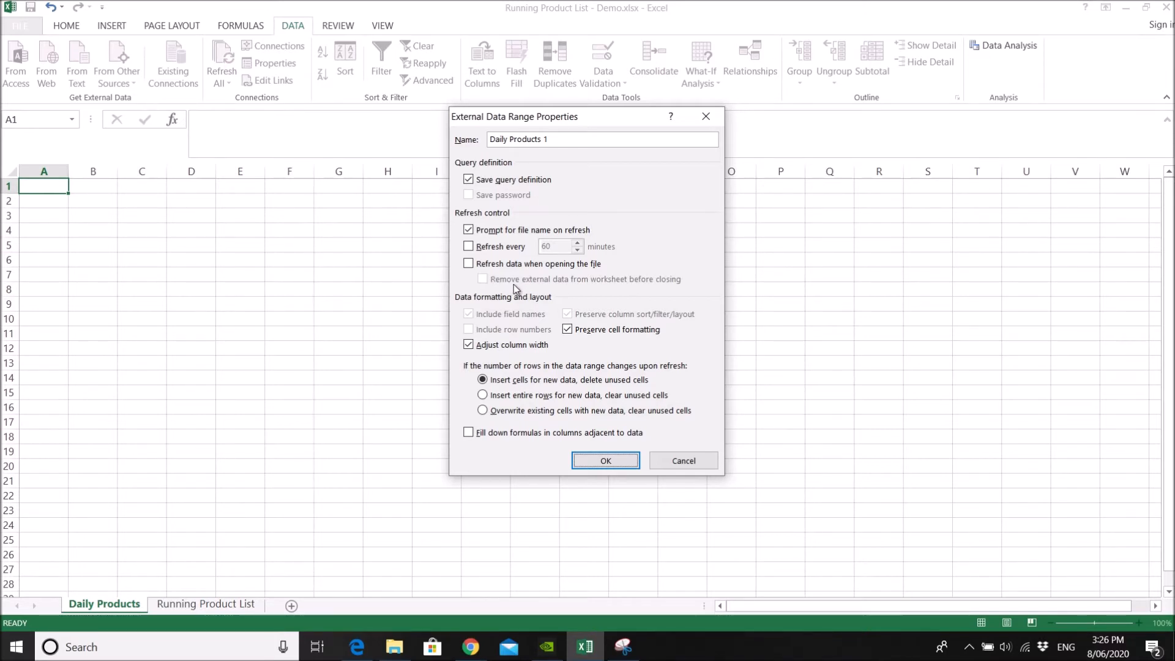
Set the range to refresh on open, overwrite existing cells and fill down adjacent formulas.
{"action": "left_click", "coordinate": [469, 263]}
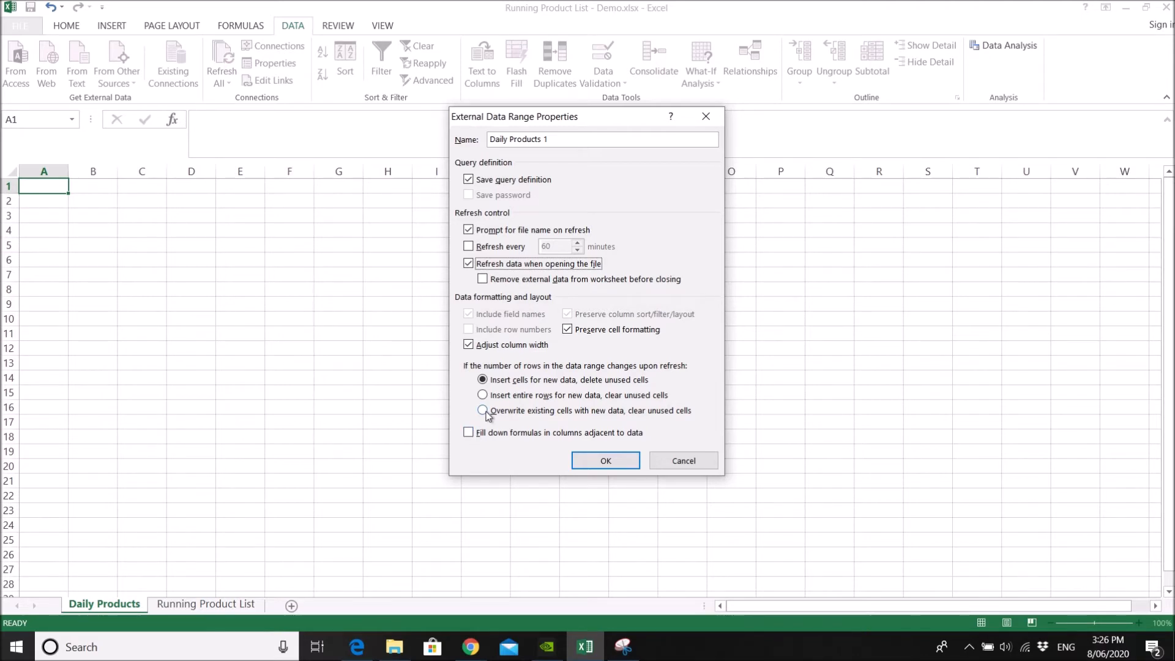
{"action": "mouse_move", "coordinate": [486, 416]}
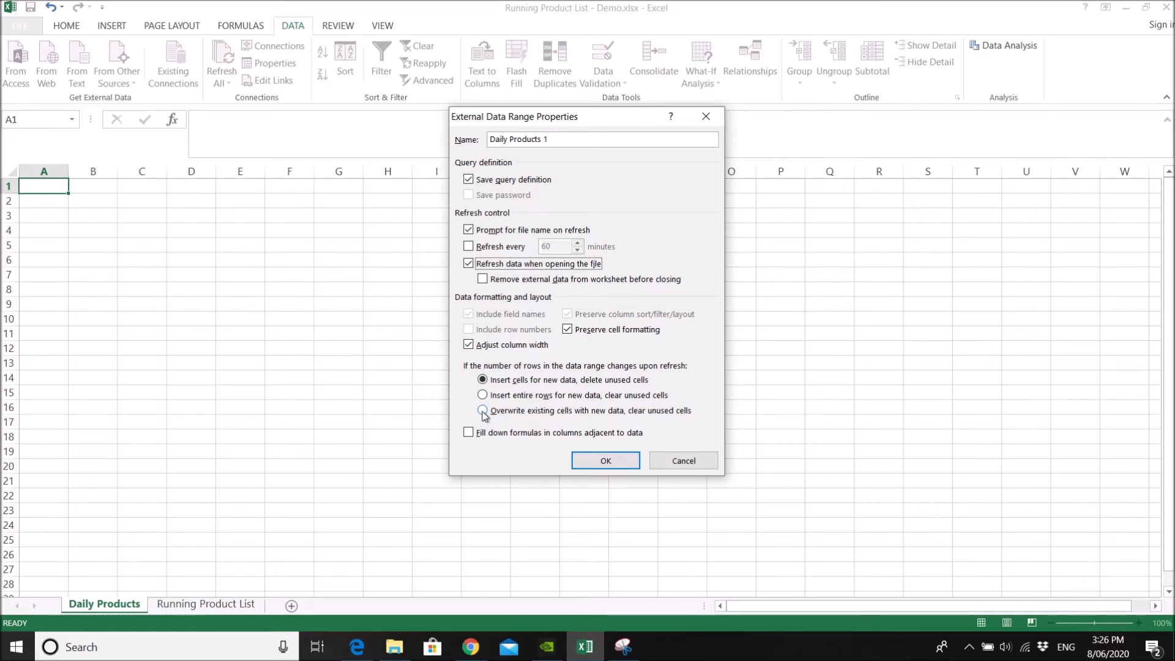
{"action": "mouse_move", "coordinate": [483, 416]}
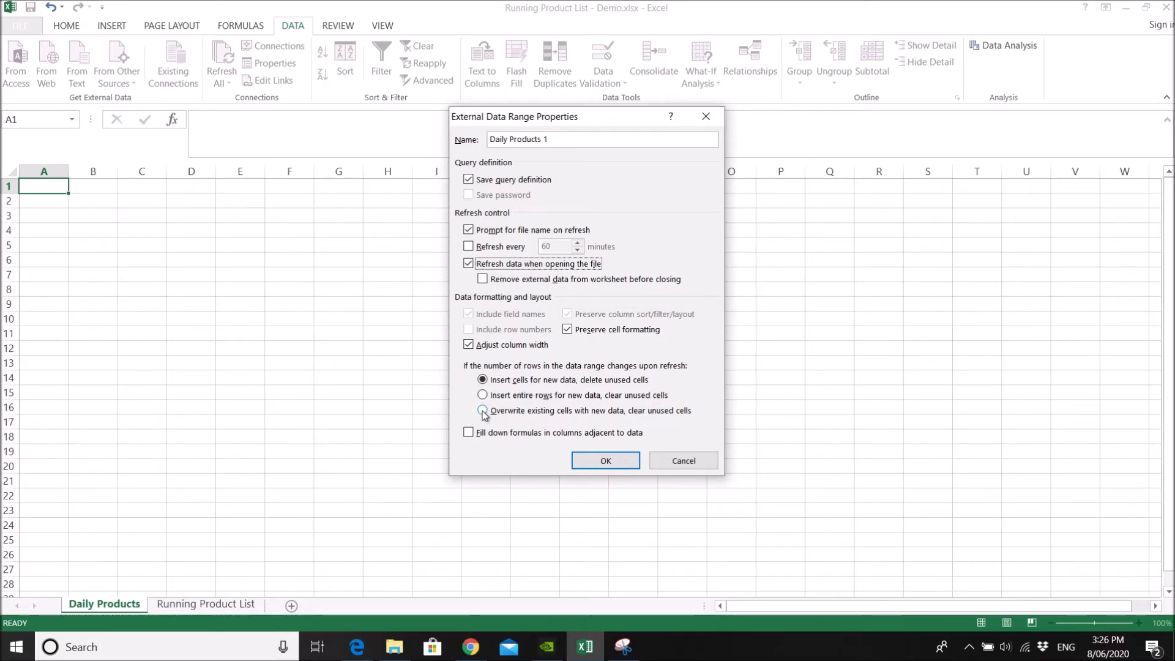
{"action": "left_click", "coordinate": [482, 410]}
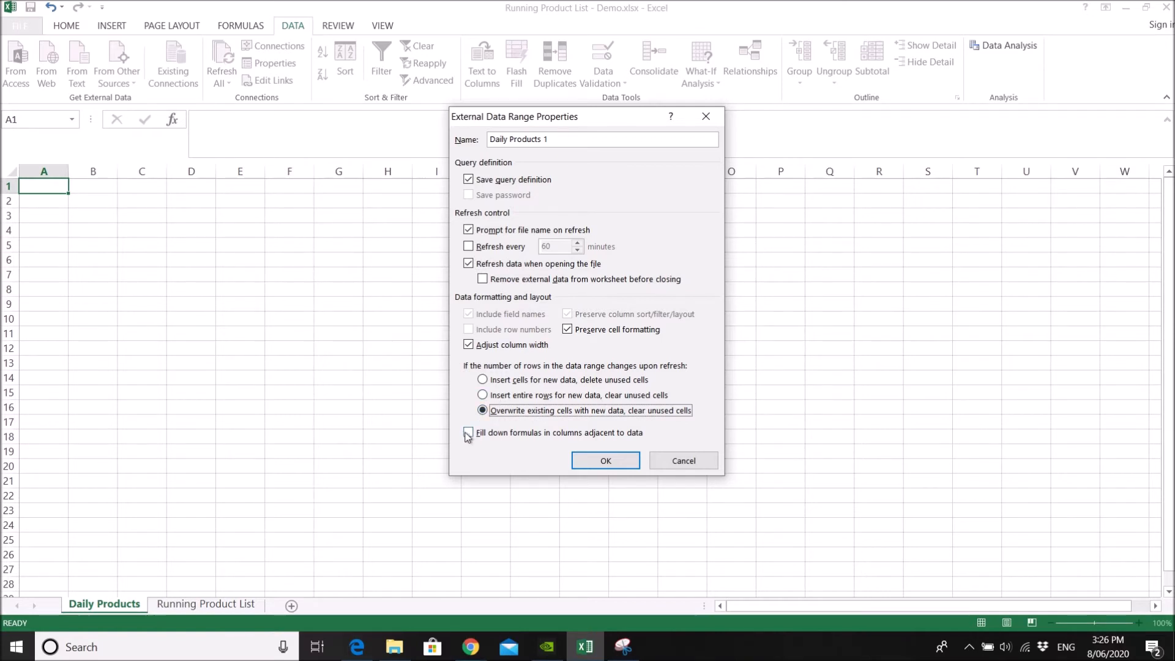
{"action": "mouse_move", "coordinate": [467, 438]}
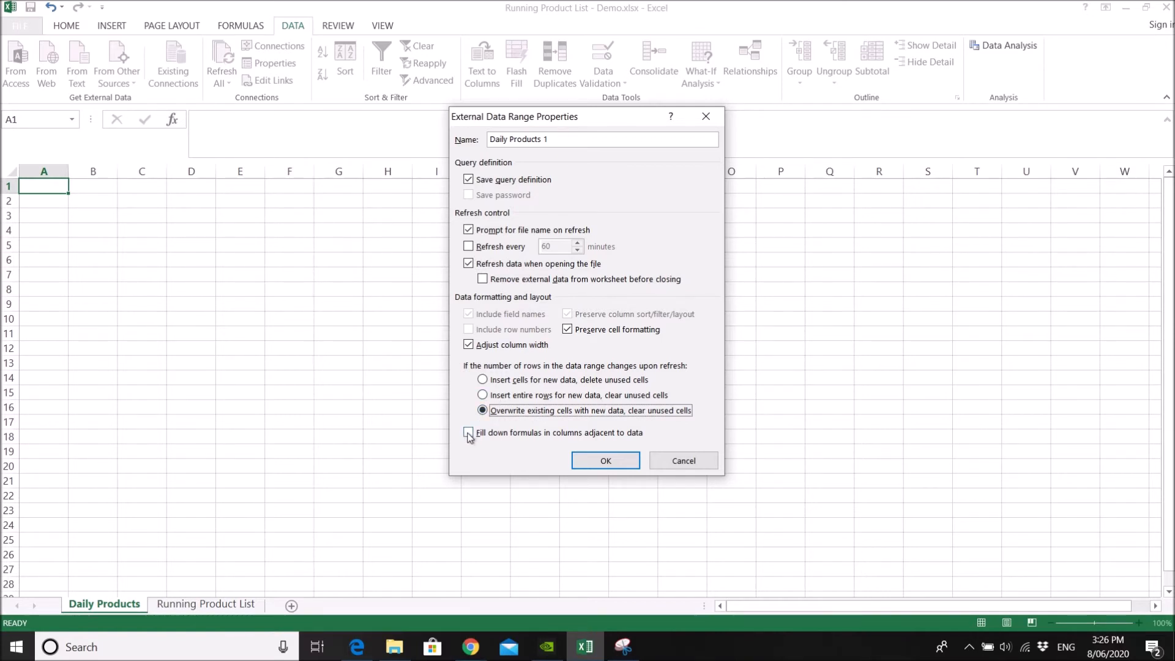
{"action": "left_click", "coordinate": [469, 432]}
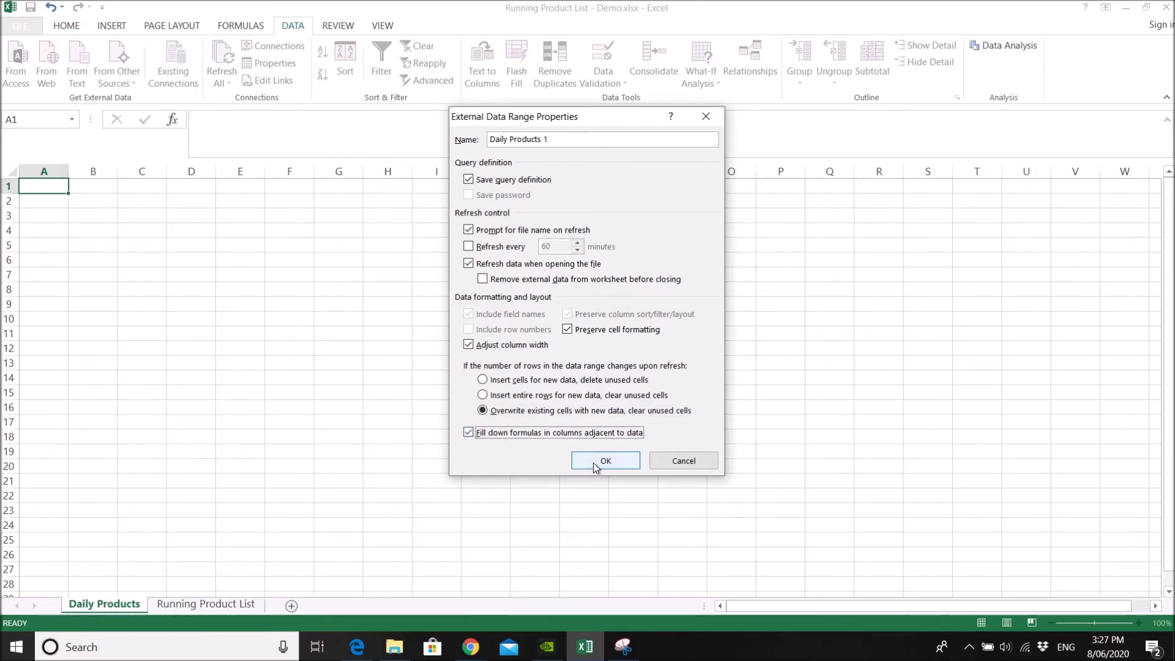
{"action": "left_click", "coordinate": [604, 460]}
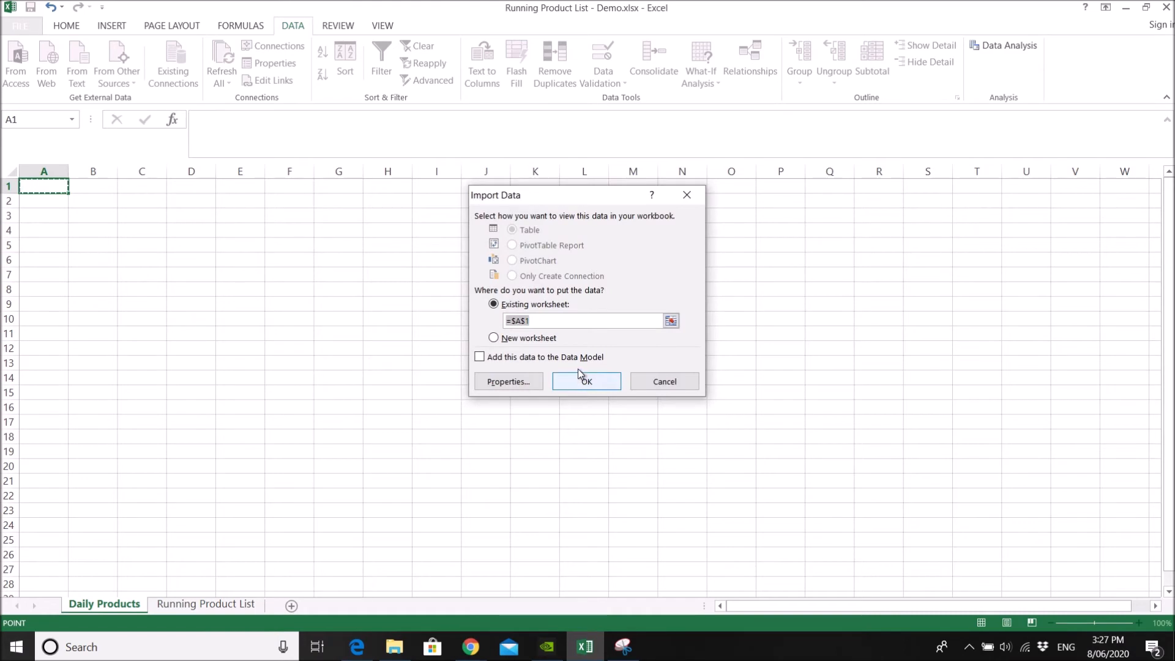
Finish the import so Daily Products lists Apple 2 and Orange 3 under Product and Amount.
{"action": "left_click", "coordinate": [586, 381]}
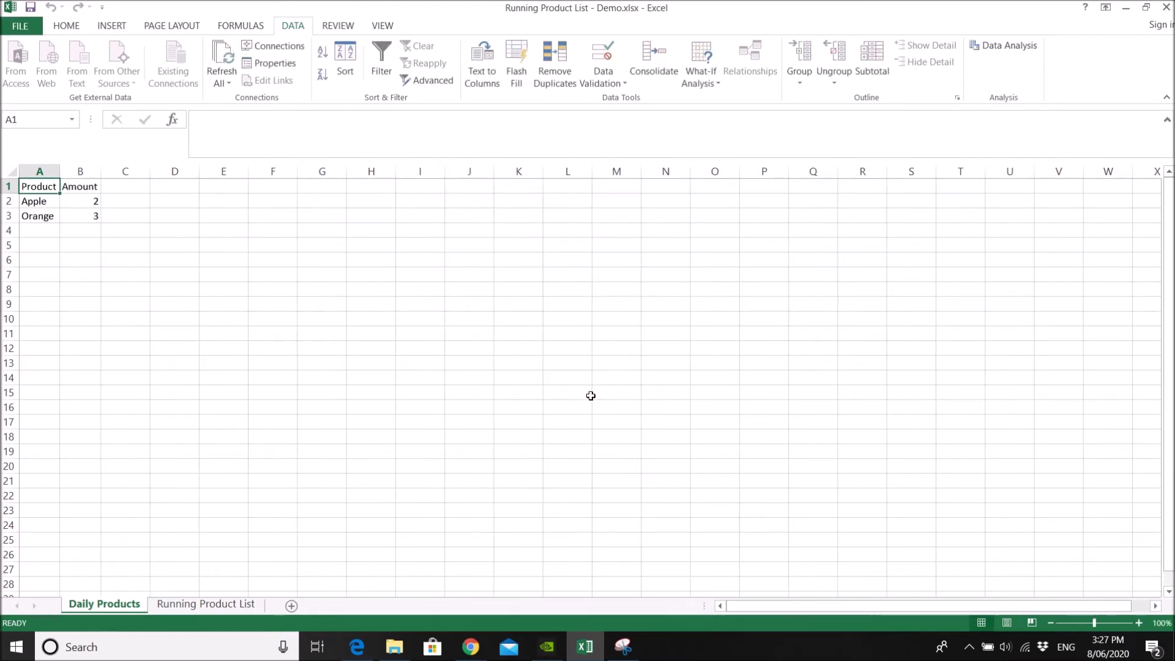
{"action": "mouse_move", "coordinate": [134, 249]}
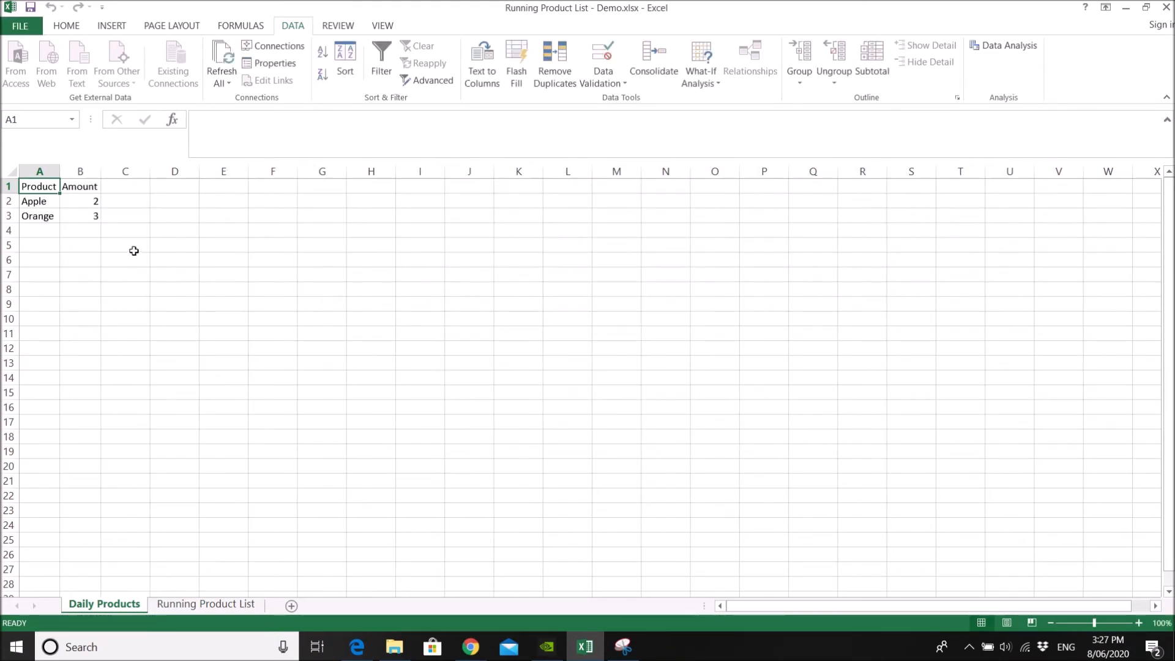
{"action": "mouse_move", "coordinate": [100, 172]}
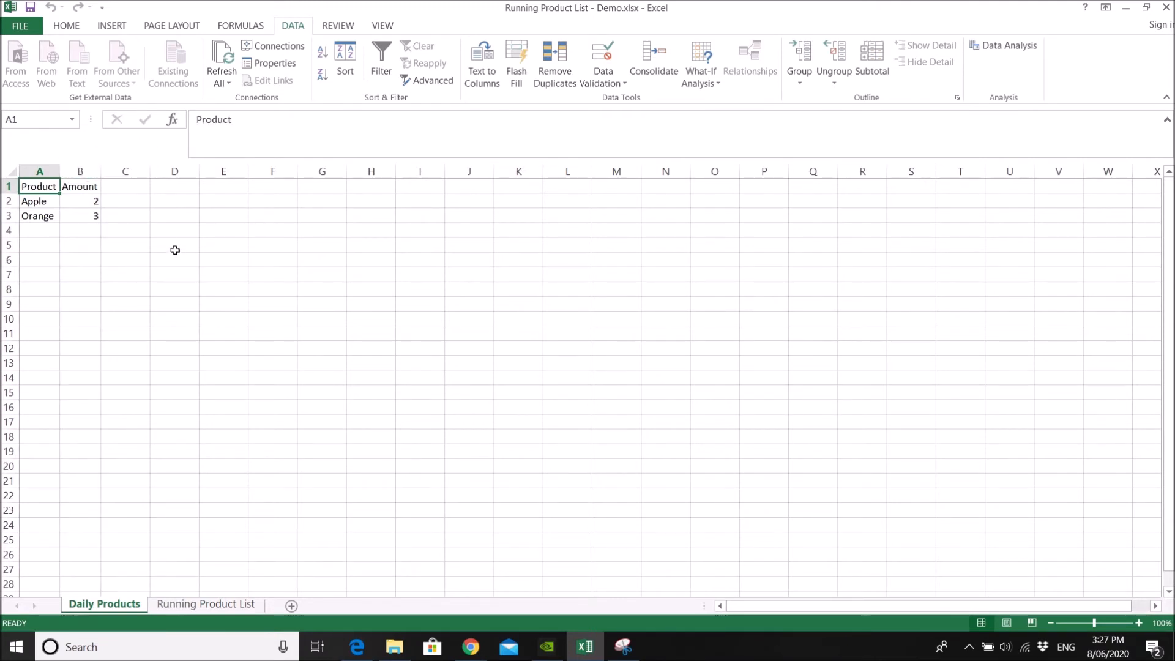
{"action": "mouse_move", "coordinate": [154, 225]}
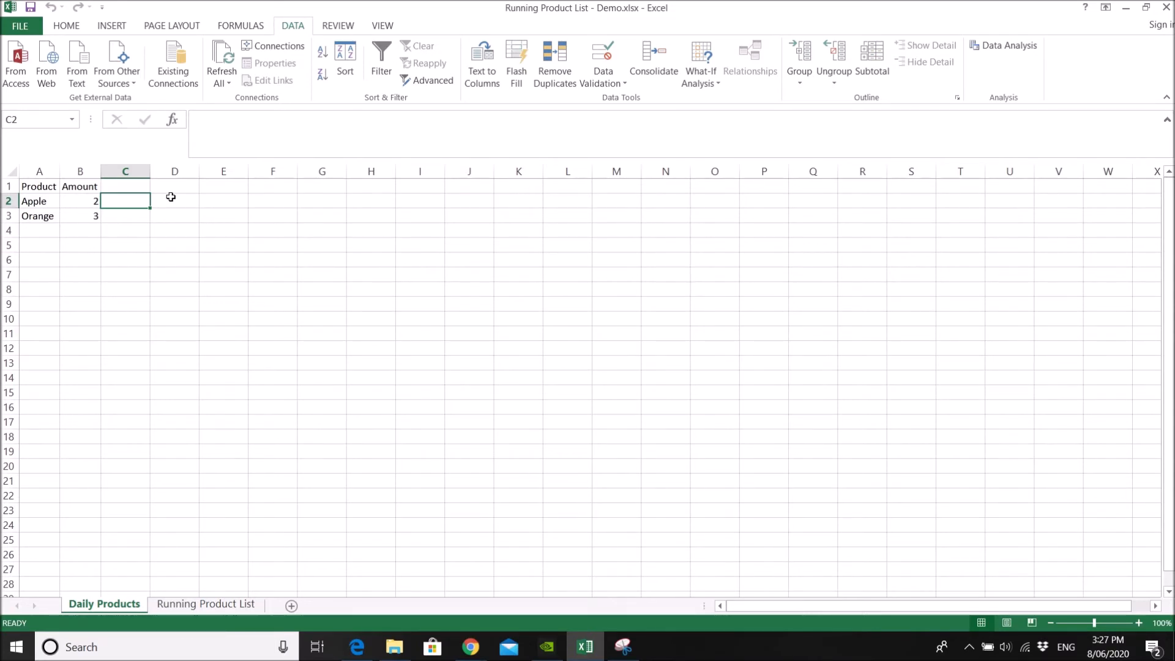
Enter =IFNA(VLOOKUP(A2,'Running Product List'!A:A,1,... in C2, triggering a missing-parenthesis warning.
{"action": "type", "text": "=if"}
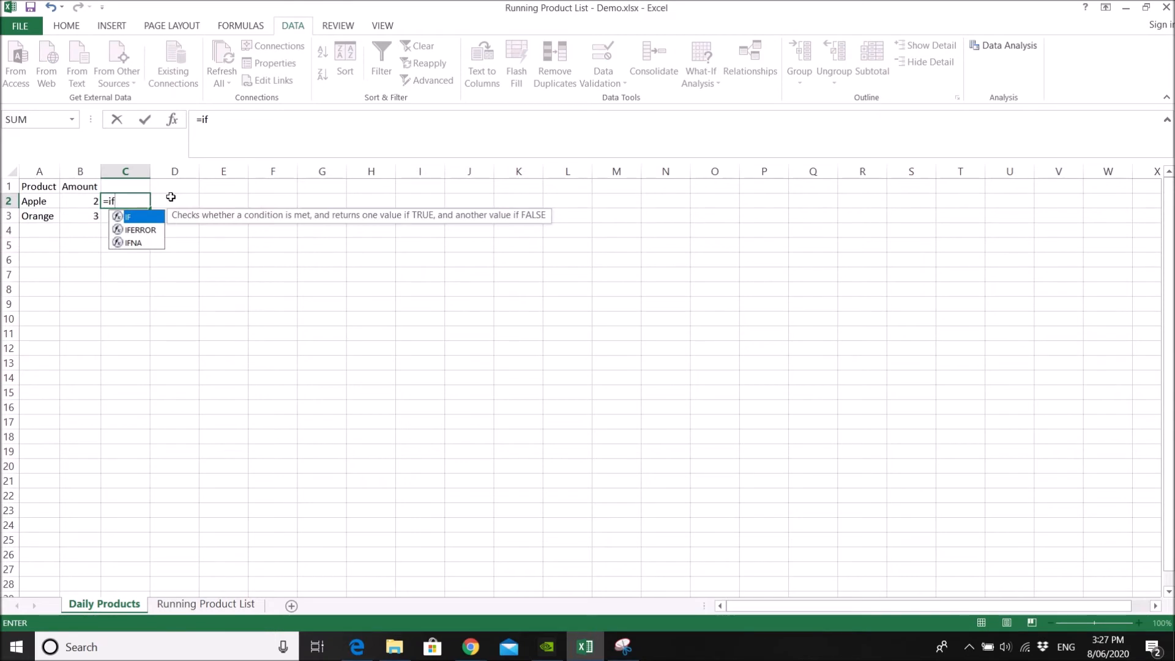
{"action": "type", "text": "NA("}
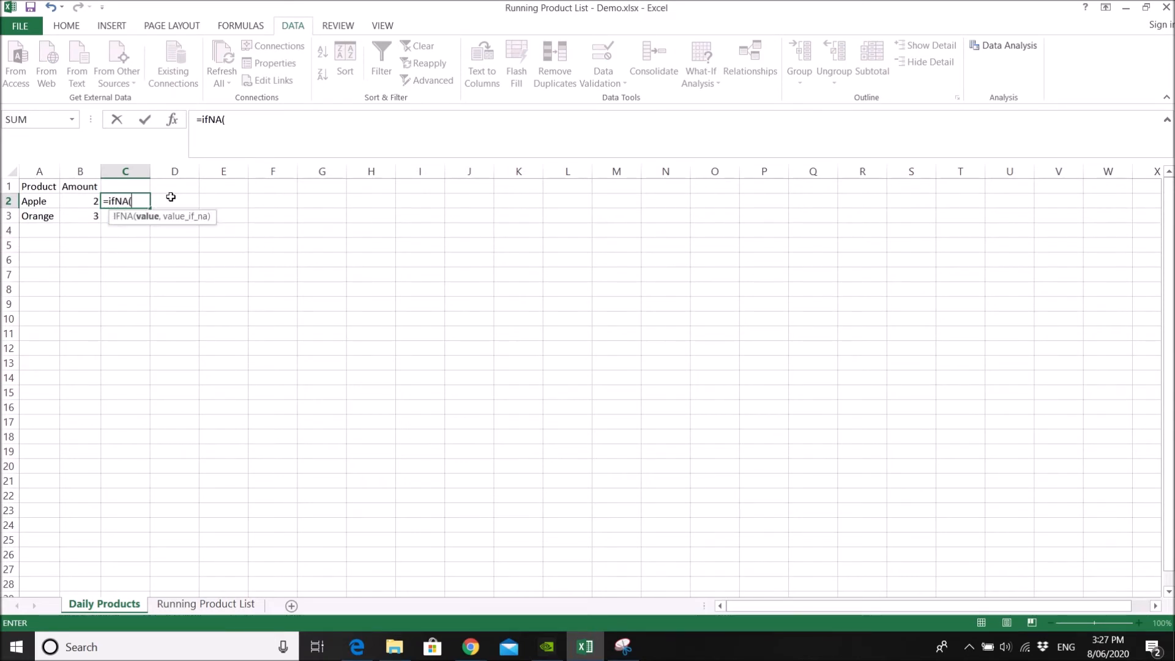
{"action": "type", "text": "vlookup"}
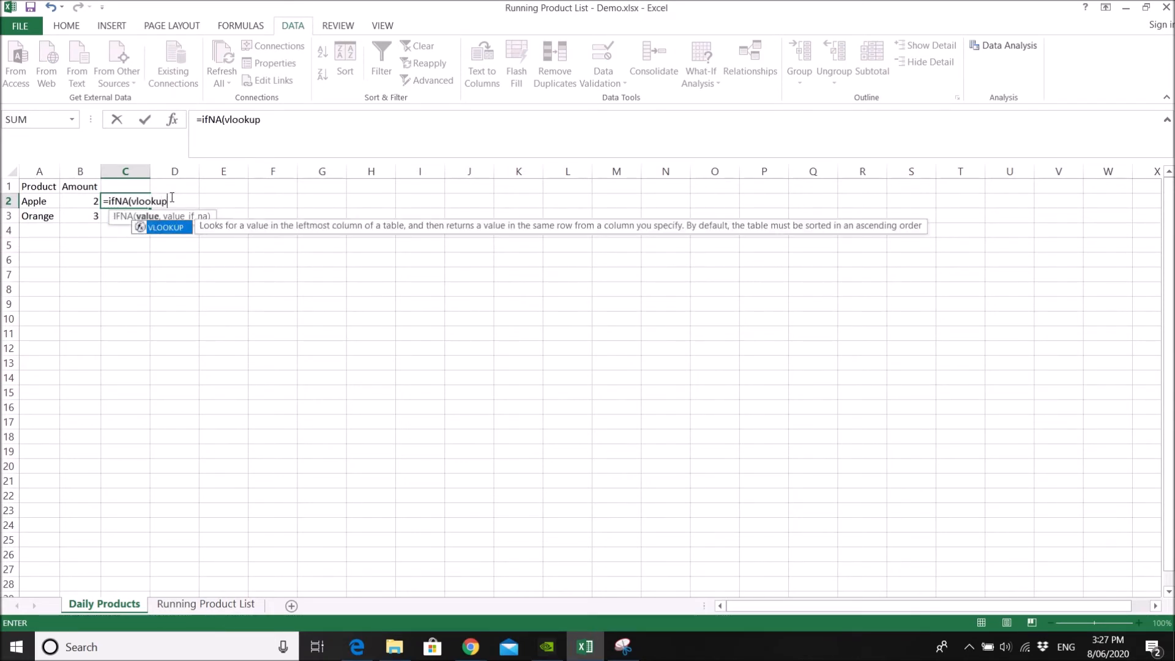
{"action": "type", "text": "("}
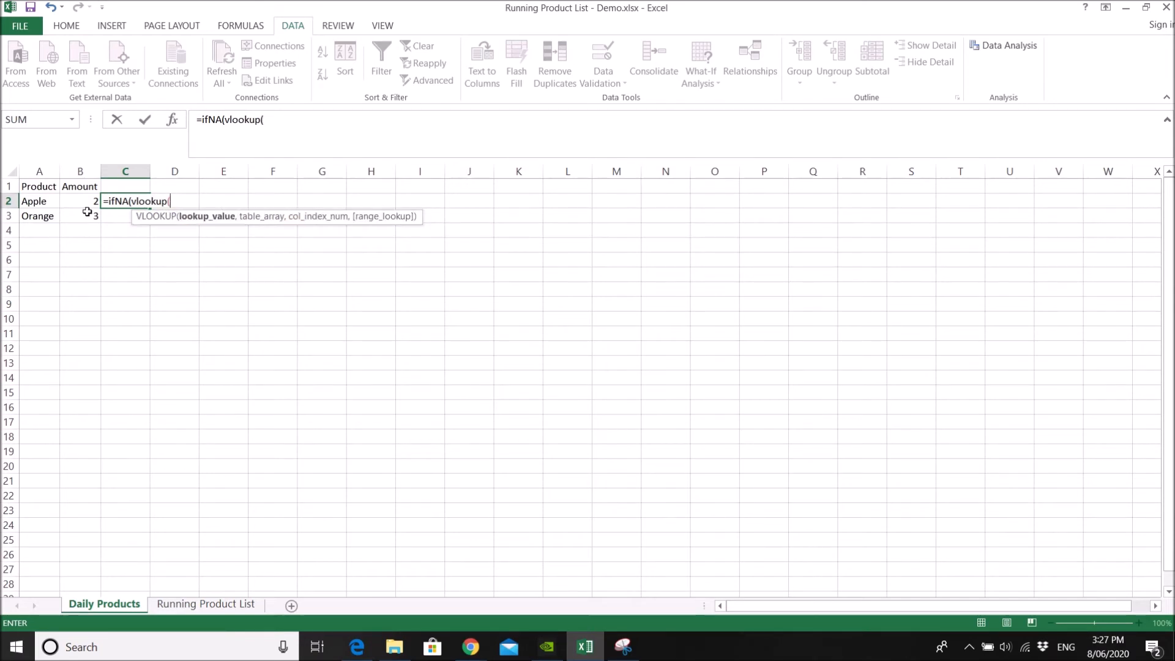
{"action": "left_click", "coordinate": [40, 200]}
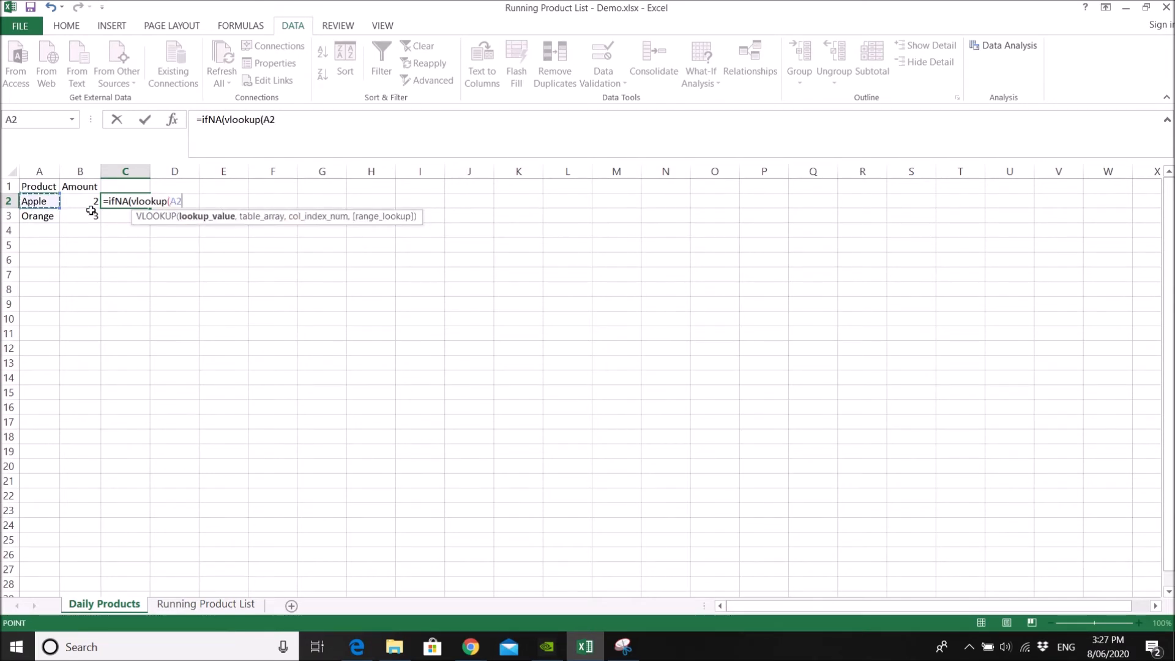
{"action": "type", "text": ","}
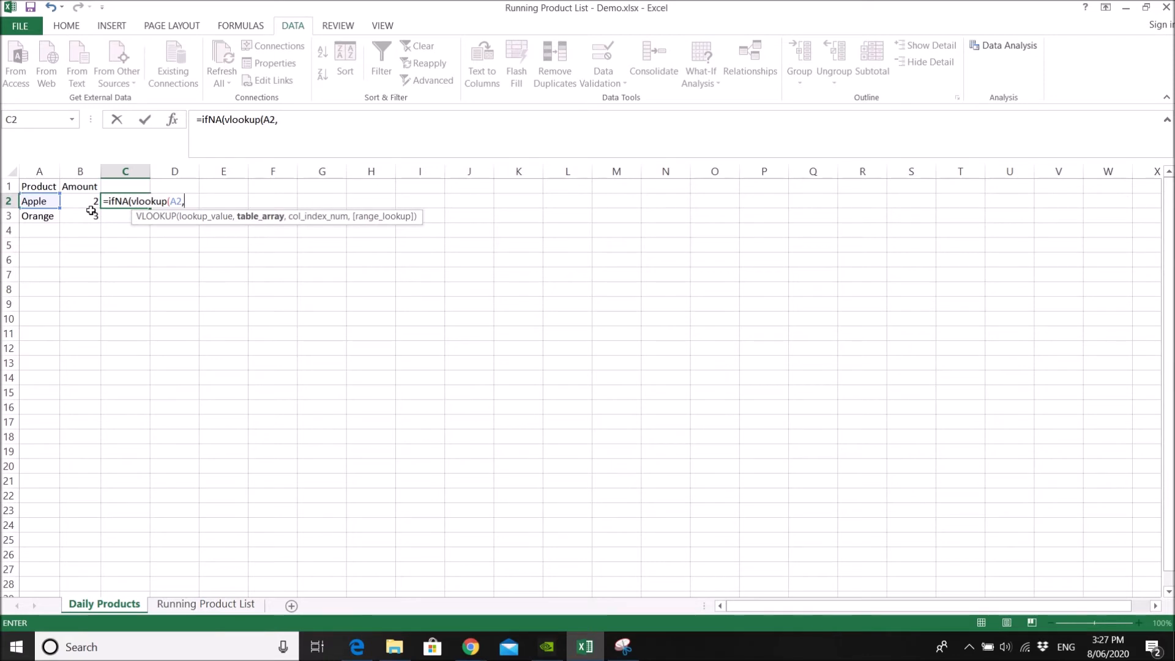
{"action": "left_click", "coordinate": [205, 603]}
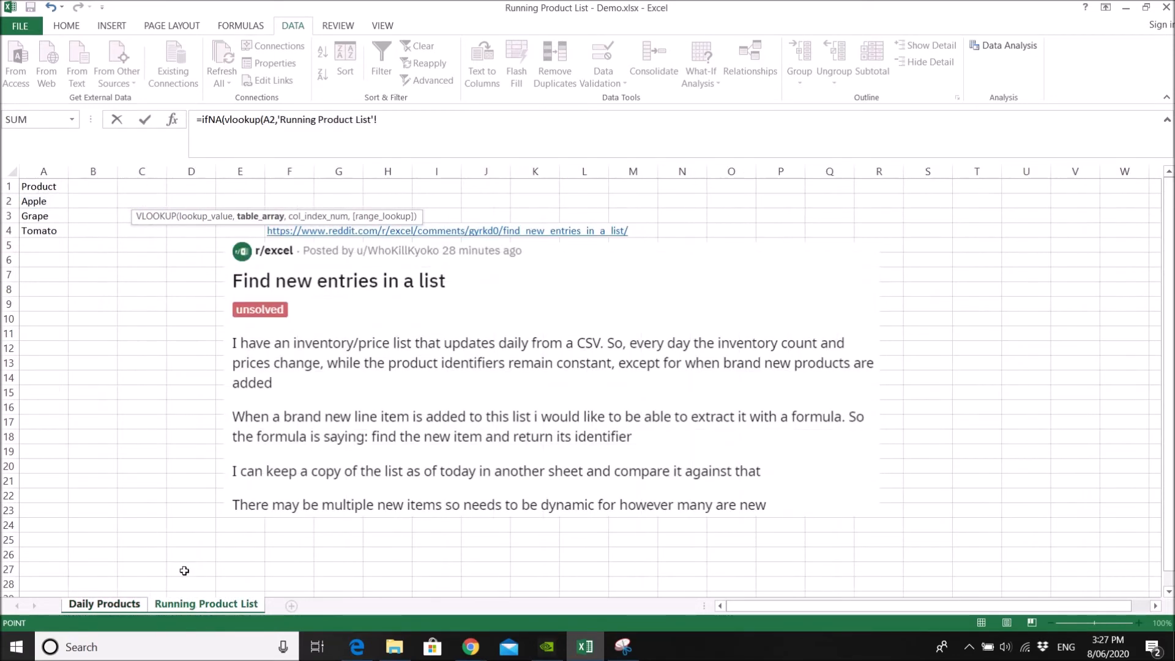
{"action": "mouse_move", "coordinate": [45, 182]}
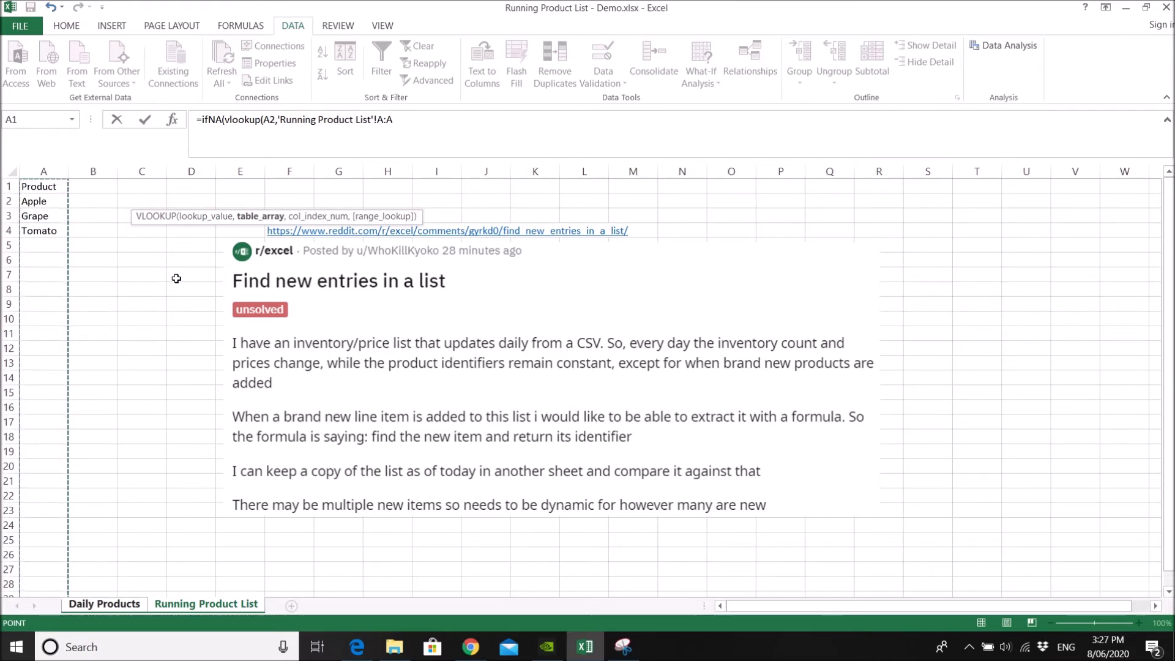
{"action": "type", "text": ","}
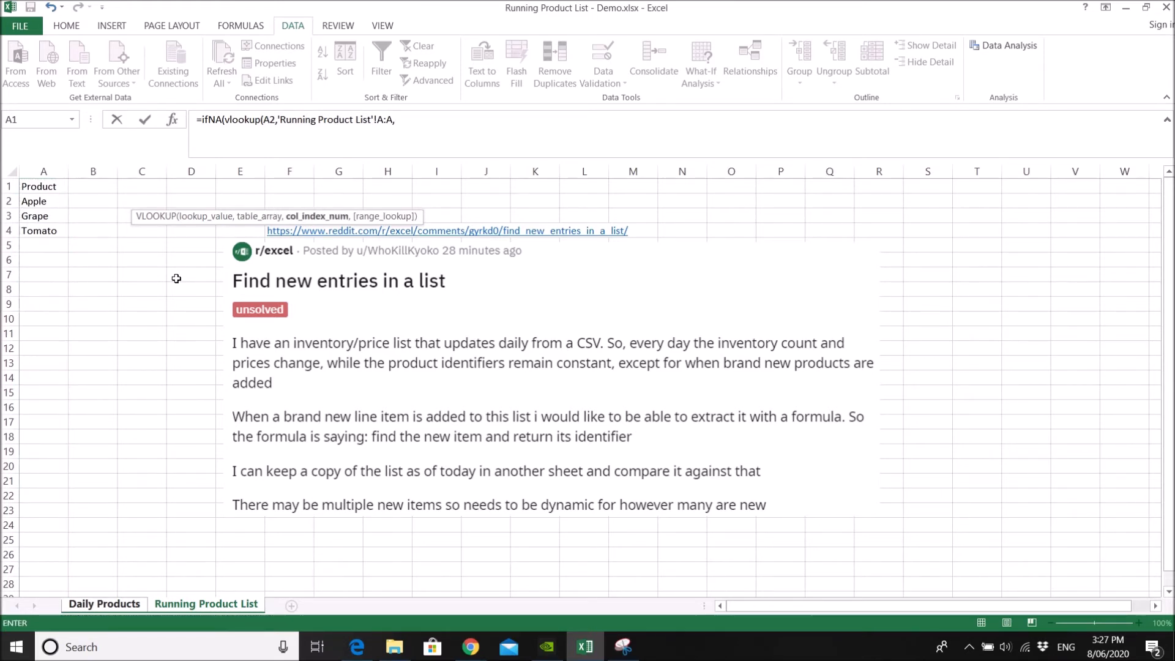
{"action": "type", "text": "1,"}
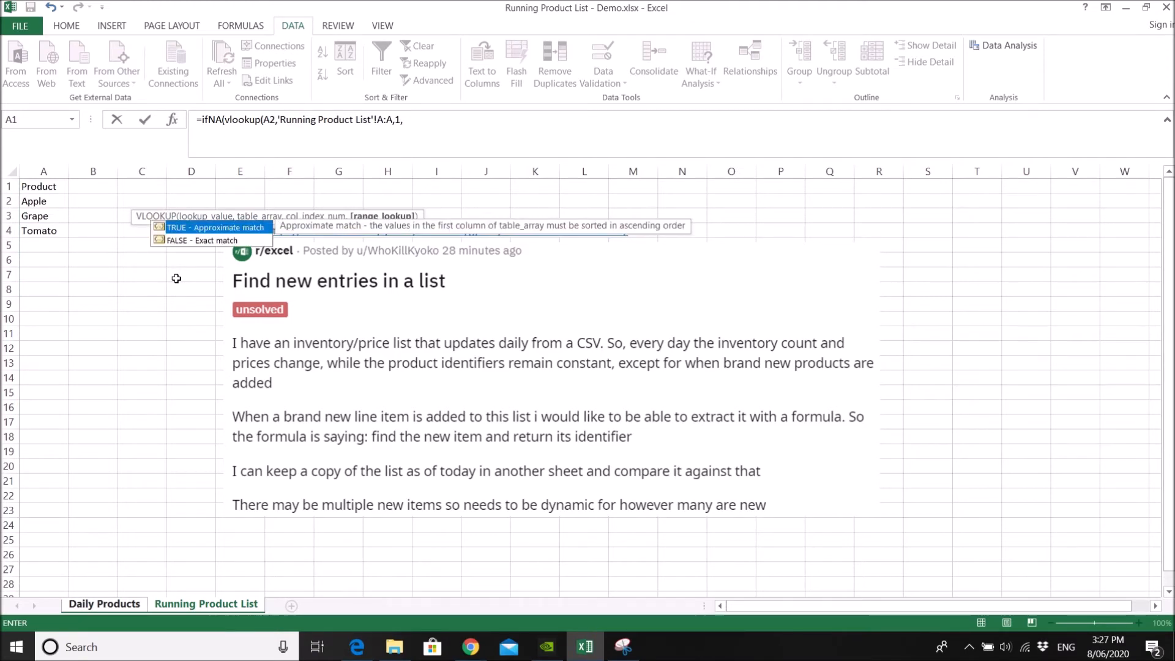
{"action": "key", "text": "enter"}
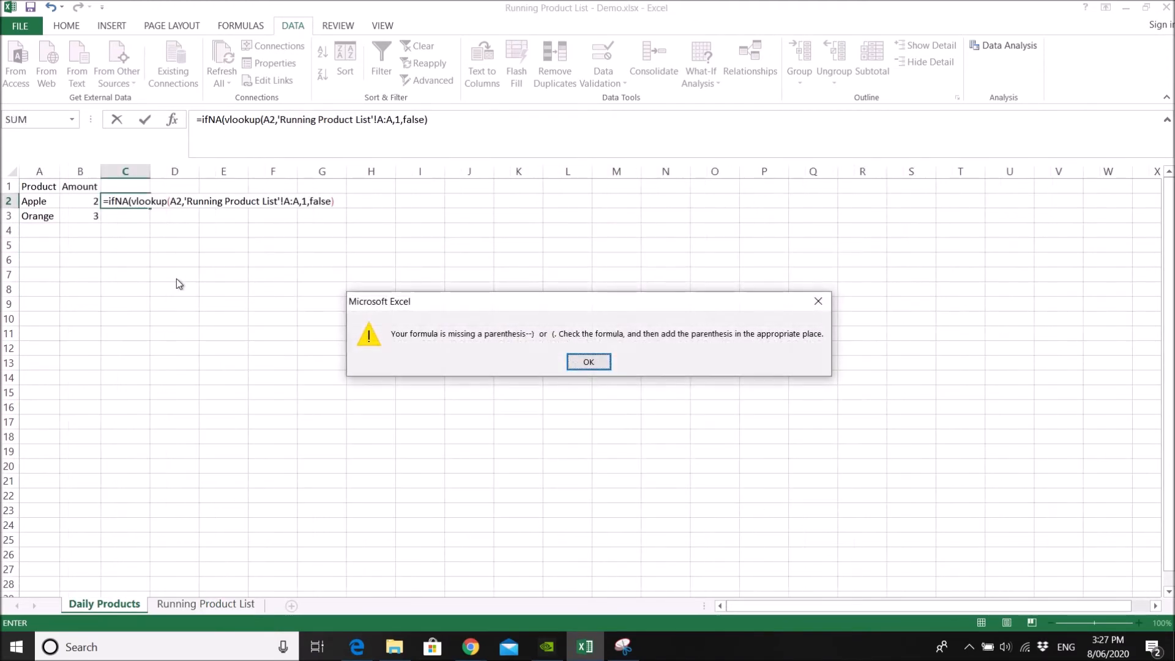
Dismiss the warning and finish the formula with a "New Product" fallback so C2 returns Apple.
{"action": "left_click", "coordinate": [587, 360]}
{"action": "type", "text": ")"}
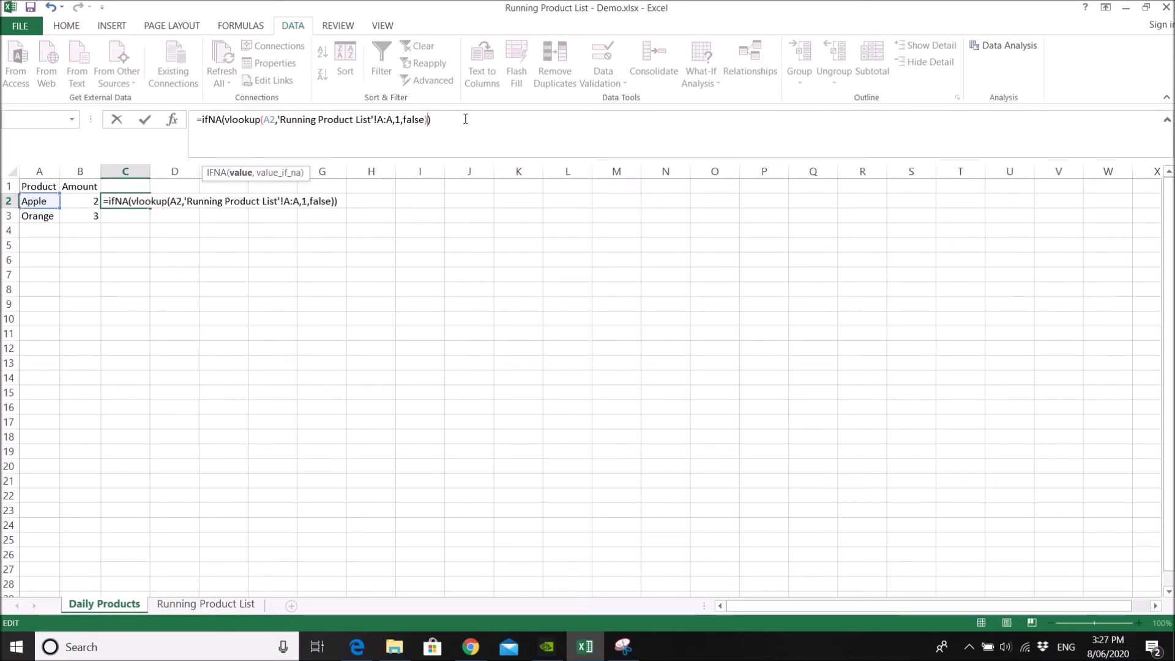
{"action": "type", "text": ",\""}
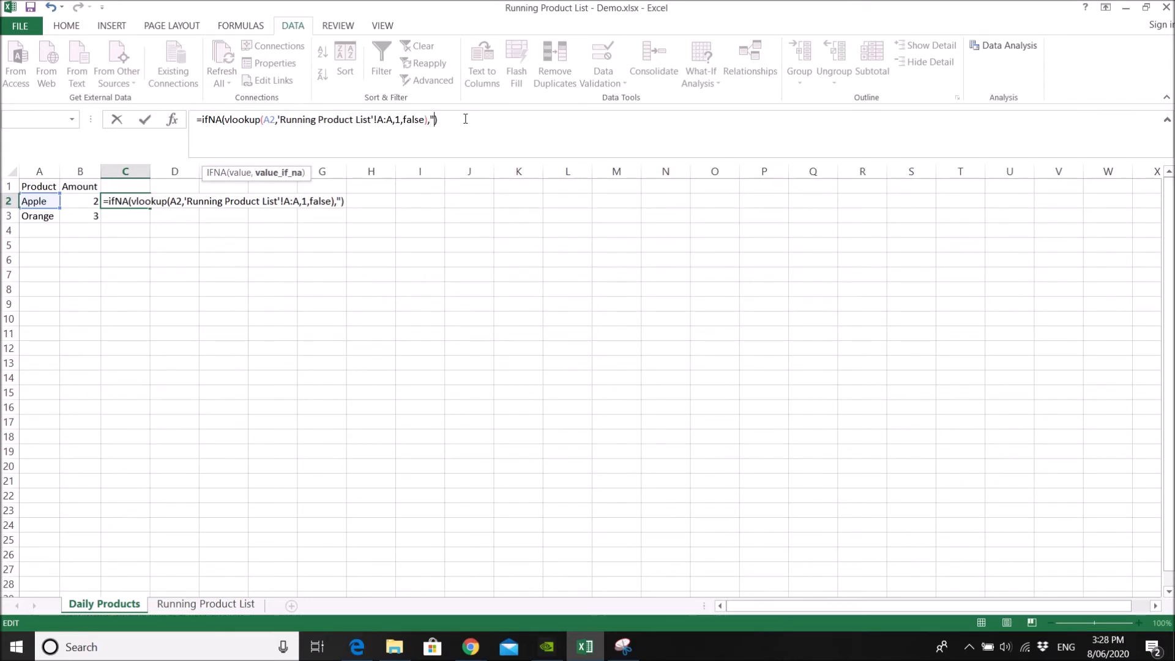
{"action": "type", "text": "New"}
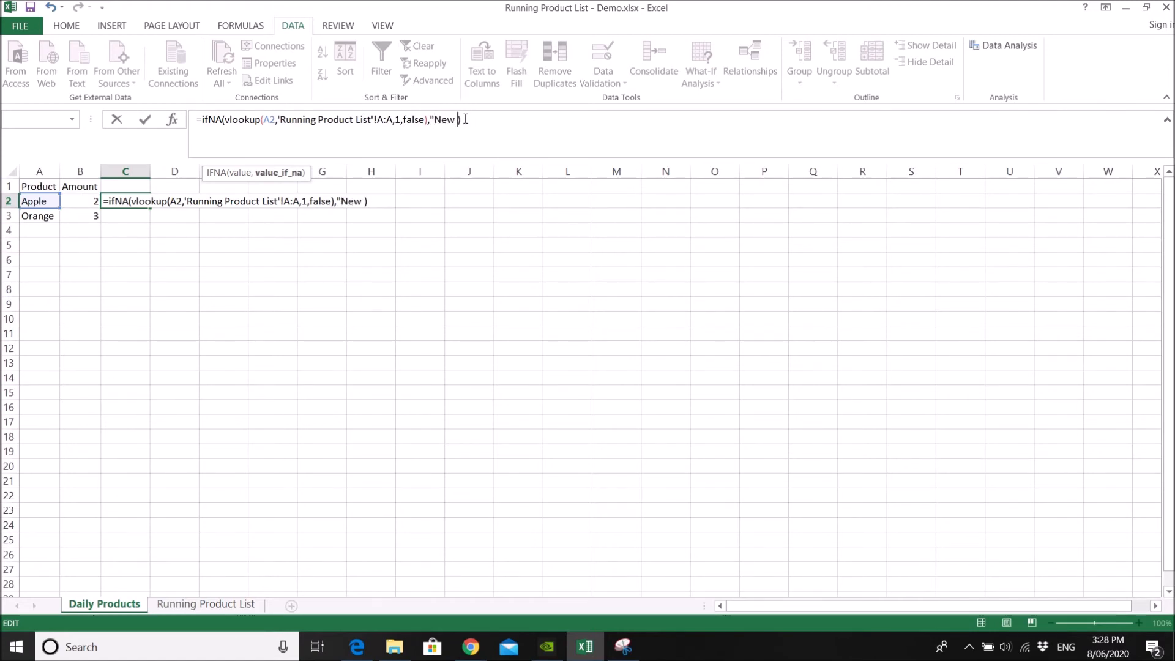
{"action": "type", "text": "Produc"}
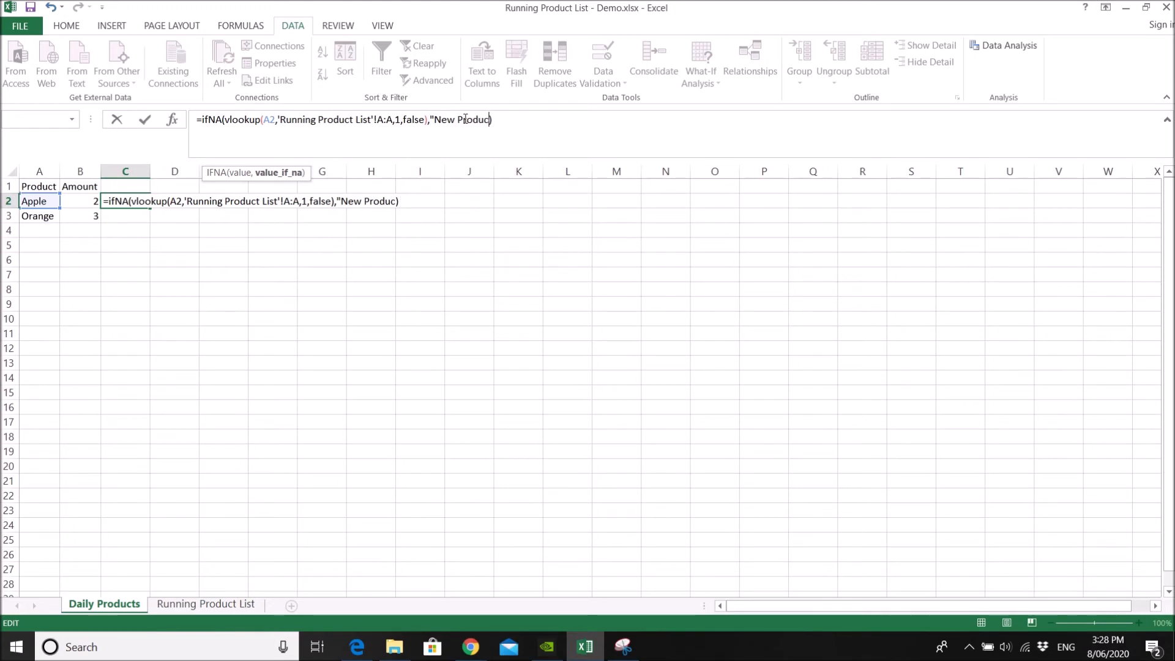
{"action": "type", "text": "t\""}
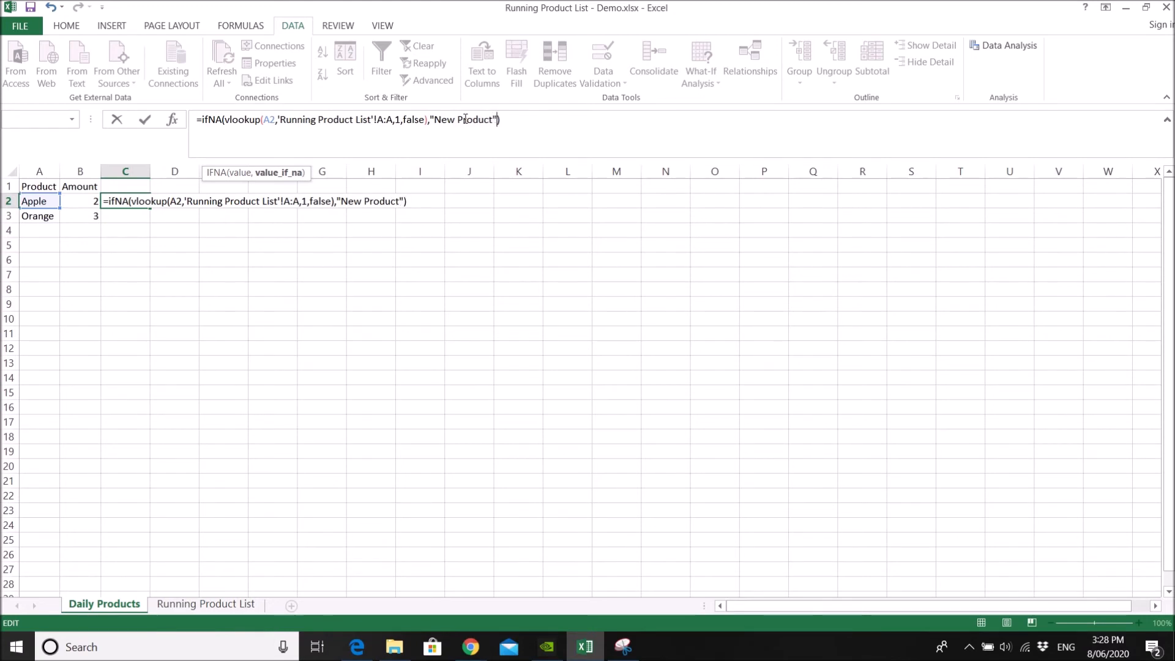
{"action": "key", "text": "enter"}
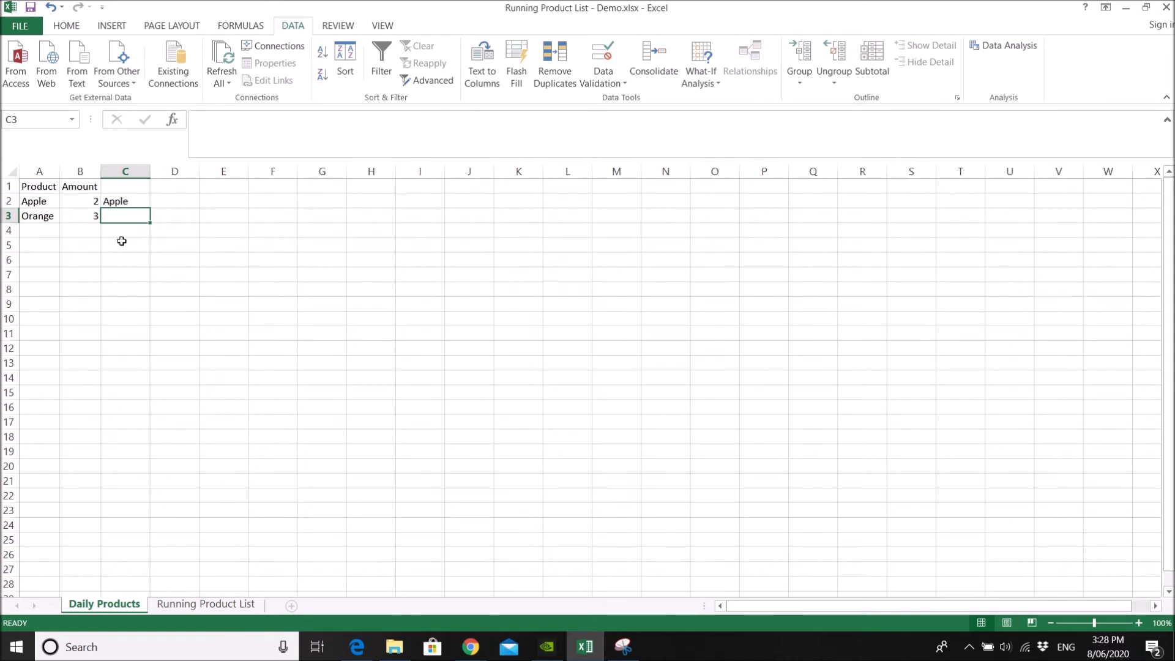
Fill the lookup down to C3 so Orange shows New Product, checking Running Product List.
{"action": "left_click", "coordinate": [125, 201]}
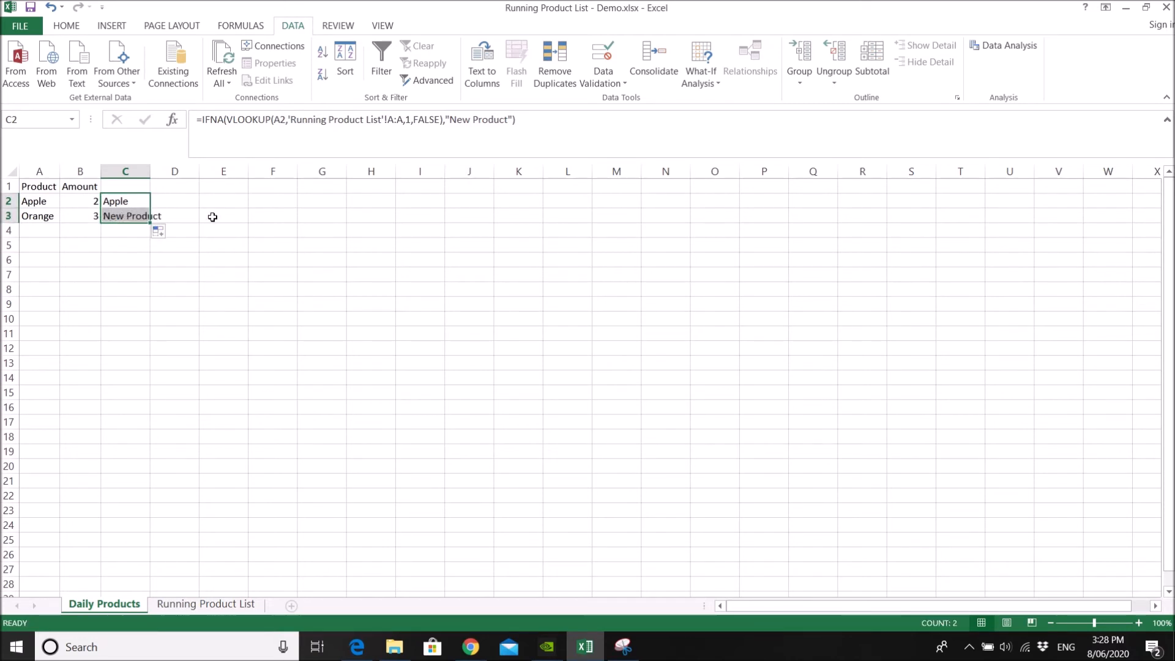
{"action": "left_click", "coordinate": [237, 215]}
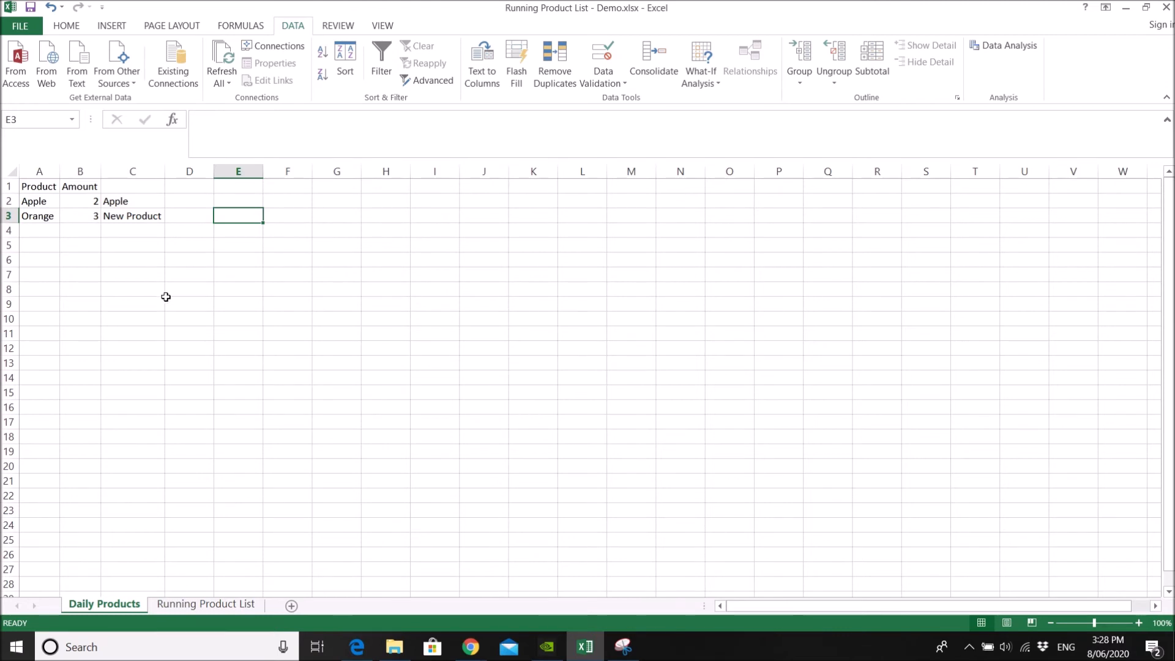
{"action": "left_click", "coordinate": [205, 603]}
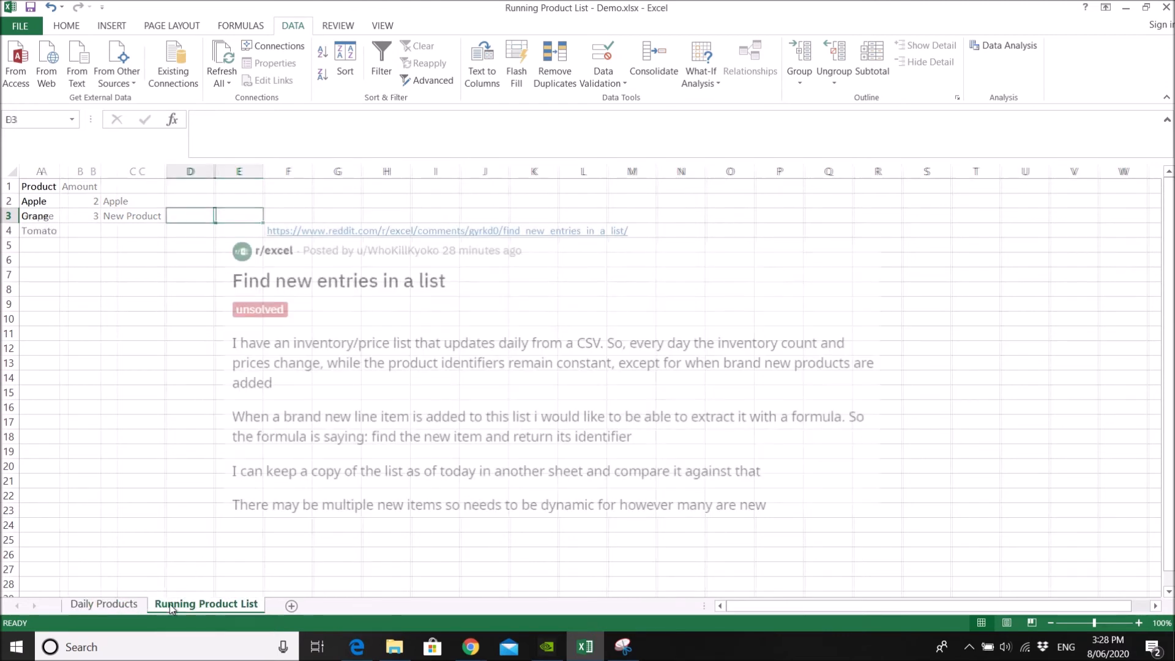
{"action": "left_click", "coordinate": [103, 603]}
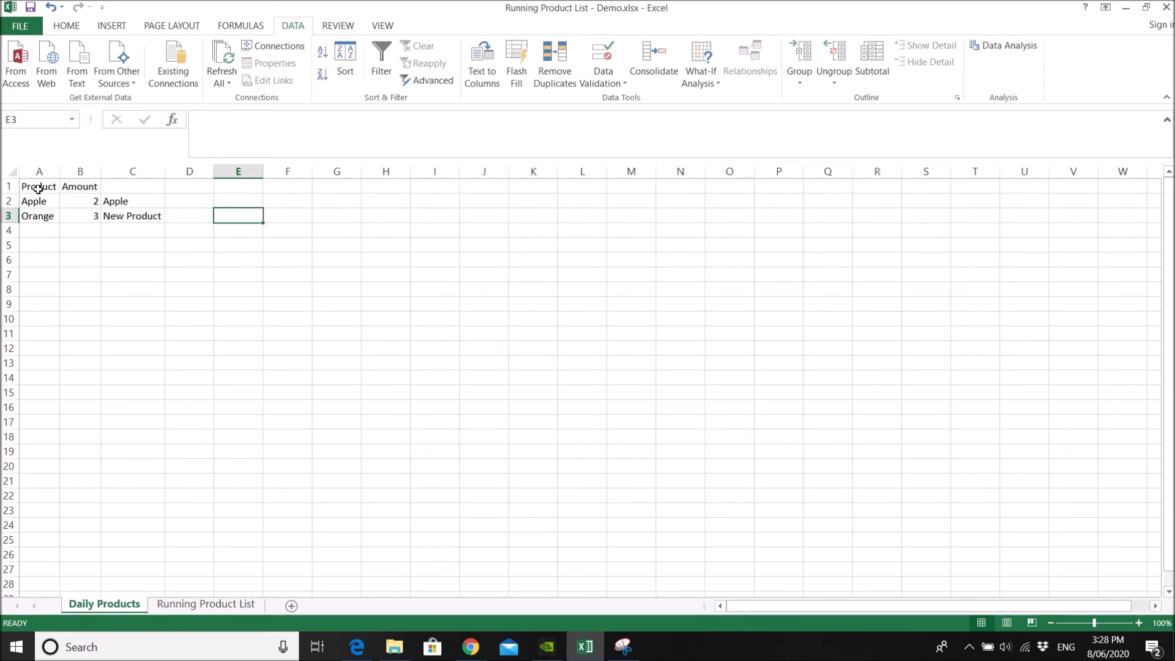
Turn on filtering for the Daily Products headers and open the column C filter.
{"action": "left_click", "coordinate": [380, 61]}
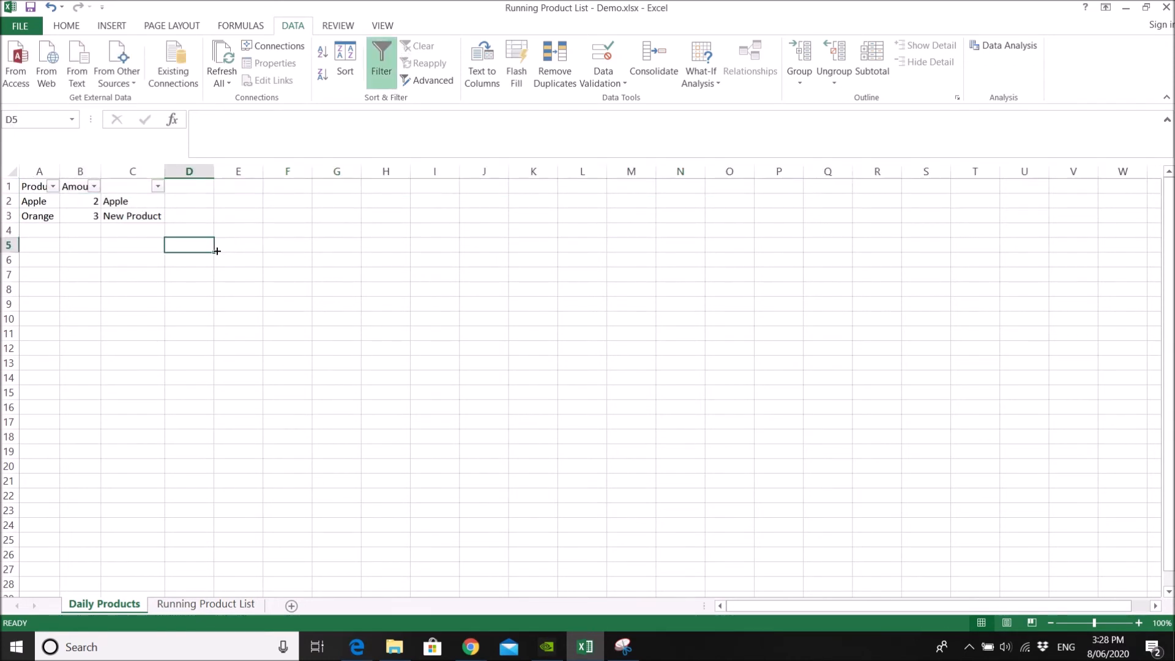
{"action": "left_click", "coordinate": [133, 200]}
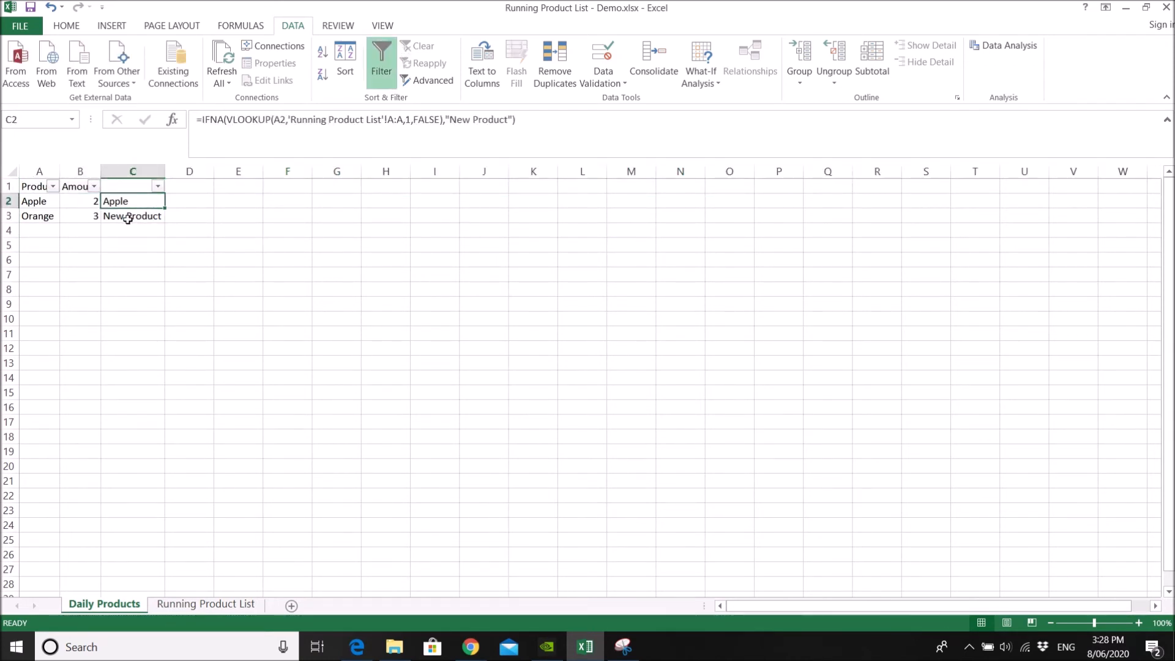
{"action": "left_click", "coordinate": [39, 215]}
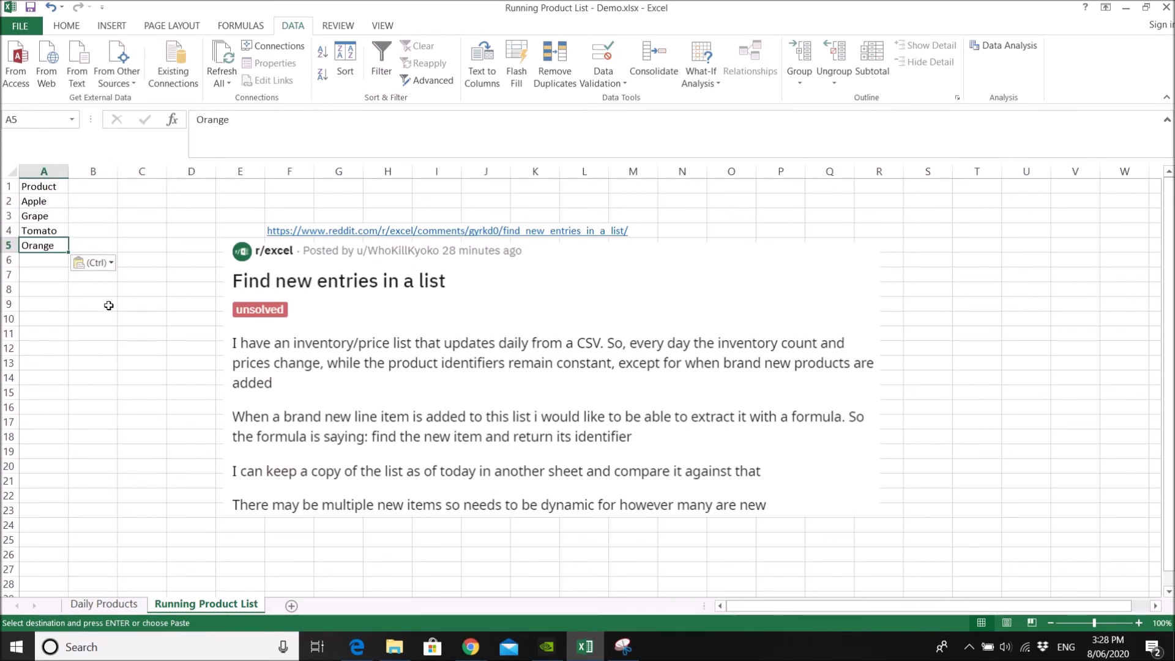
{"action": "mouse_move", "coordinate": [128, 543]}
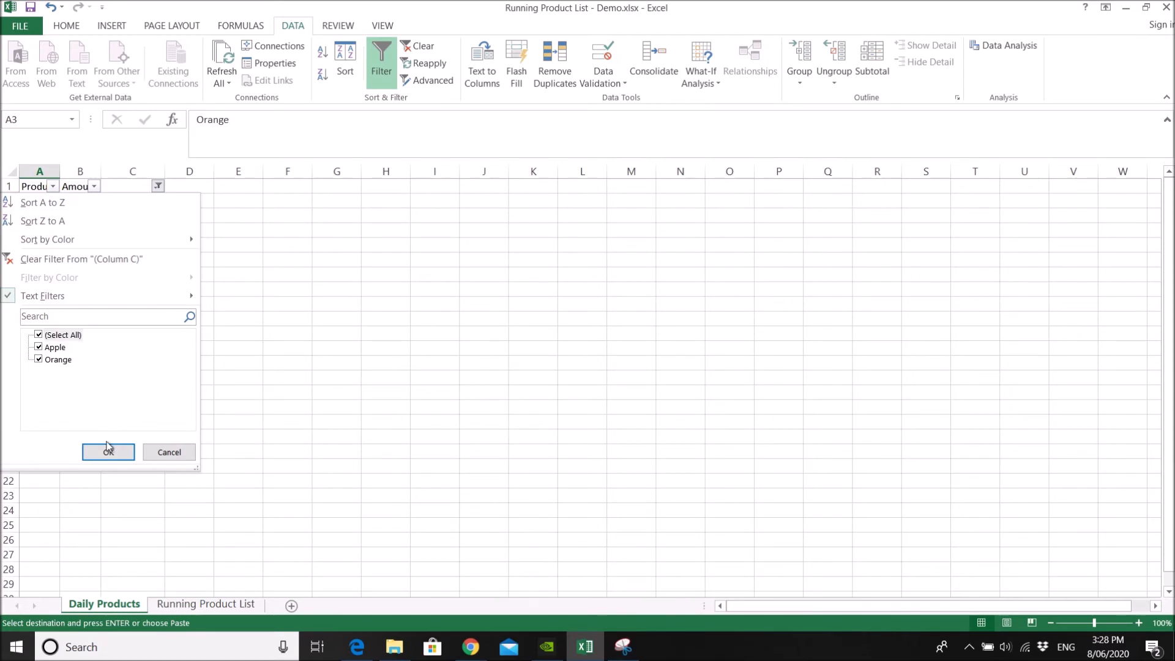
Reapply the column C filter showing all rows so row 3 returns Orange.
{"action": "left_click", "coordinate": [107, 452]}
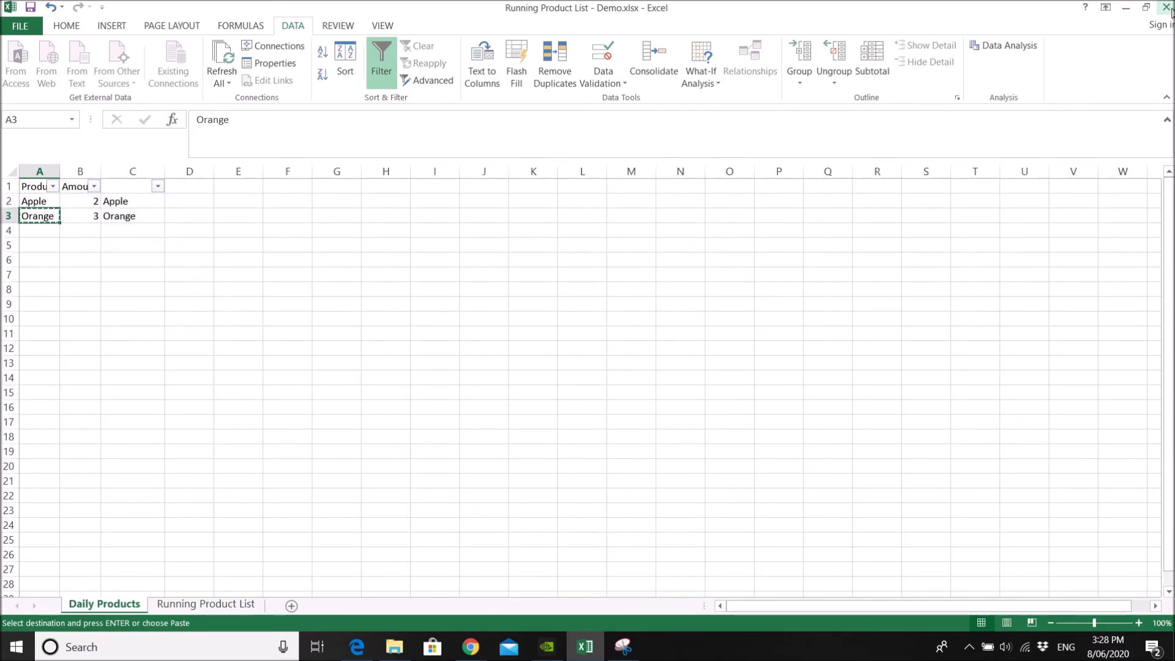
{"action": "left_click", "coordinate": [1166, 7]}
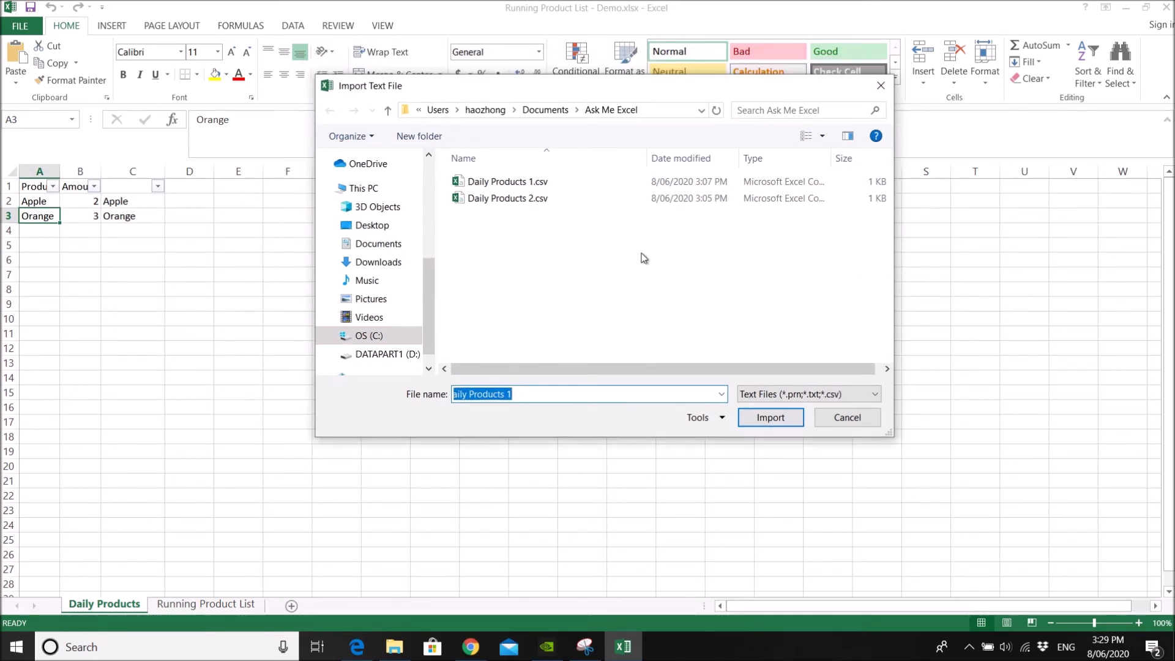
{"action": "mouse_move", "coordinate": [540, 225]}
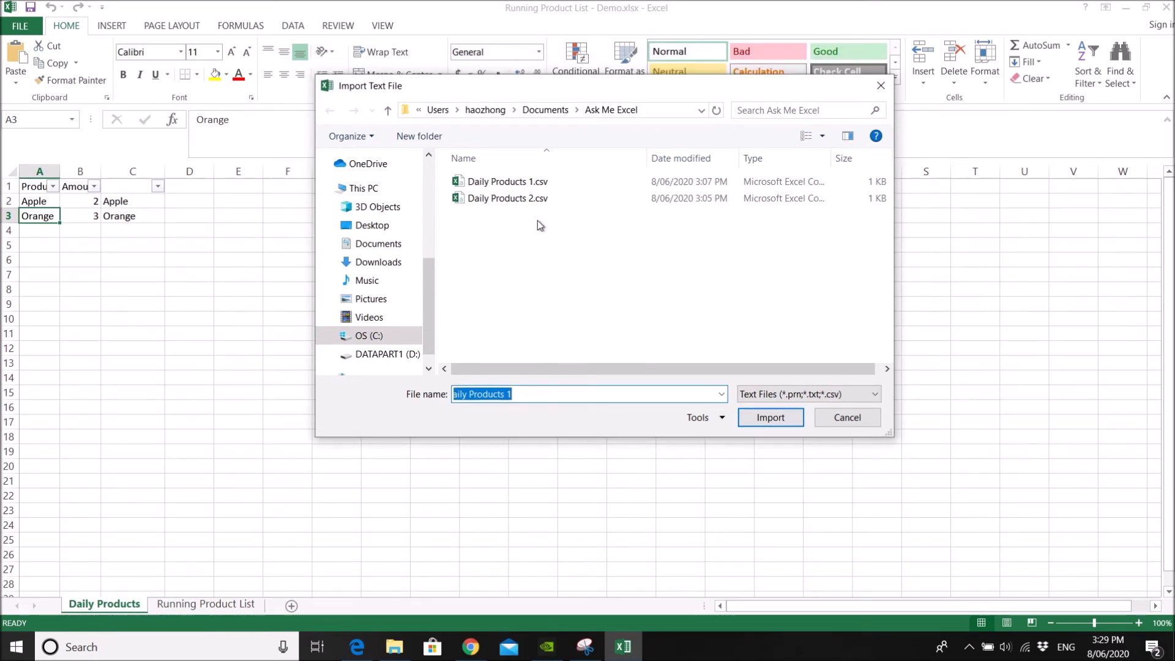
Import Daily Products 2.csv, bringing in Pear, Pineapple, Strawberry and Peach as New Product.
{"action": "left_click", "coordinate": [507, 198]}
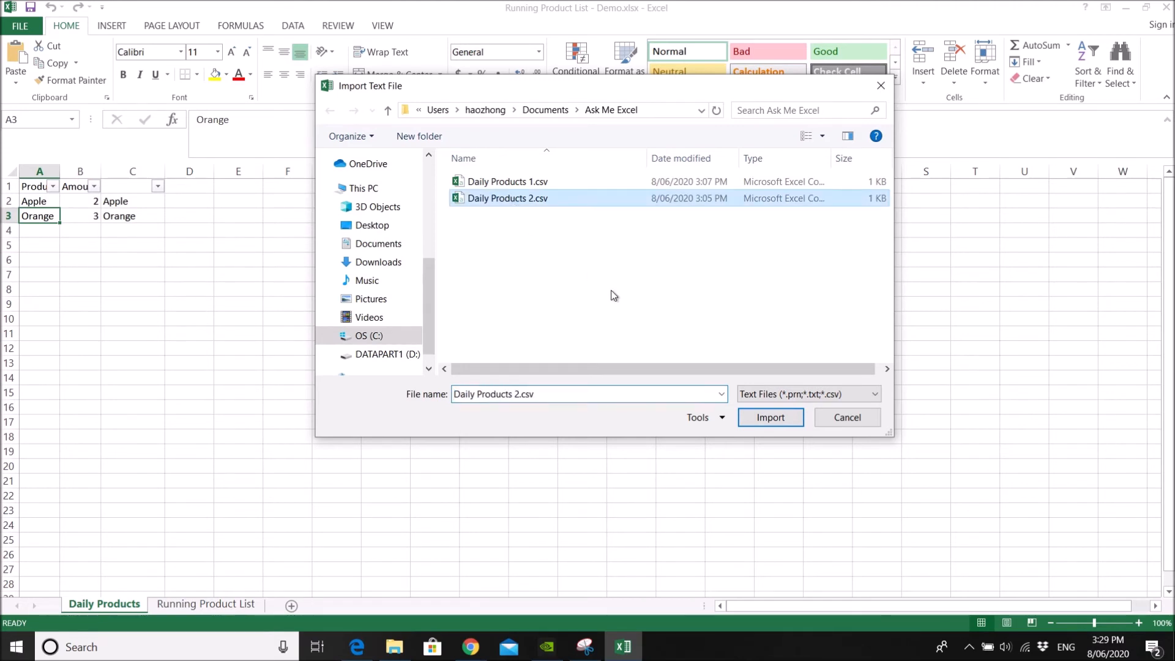
{"action": "mouse_move", "coordinate": [640, 312]}
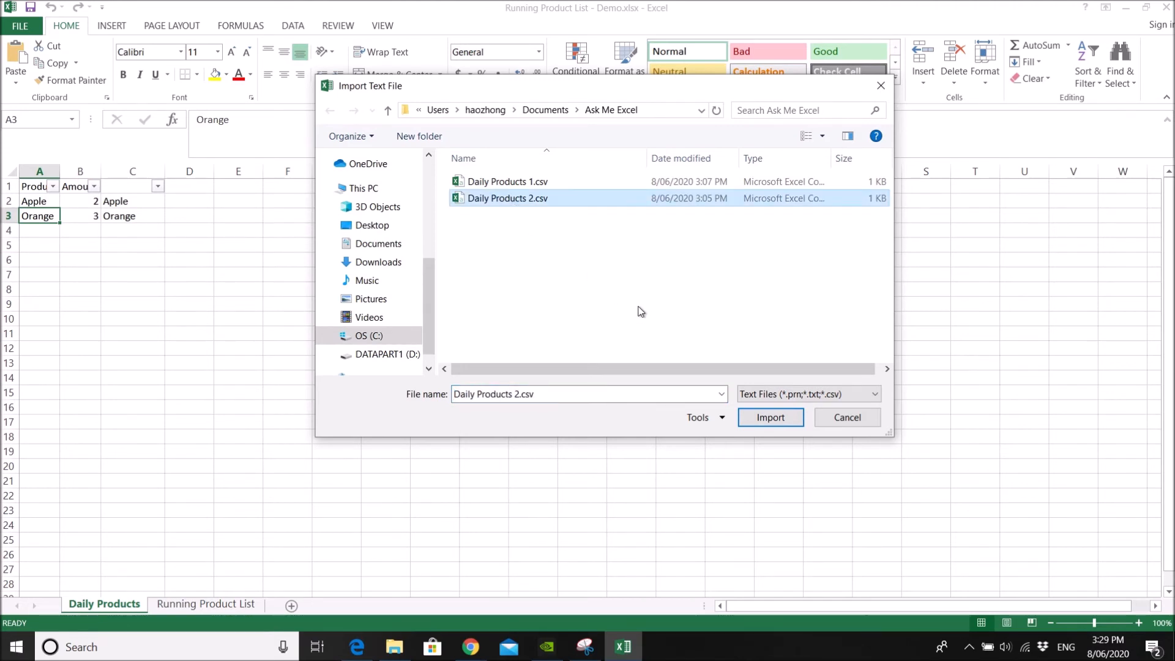
{"action": "mouse_move", "coordinate": [769, 417]}
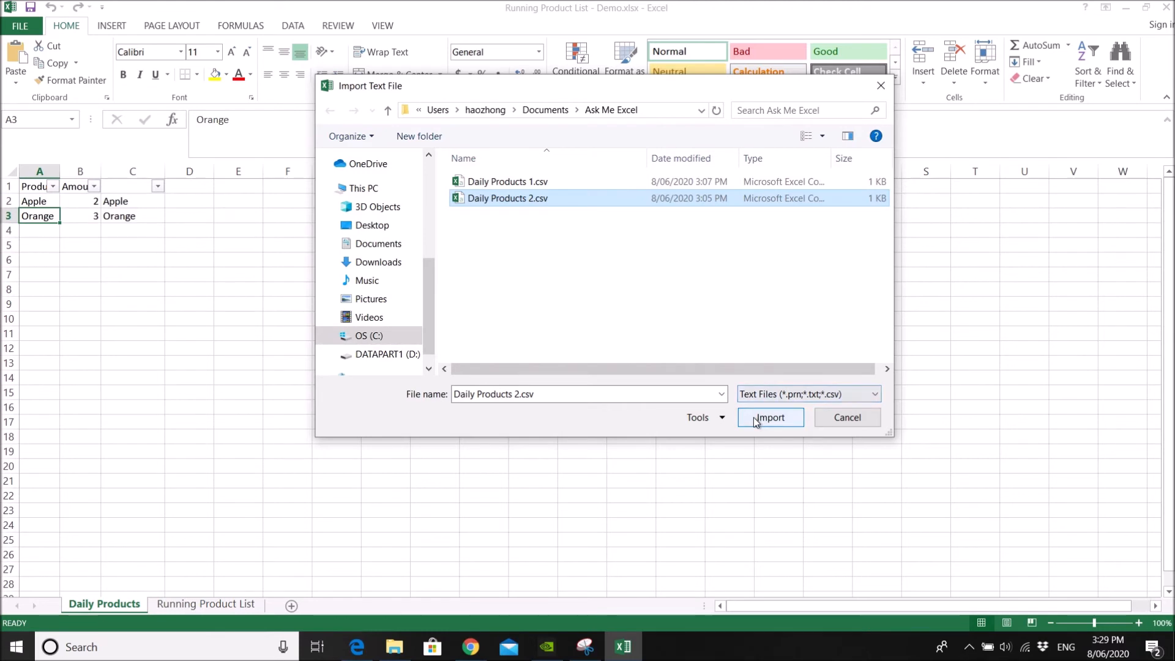
{"action": "left_click", "coordinate": [770, 417]}
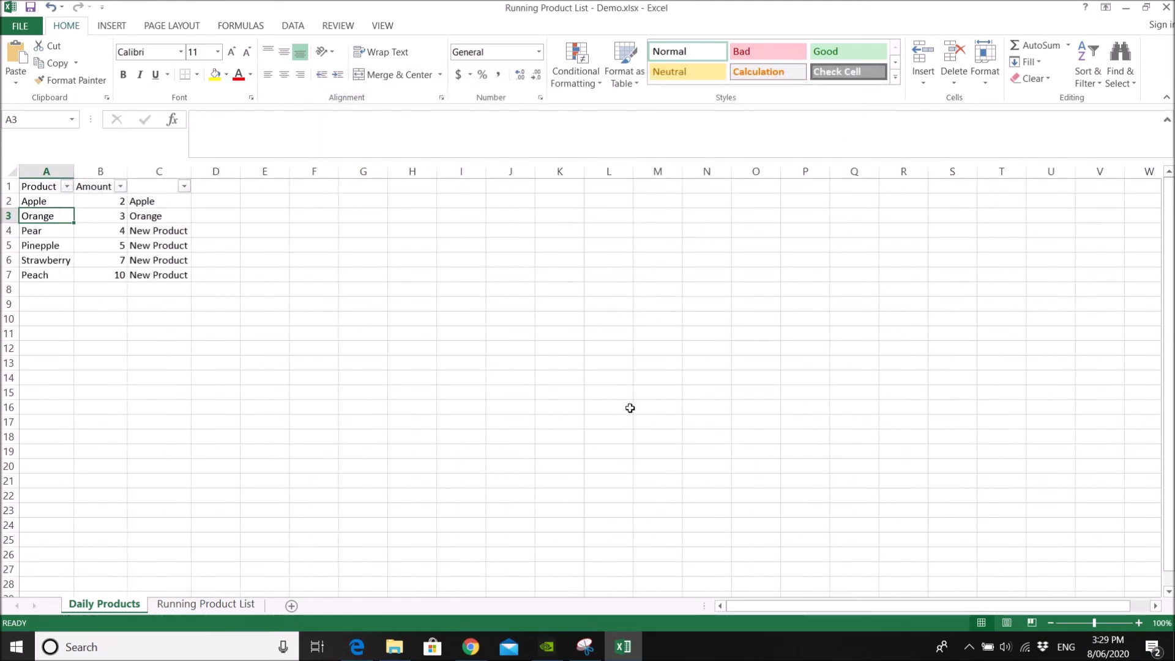
{"action": "mouse_move", "coordinate": [47, 225]}
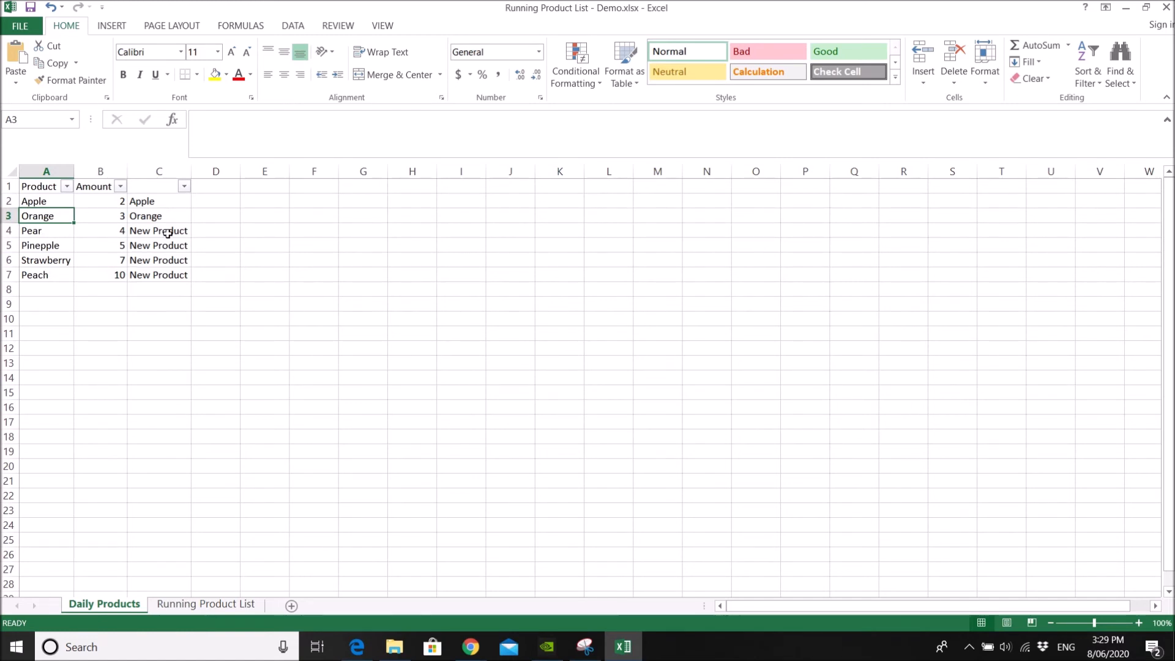
Review the six refreshed lookup rows and bring up the Data ribbon tools.
{"action": "left_click_drag", "start_coordinate": [158, 230], "coordinate": [158, 274]}
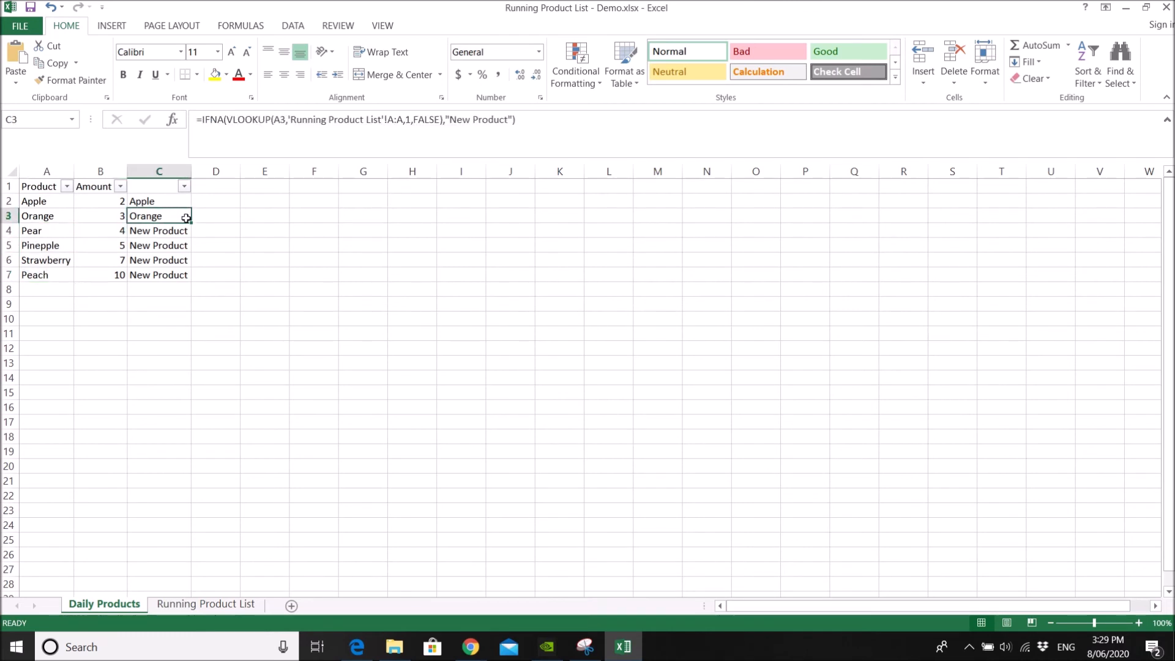
{"action": "mouse_move", "coordinate": [173, 274]}
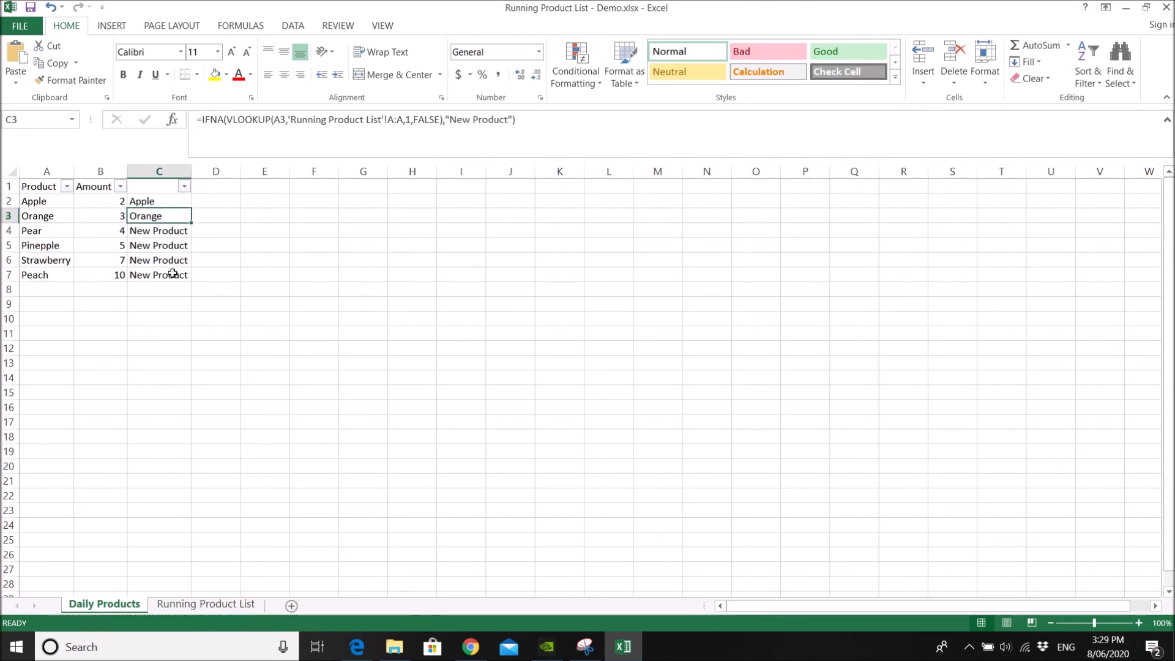
{"action": "left_click", "coordinate": [292, 25]}
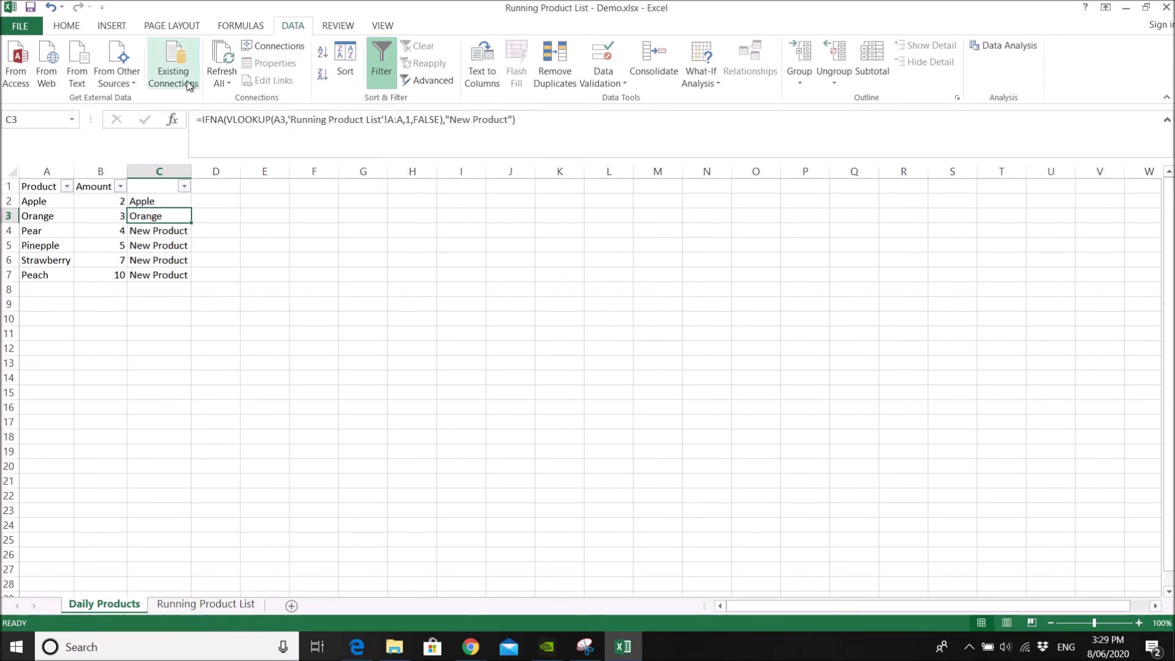
{"action": "left_click", "coordinate": [173, 64]}
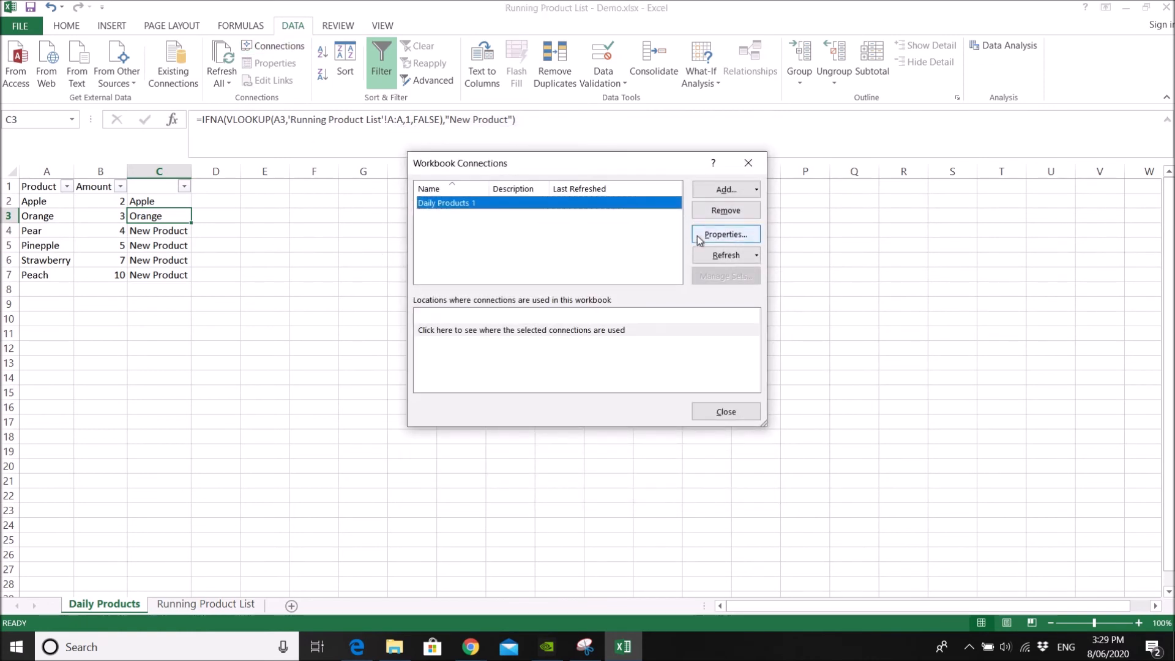
{"action": "left_click", "coordinate": [723, 234]}
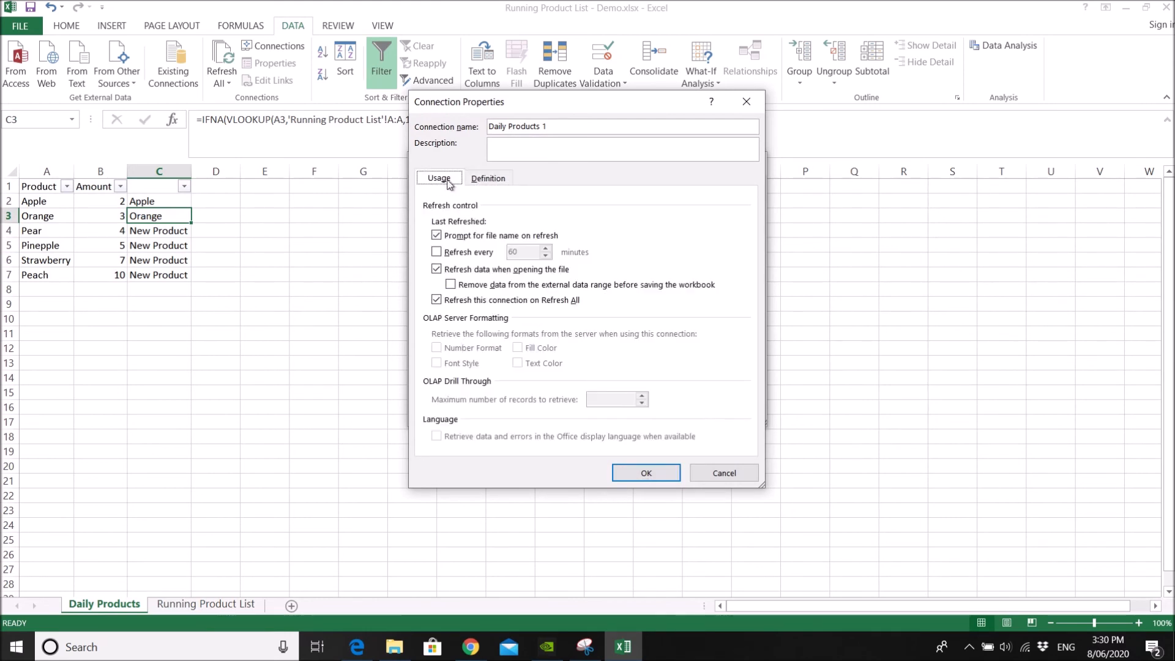
{"action": "left_click", "coordinate": [722, 472]}
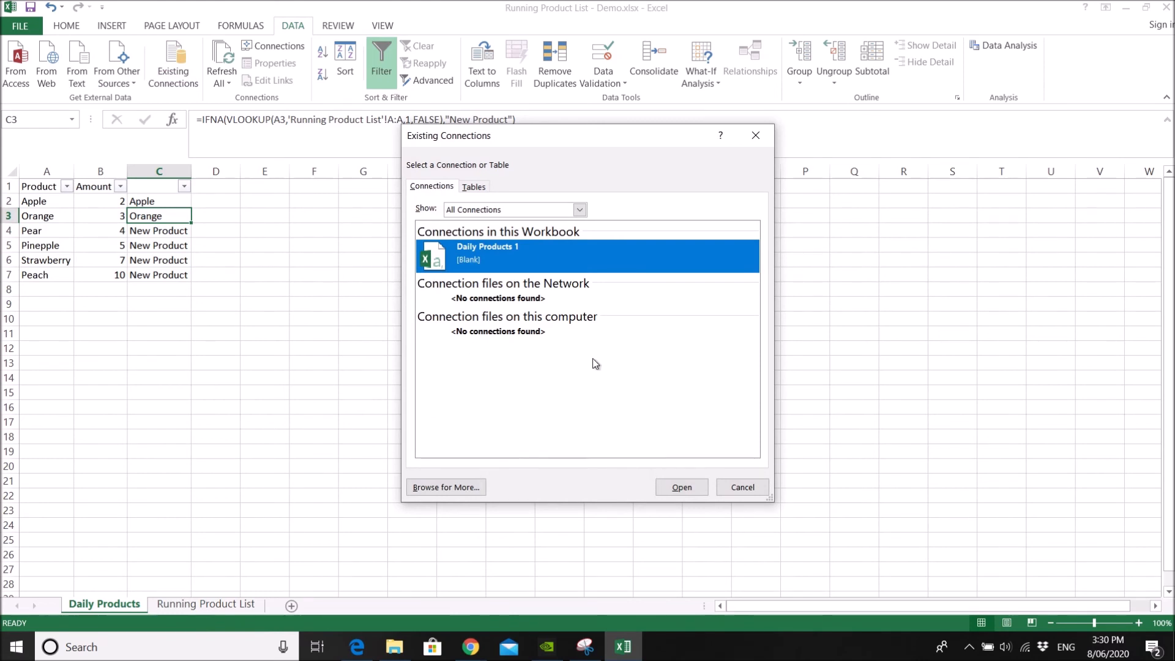
{"action": "left_click", "coordinate": [680, 487]}
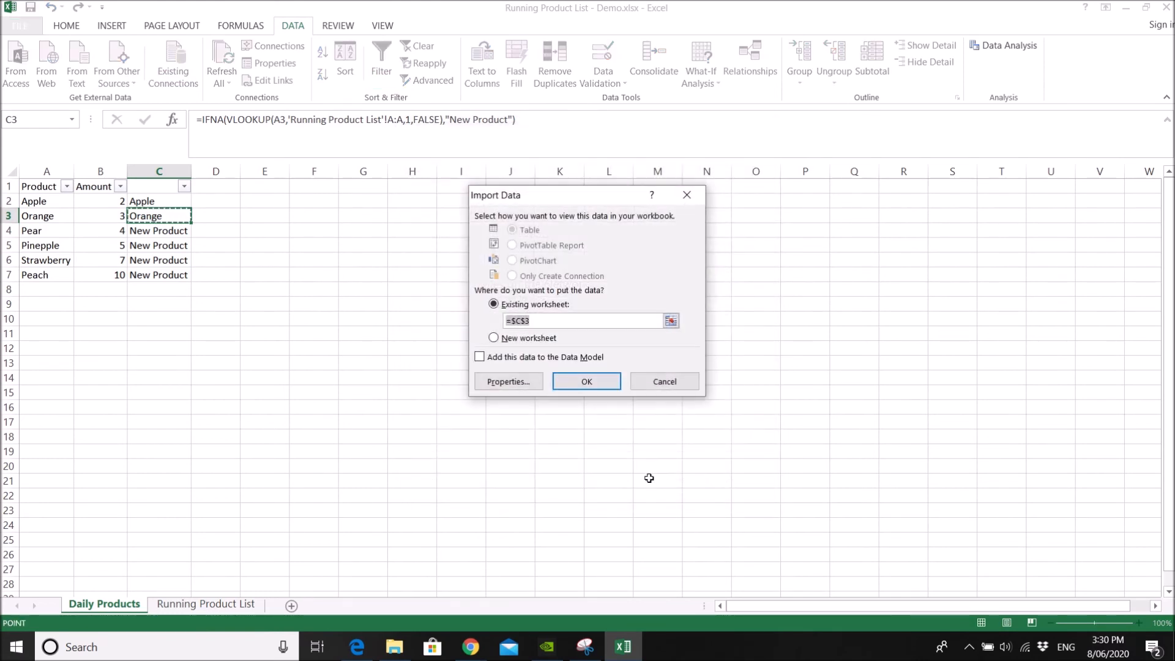
{"action": "left_click", "coordinate": [506, 381]}
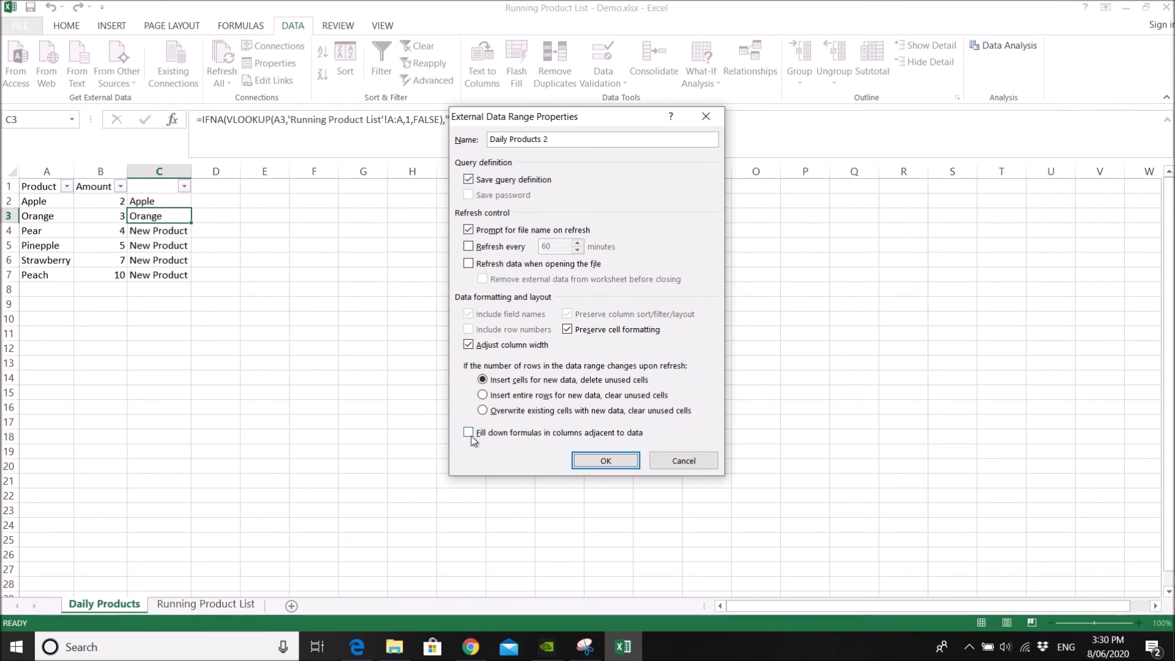
{"action": "mouse_move", "coordinate": [496, 442]}
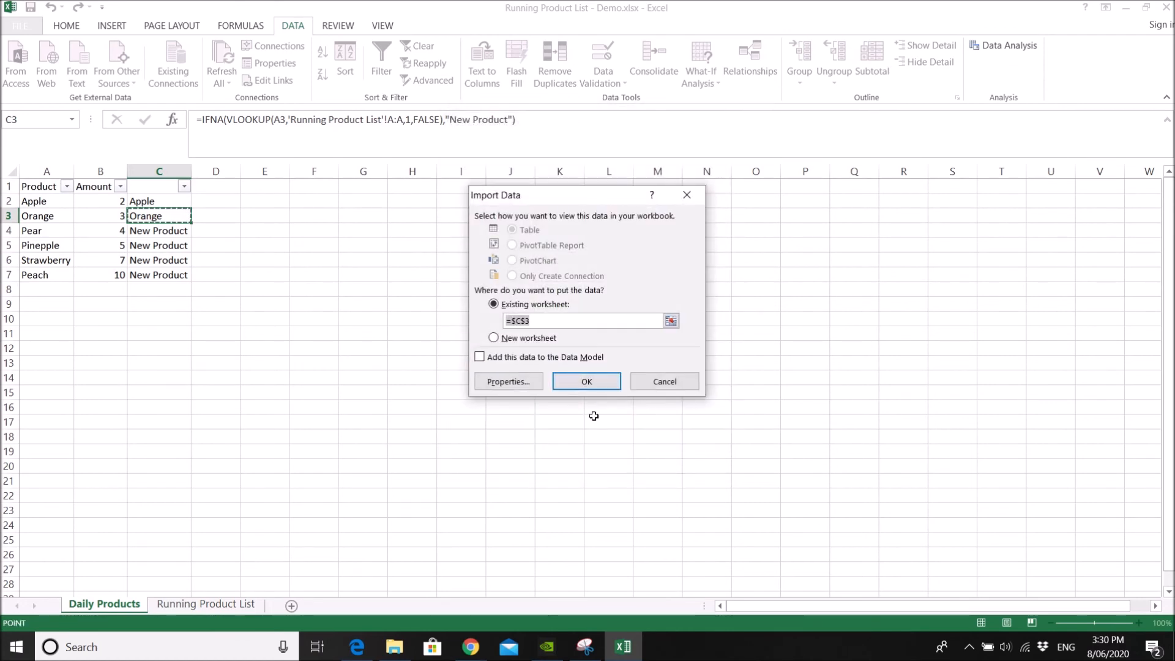
{"action": "mouse_move", "coordinate": [663, 381]}
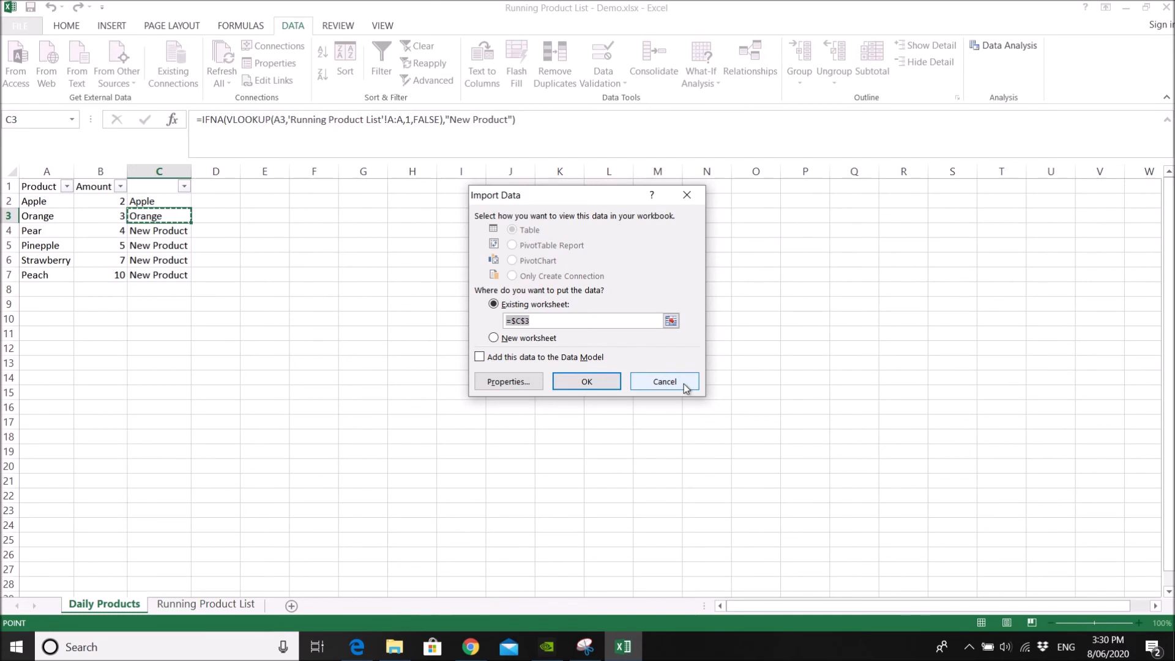
{"action": "left_click", "coordinate": [664, 381]}
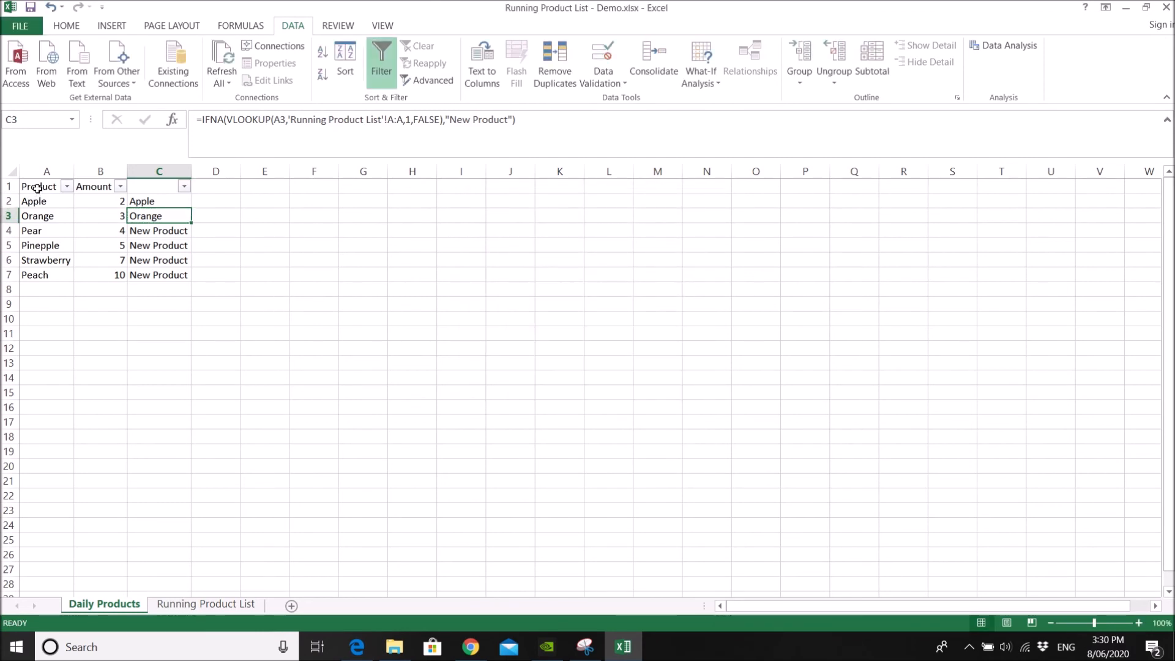
Filter to New Product rows and paste Pear, Pinepple, Strawberry and Peach below Orange on Running Product List.
{"action": "left_click", "coordinate": [38, 186]}
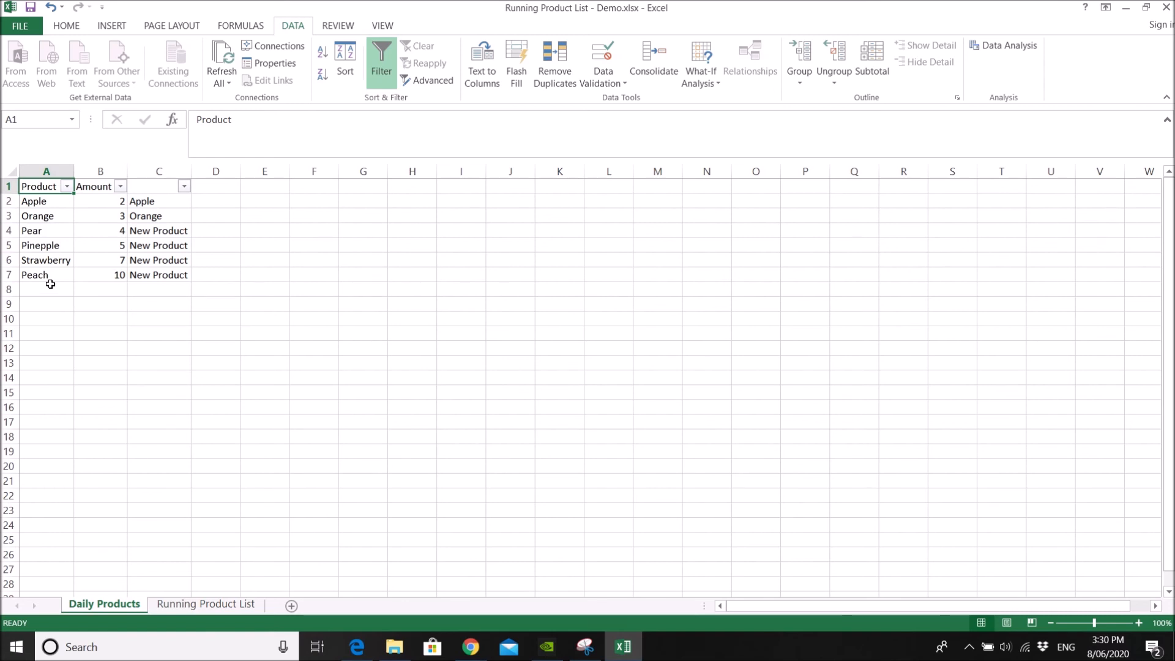
{"action": "mouse_move", "coordinate": [229, 399]}
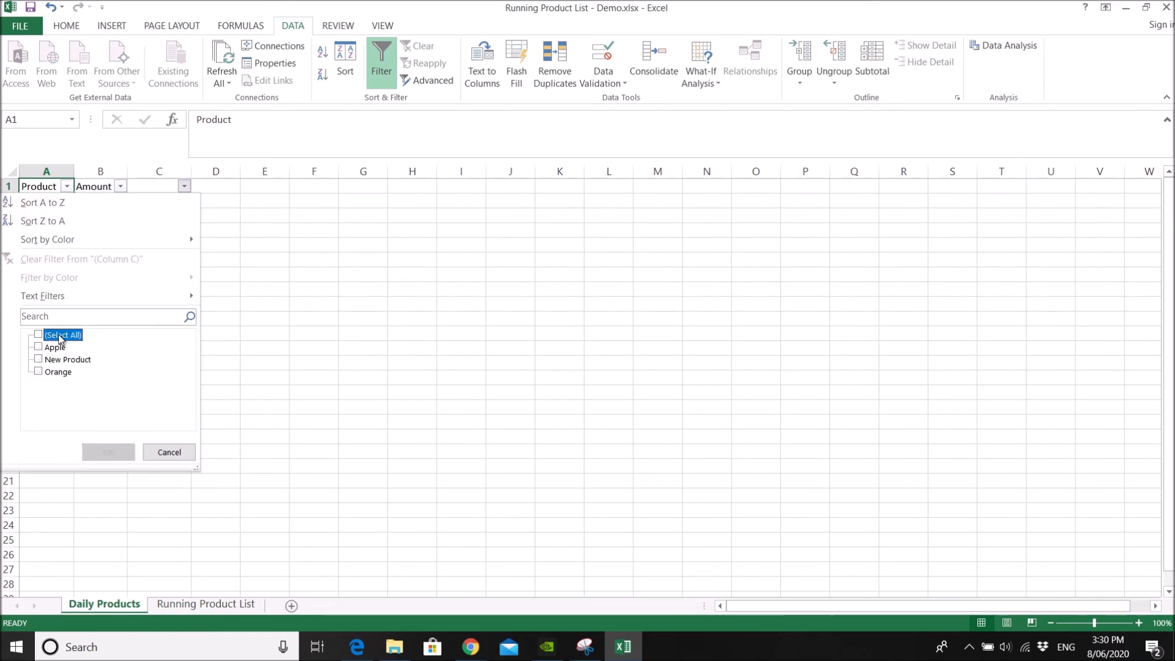
{"action": "left_click", "coordinate": [108, 452]}
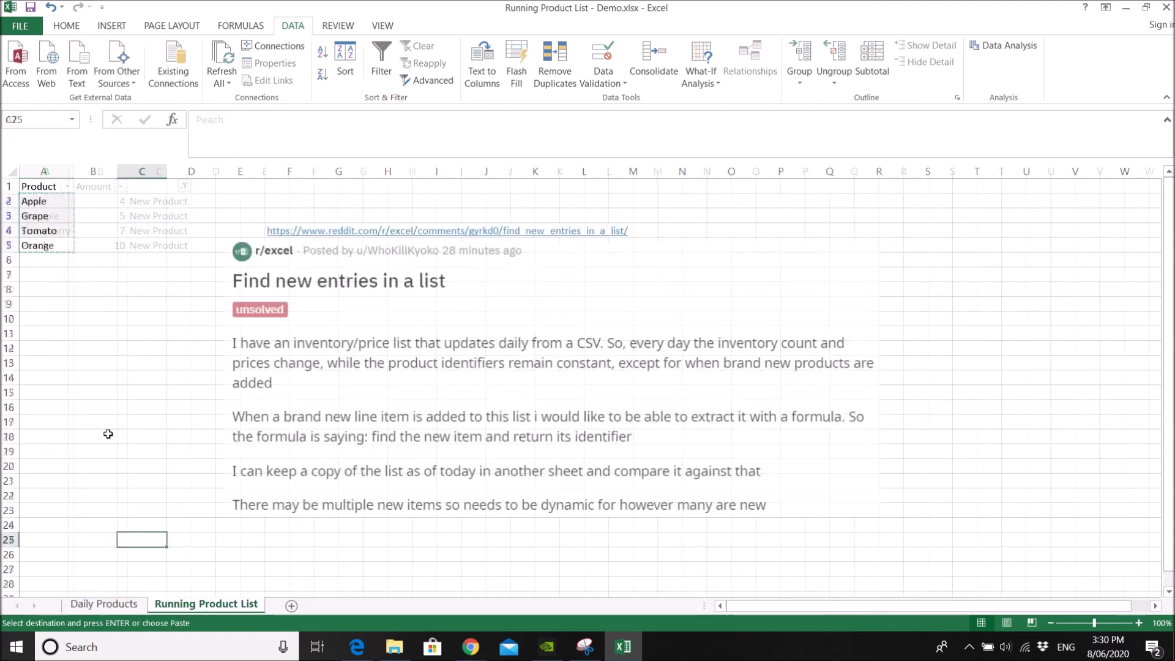
{"action": "key", "text": "ctrl+v"}
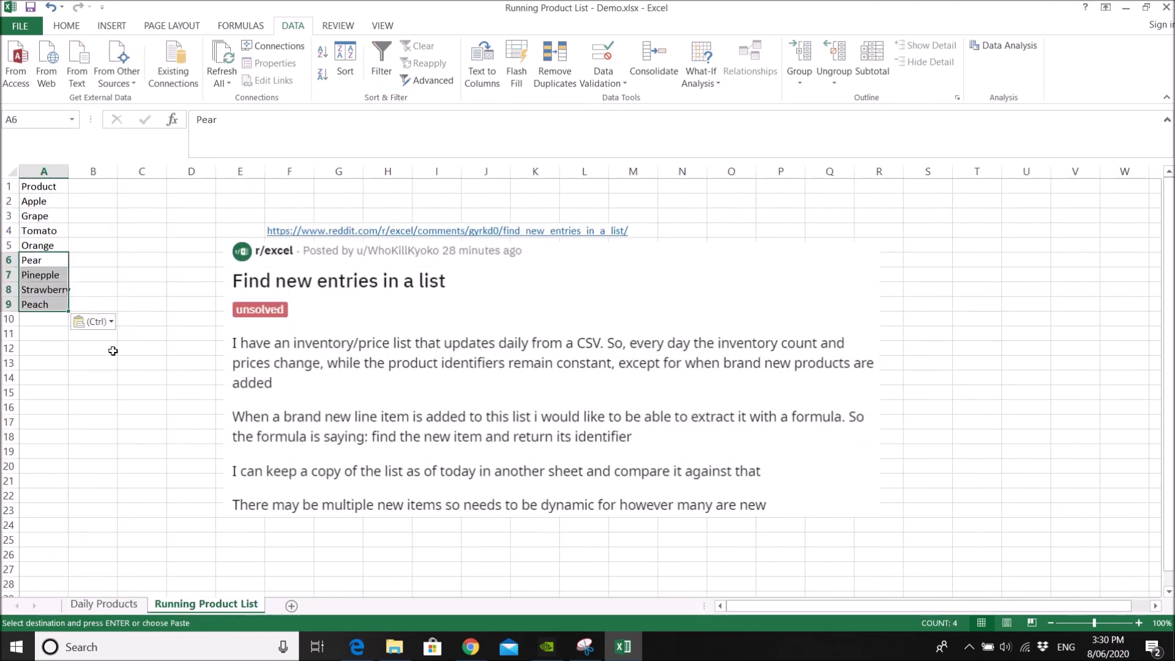
{"action": "mouse_move", "coordinate": [123, 514]}
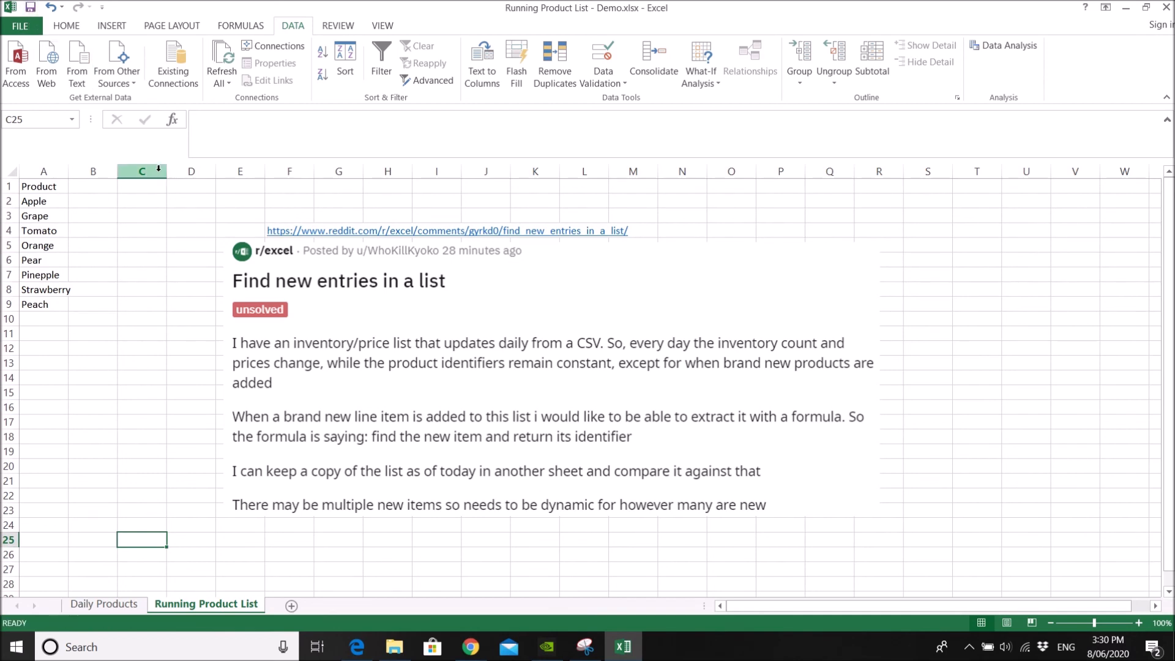
{"action": "mouse_move", "coordinate": [120, 576]}
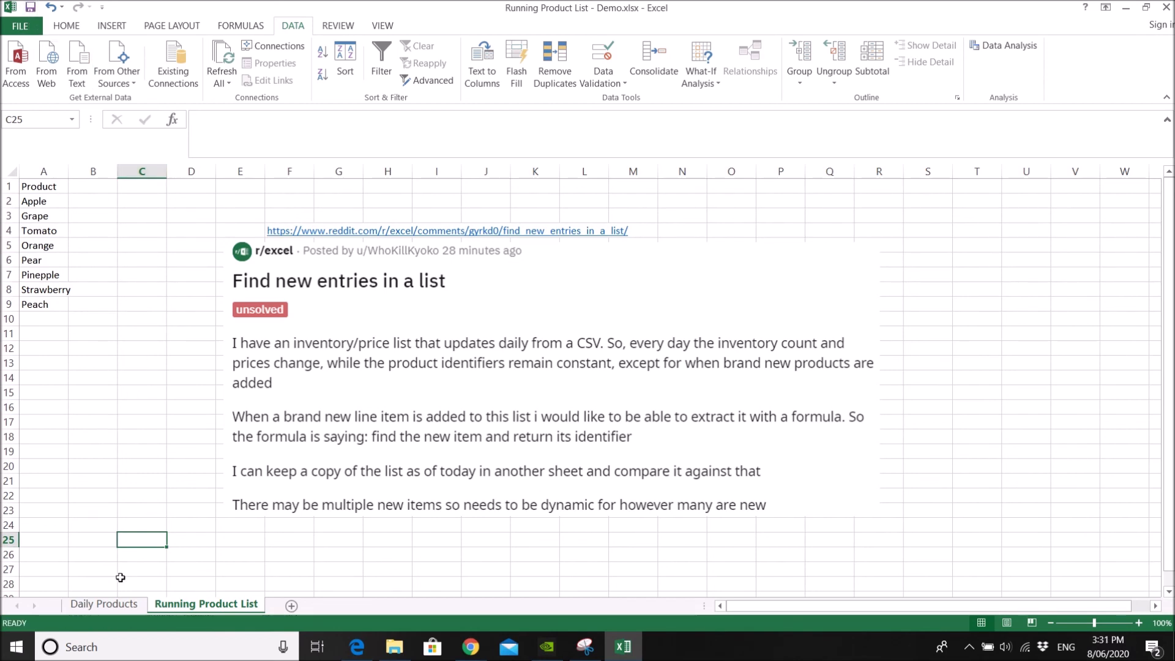
{"action": "left_click", "coordinate": [93, 583]}
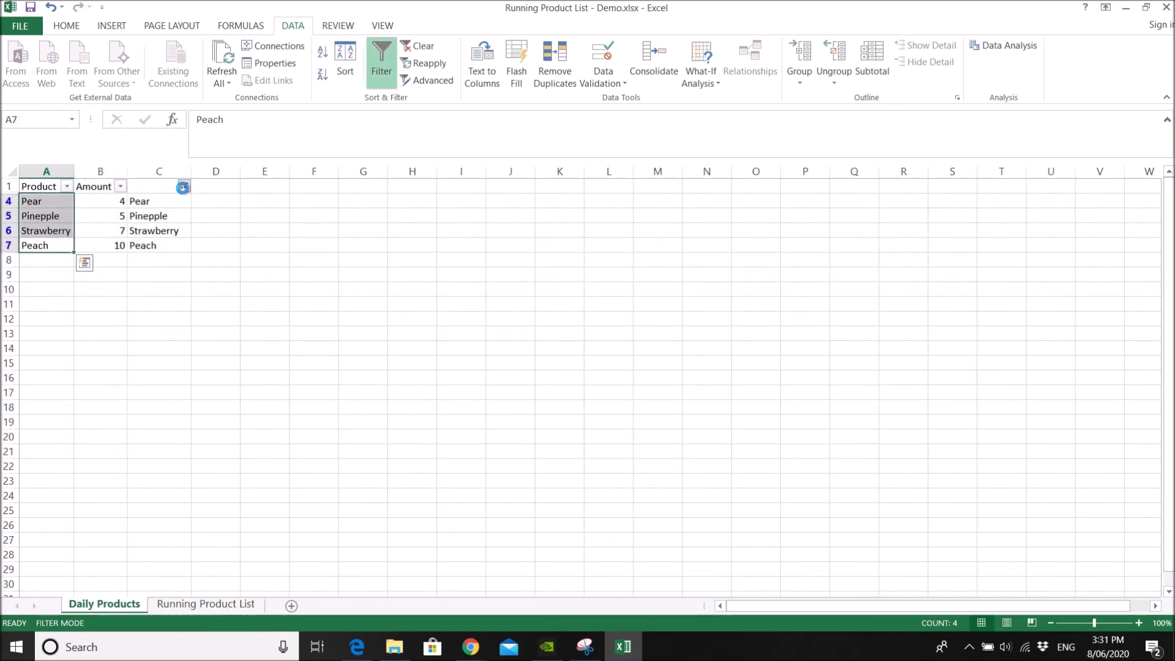
Show all rows again and remove the four pasted products from Running Product List.
{"action": "left_click", "coordinate": [66, 186]}
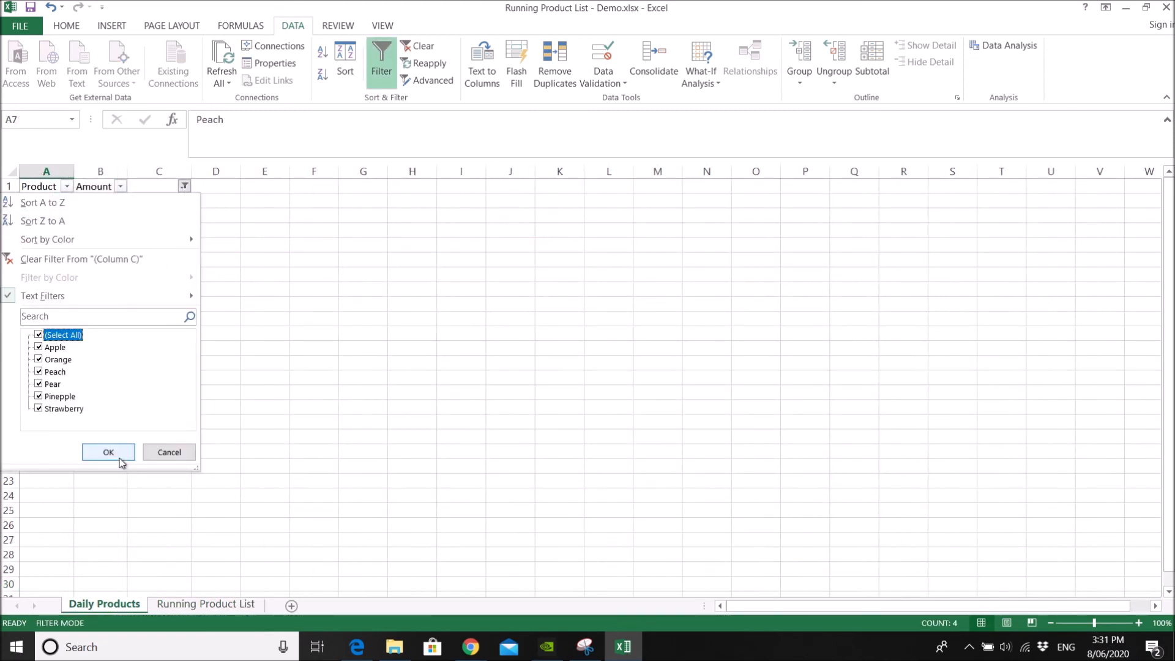
{"action": "left_click", "coordinate": [107, 452]}
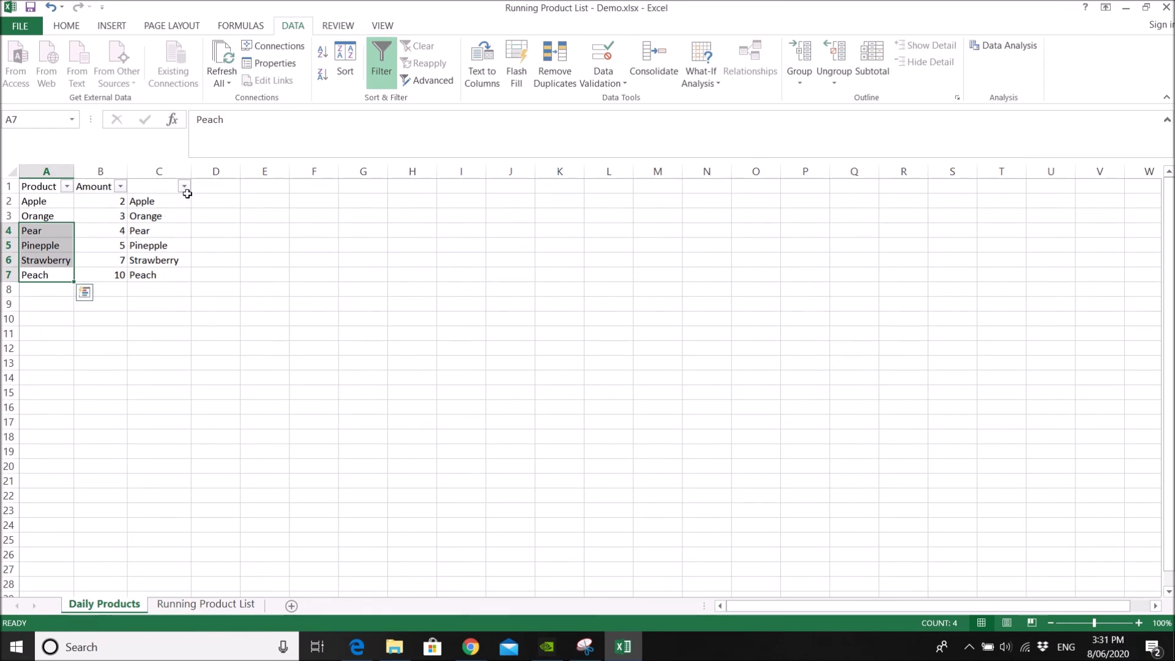
{"action": "left_click", "coordinate": [204, 603]}
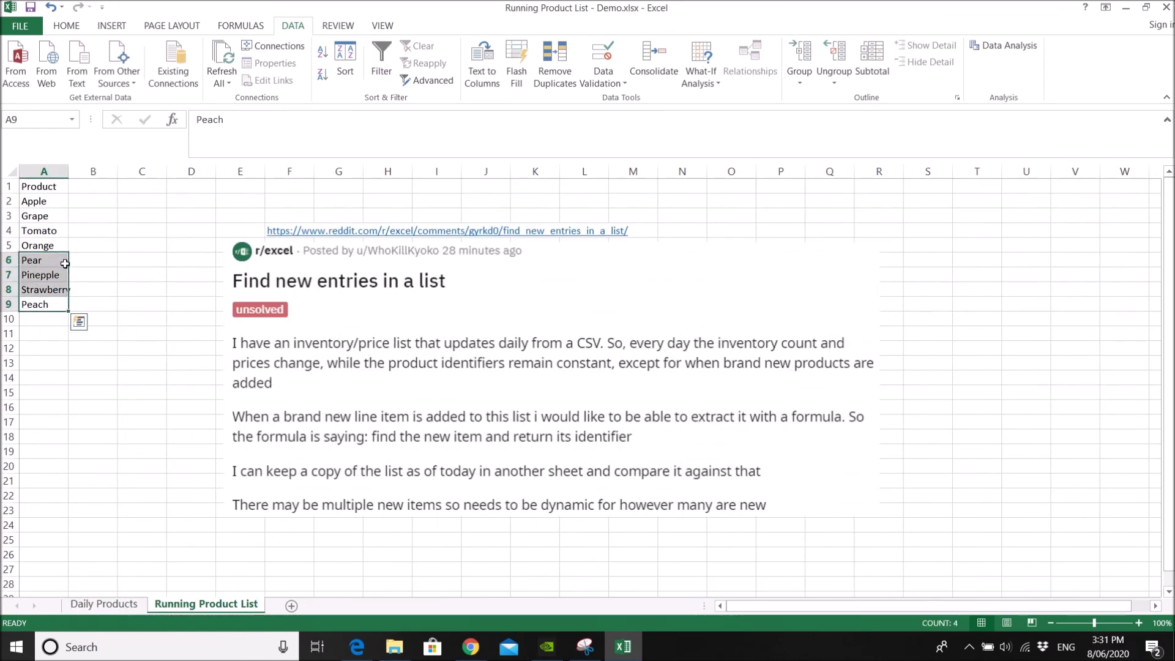
{"action": "left_click", "coordinate": [103, 604]}
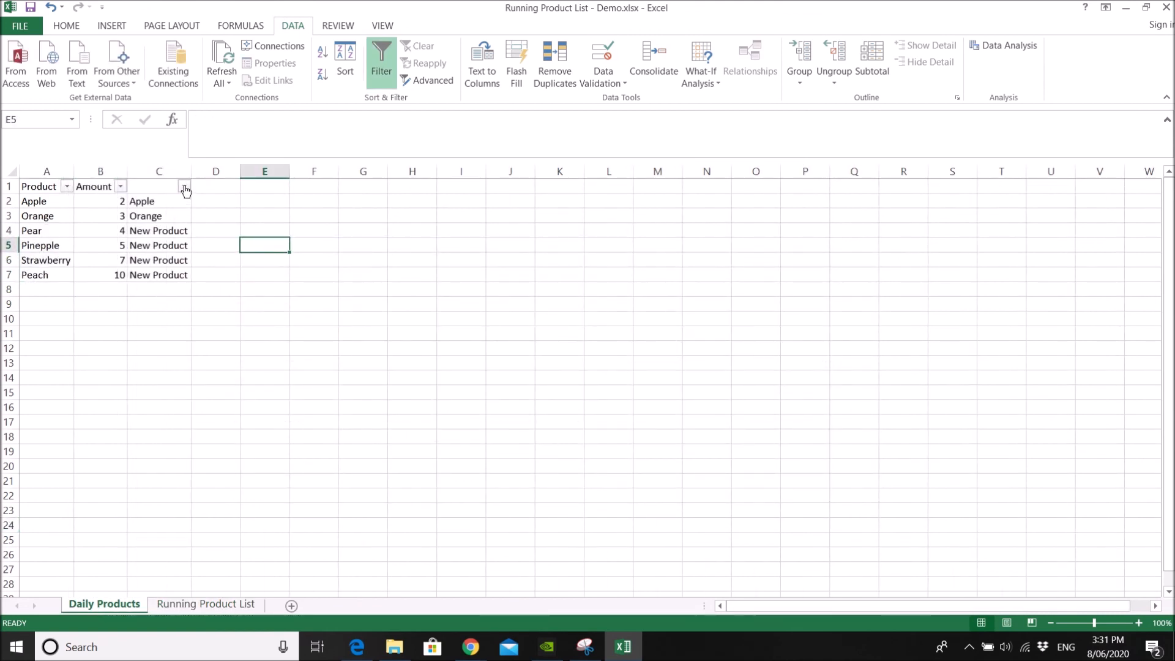
{"action": "mouse_move", "coordinate": [184, 186]}
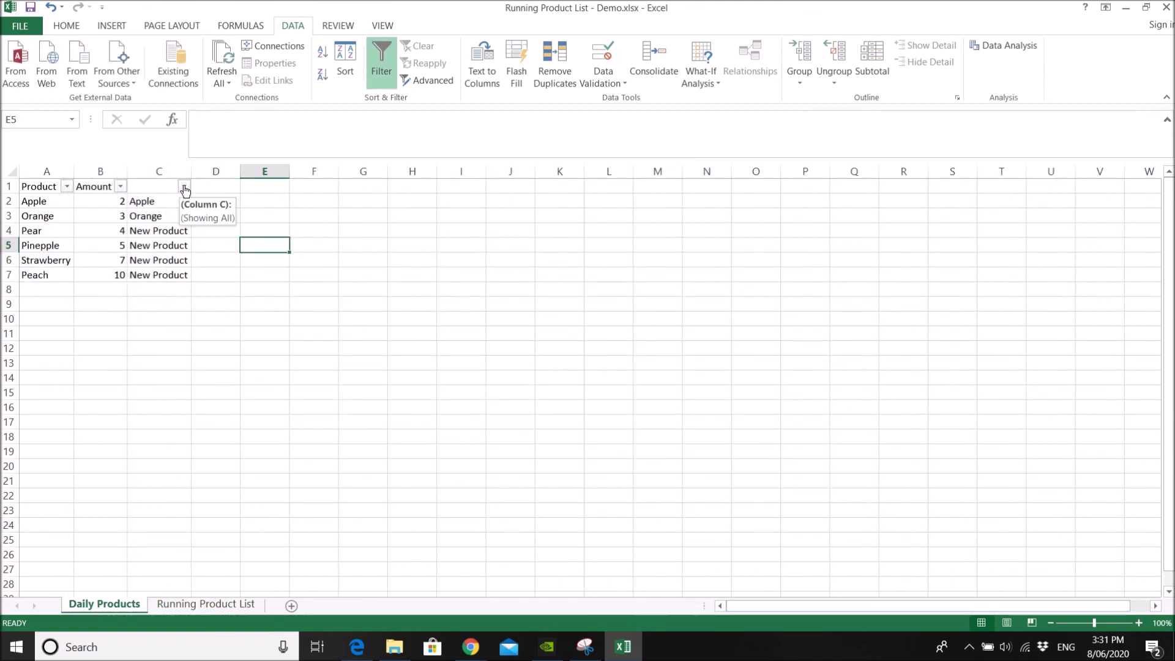
{"action": "mouse_move", "coordinate": [272, 299]}
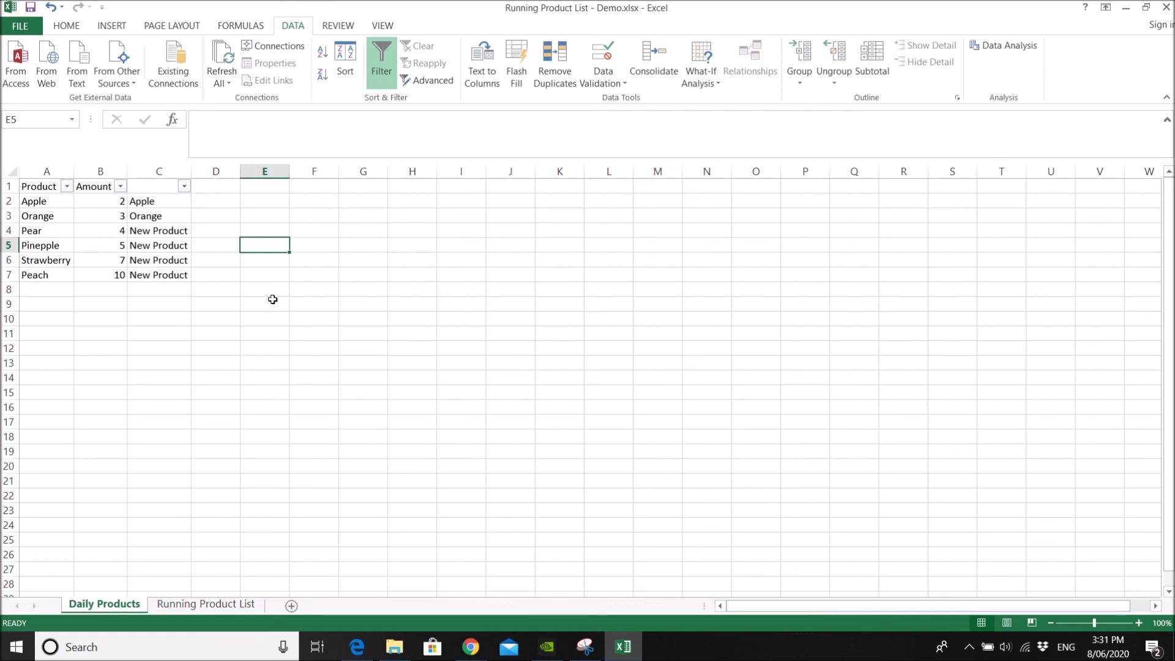
{"action": "mouse_move", "coordinate": [185, 195]}
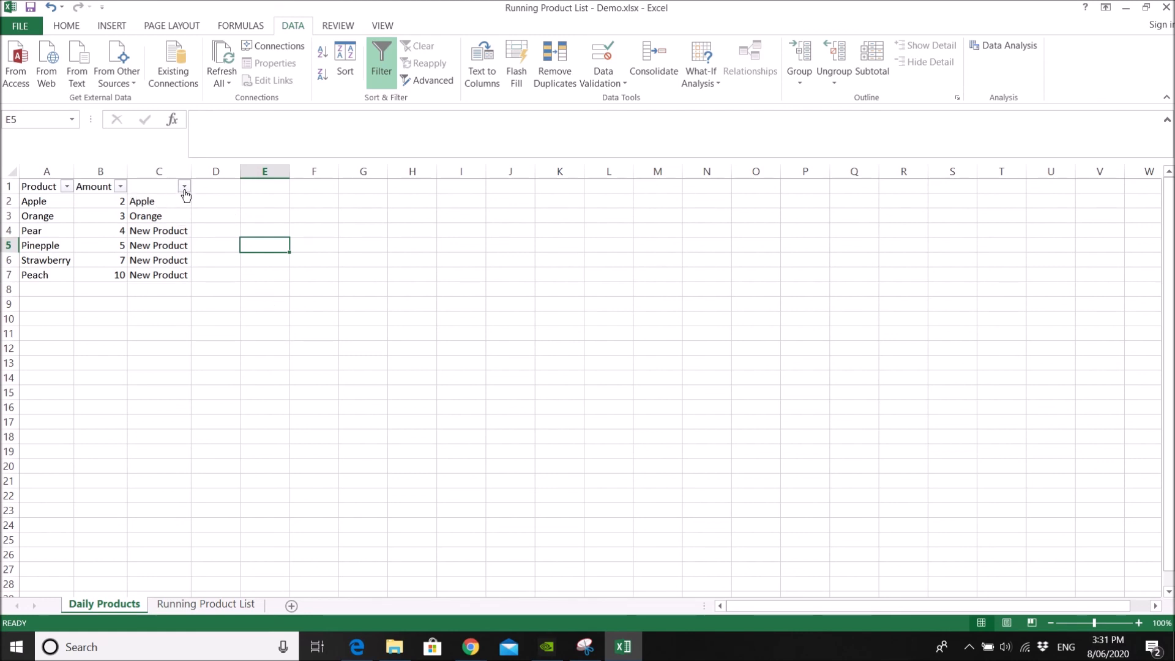
{"action": "left_click", "coordinate": [205, 603]}
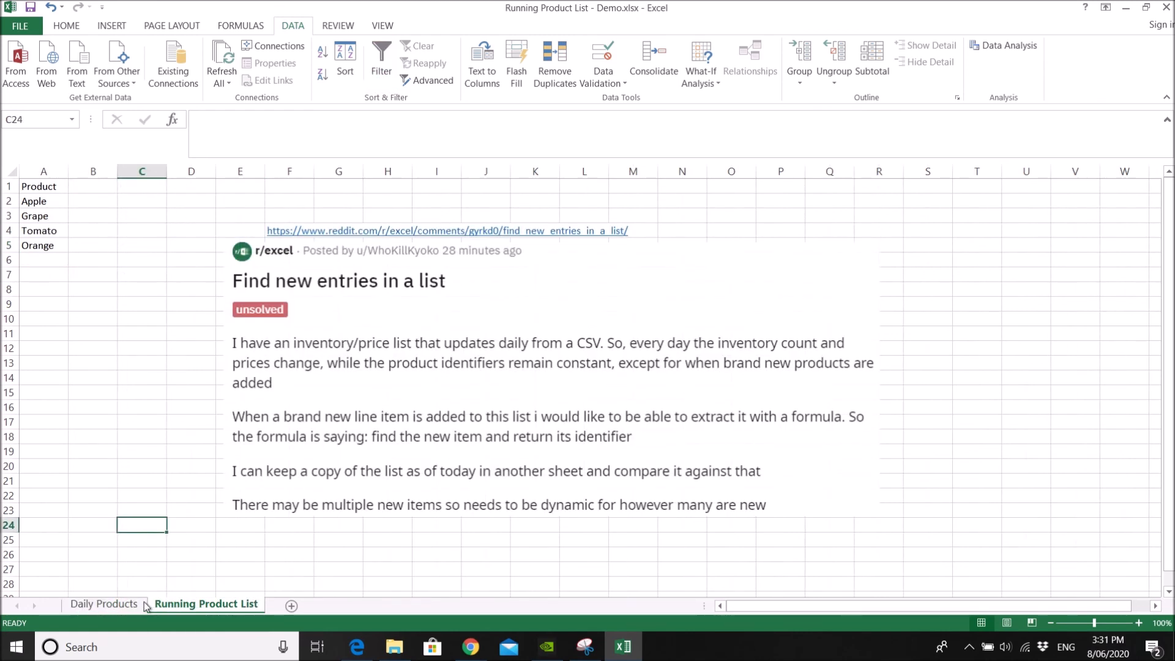
{"action": "left_click", "coordinate": [103, 603]}
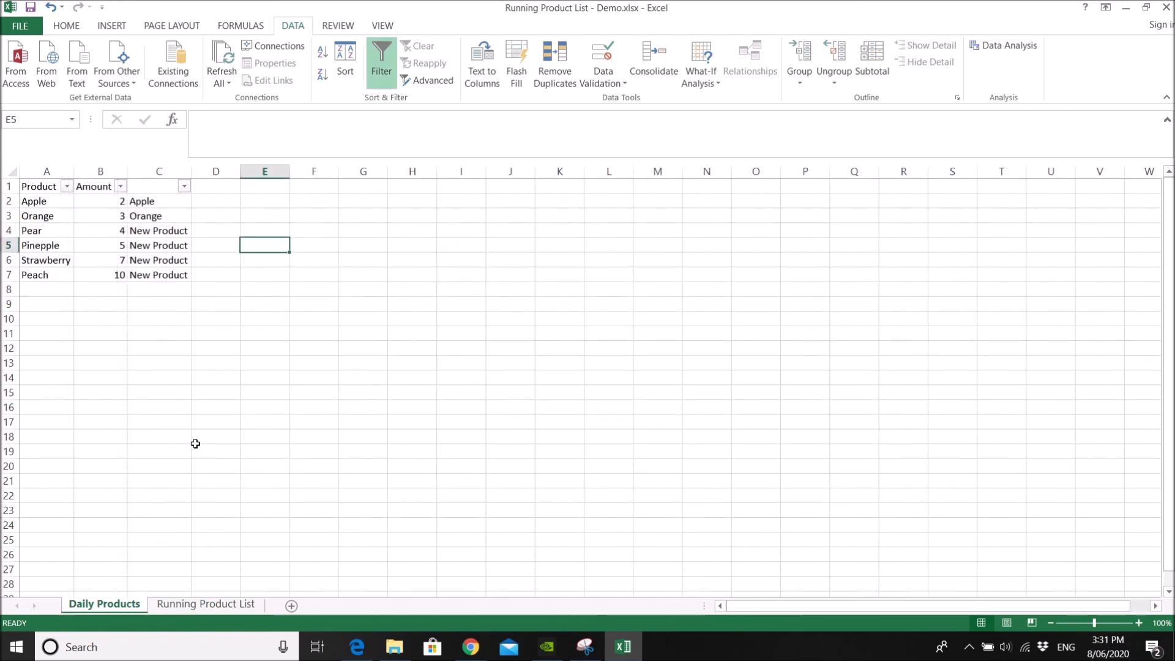
{"action": "mouse_move", "coordinate": [206, 432]}
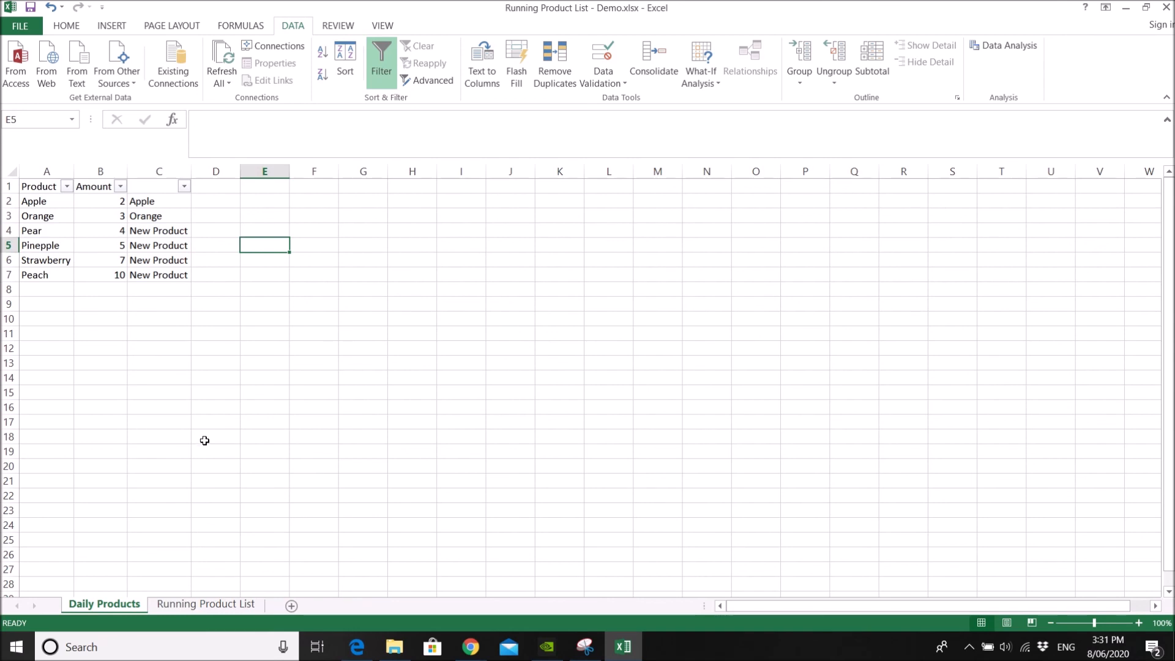
{"action": "mouse_move", "coordinate": [221, 465]}
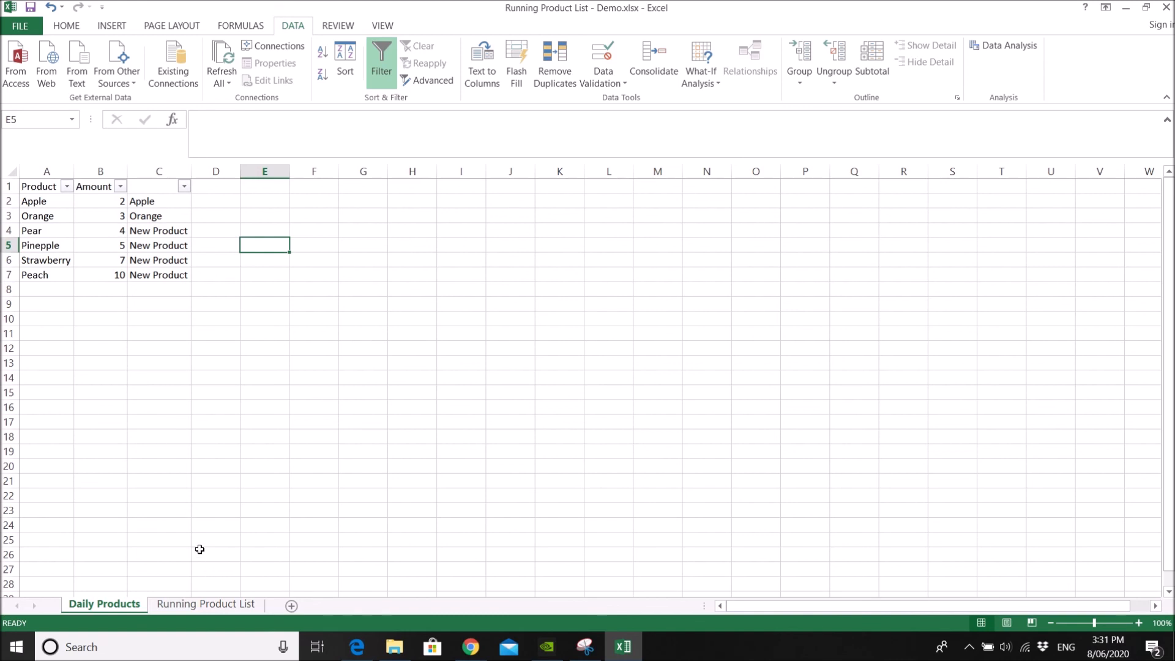
Switch to Running Product List, still listing only Apple, Grape, Tomato and Orange.
{"action": "left_click", "coordinate": [205, 604]}
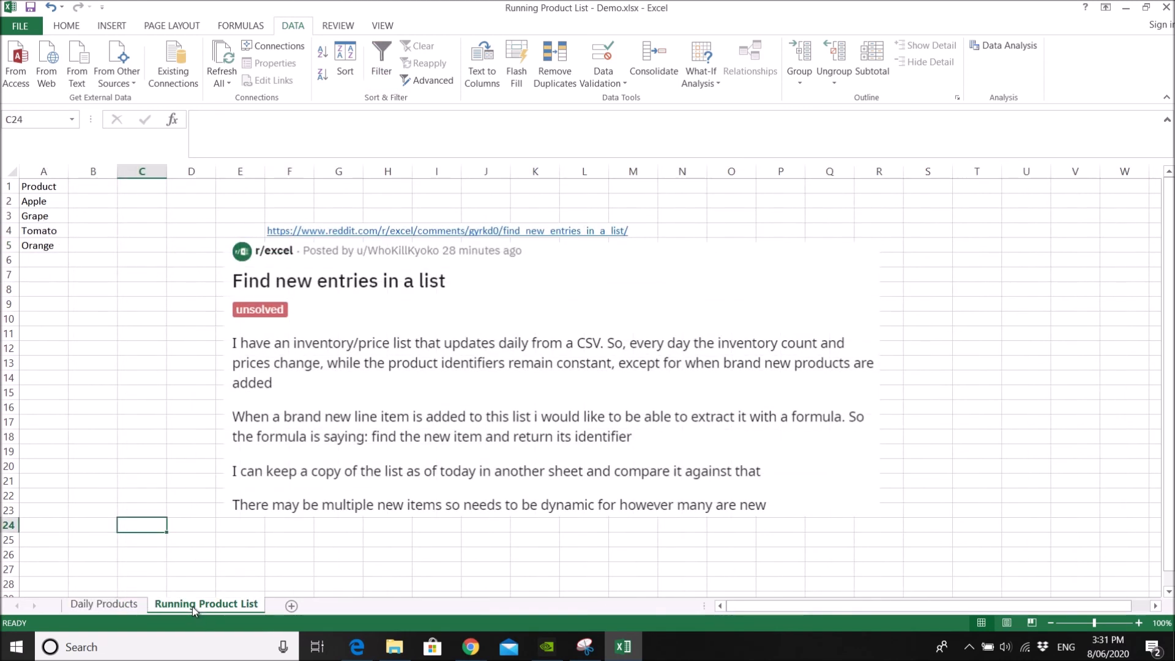
{"action": "mouse_move", "coordinate": [172, 595]}
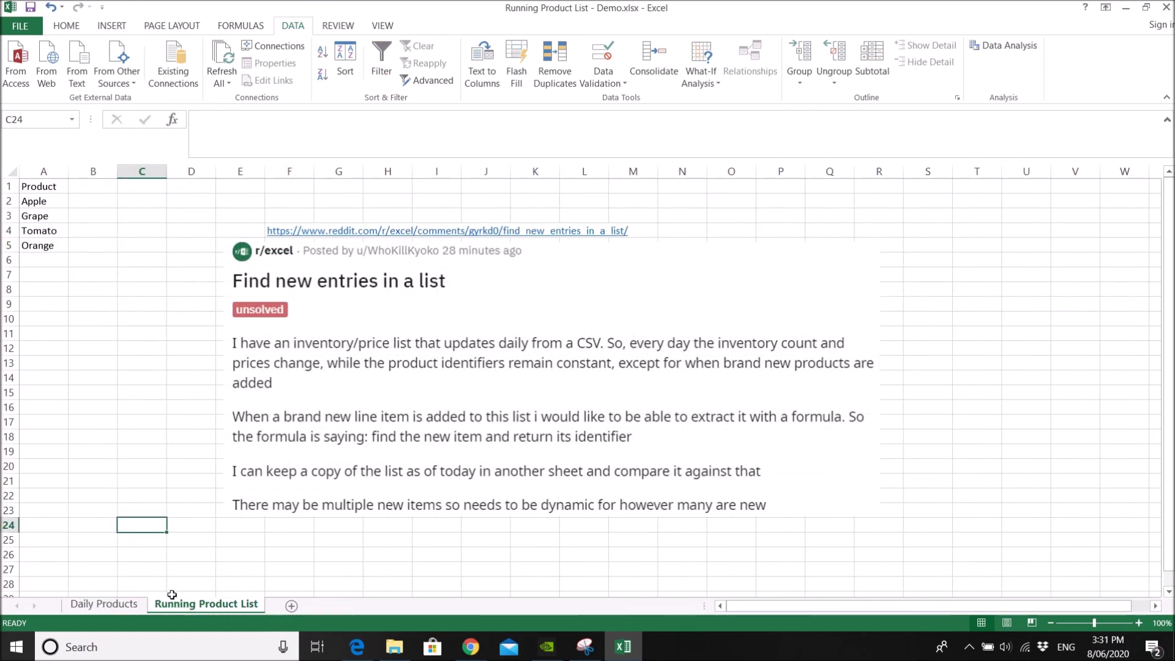
{"action": "mouse_move", "coordinate": [103, 467]}
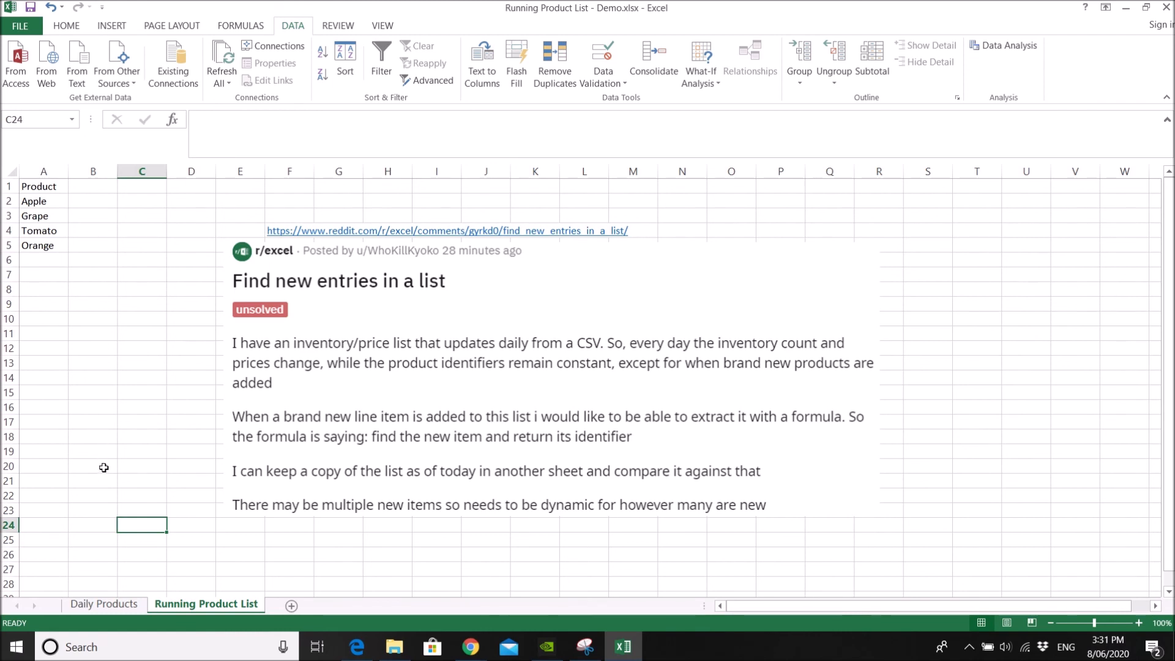